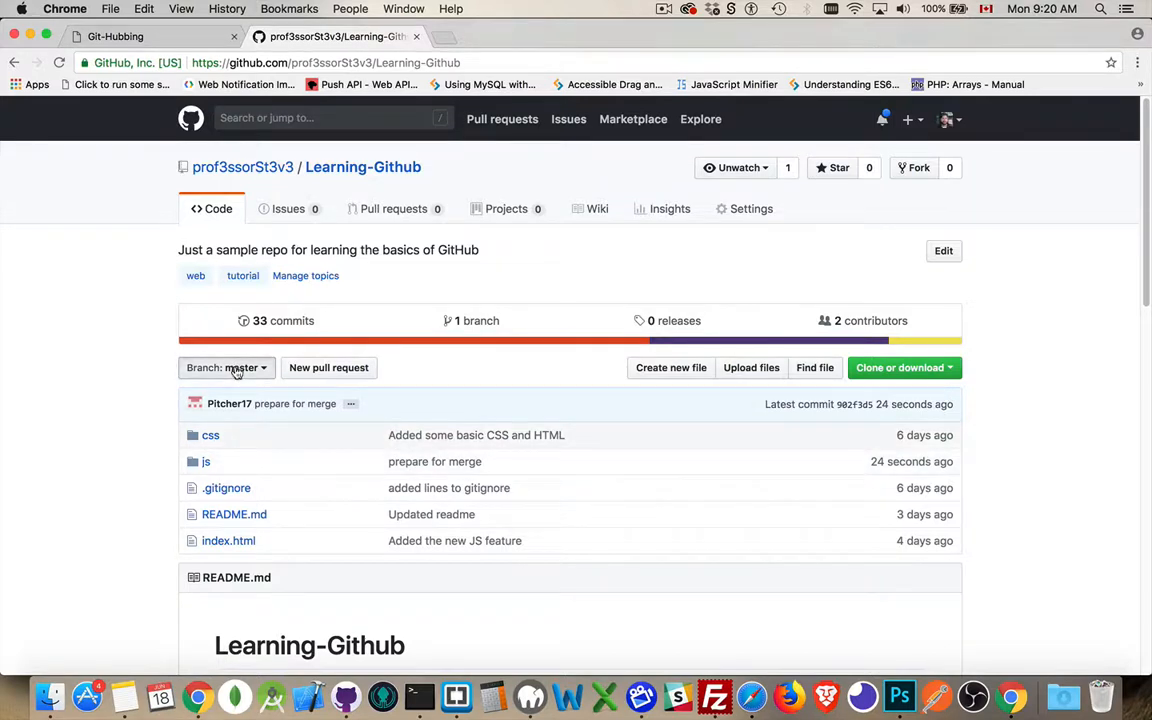
{"action": "mouse_move", "coordinate": [124, 450]}
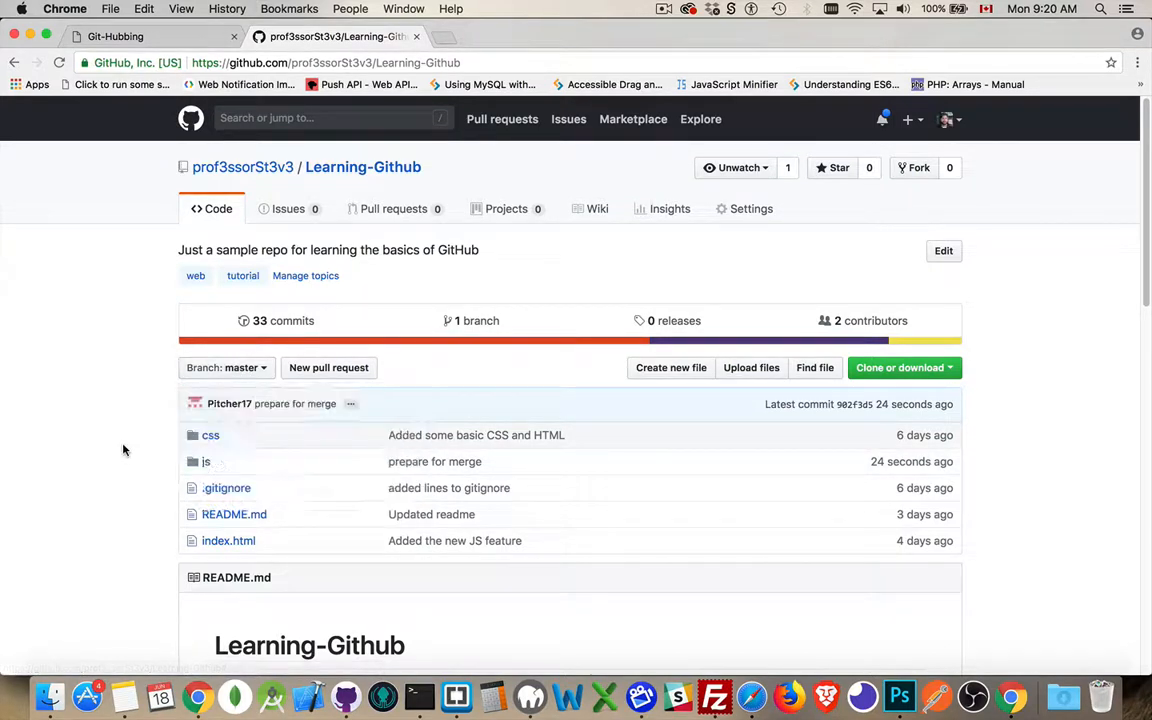
{"action": "mouse_move", "coordinate": [140, 396]}
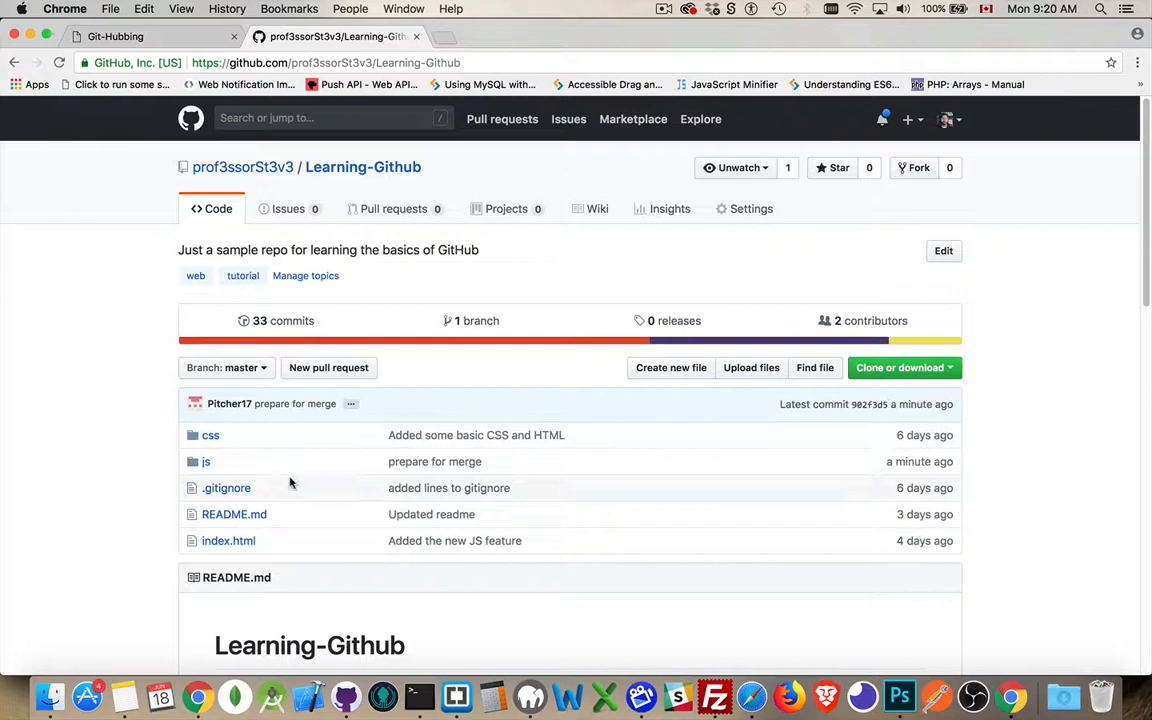
{"action": "mouse_move", "coordinate": [304, 472]}
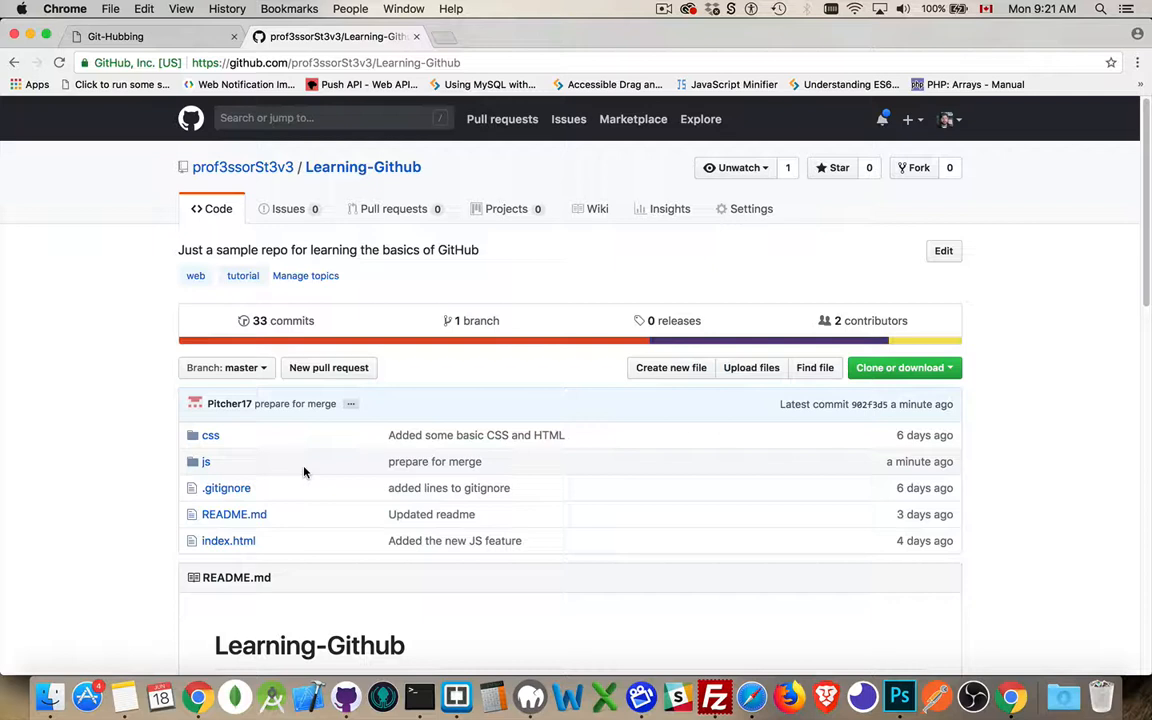
{"action": "mouse_move", "coordinate": [304, 444]}
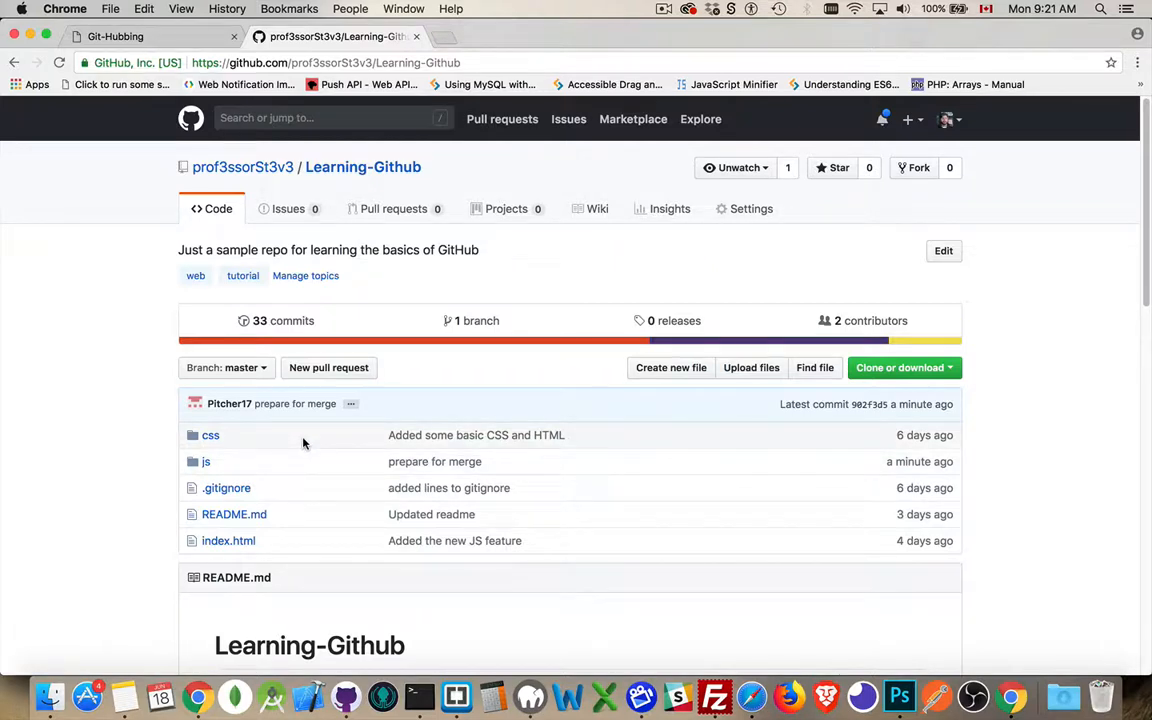
{"action": "mouse_move", "coordinate": [204, 460]}
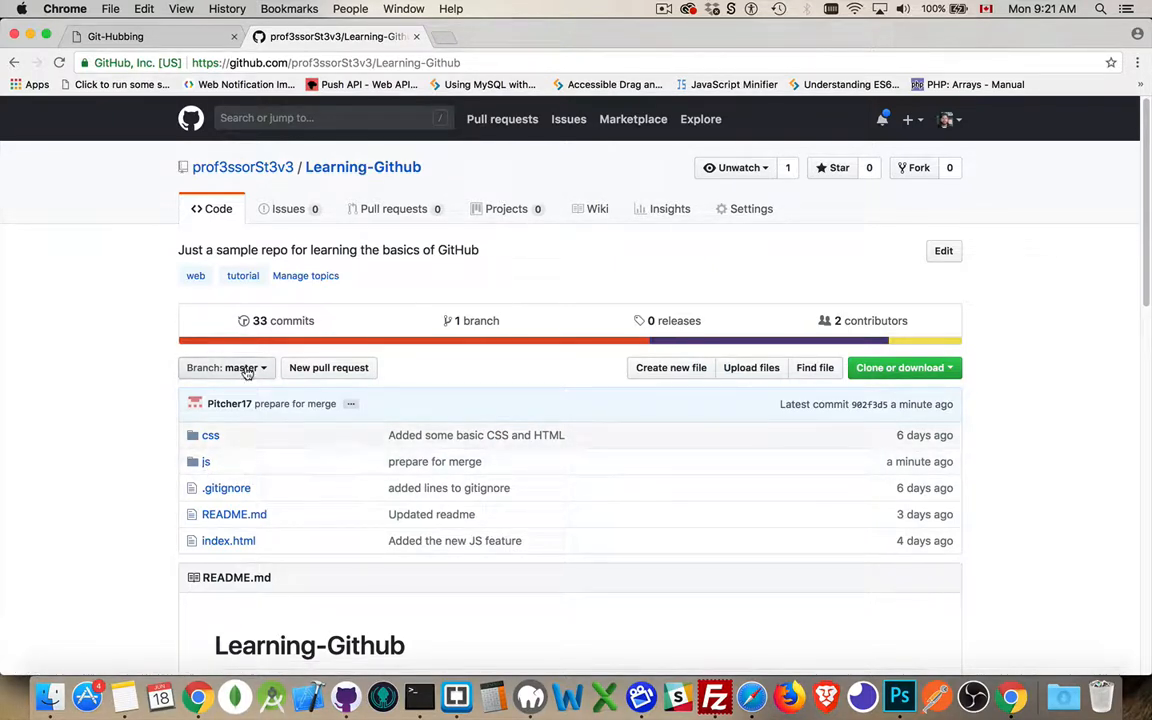
Step: Bring Brackets forward showing main.js with pi declared as let pi = 3.14
{"action": "left_click", "coordinate": [226, 368]}
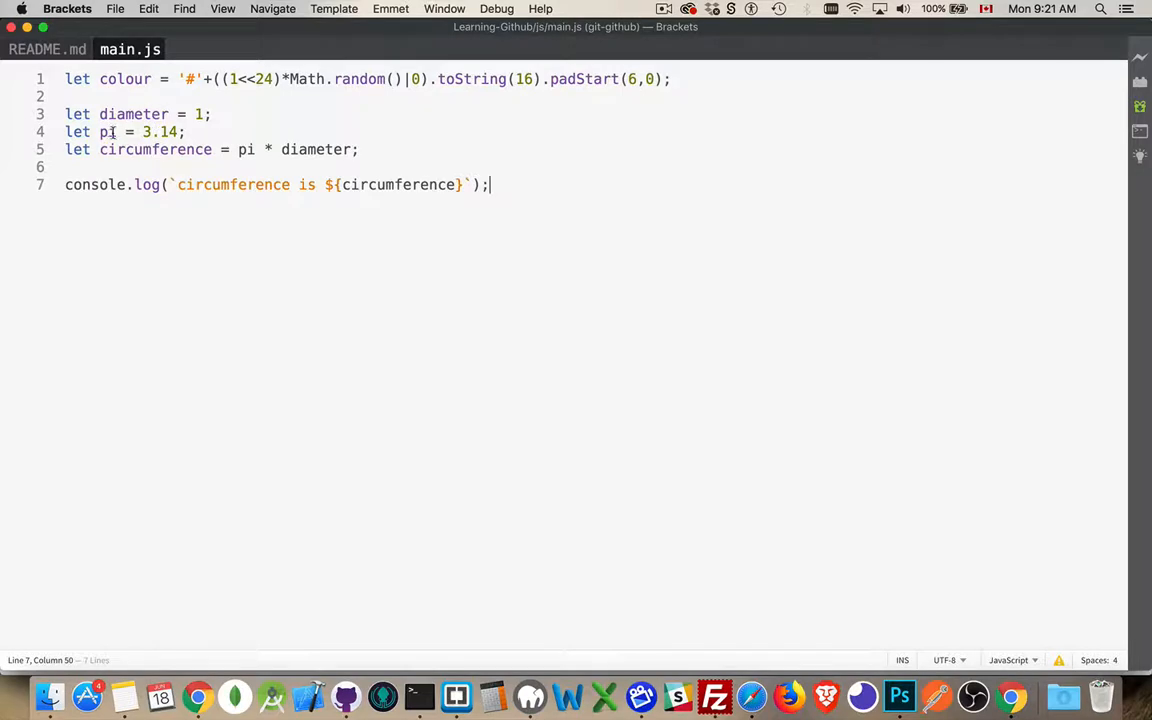
{"action": "mouse_move", "coordinate": [244, 168]}
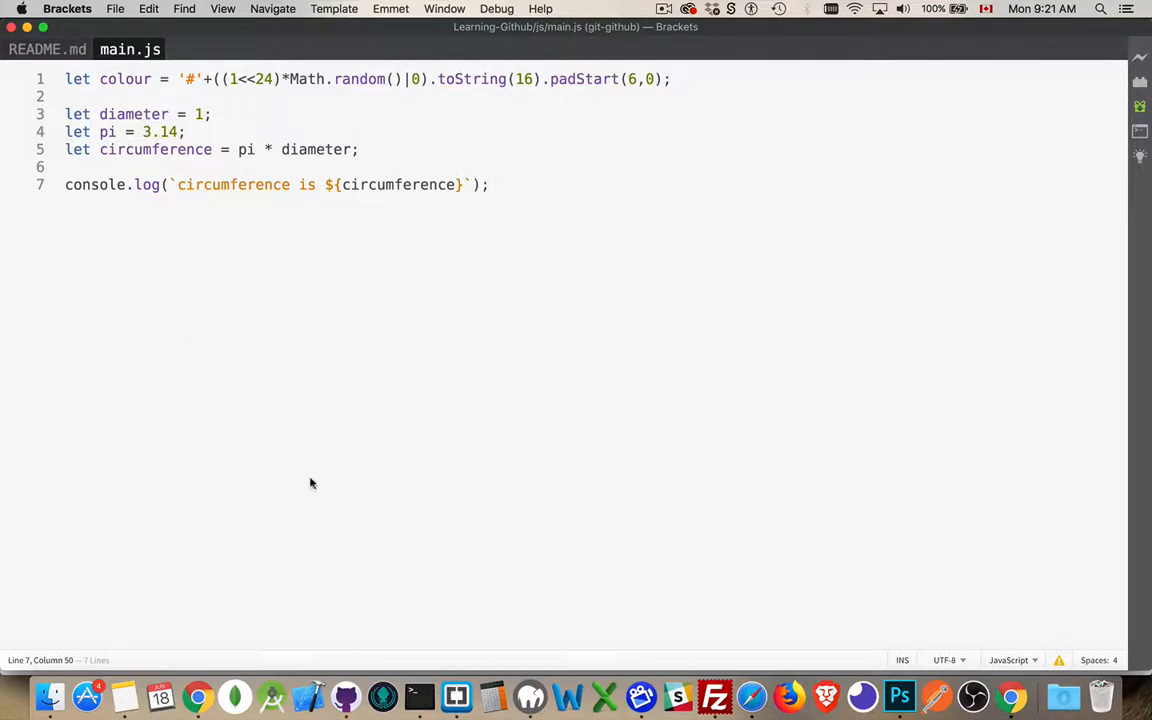
{"action": "mouse_move", "coordinate": [344, 696]}
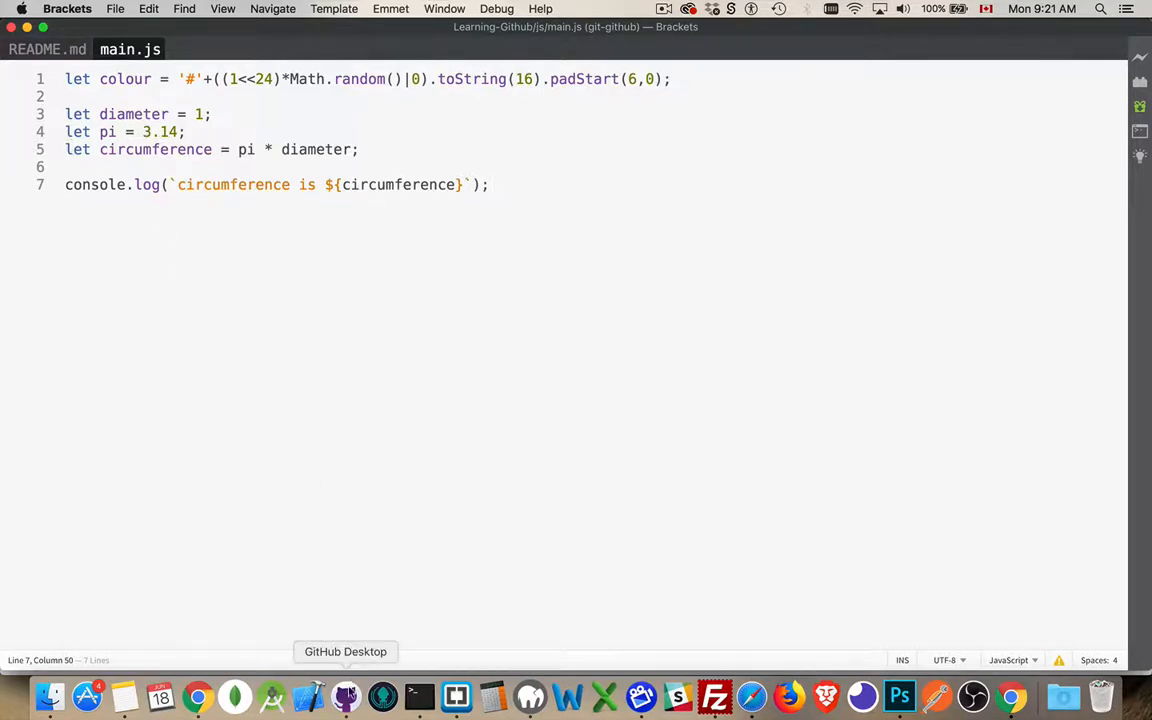
Step: Check Learning-Github on master shows no uncommitted changes, then return to Chrome
{"action": "left_click", "coordinate": [344, 696]}
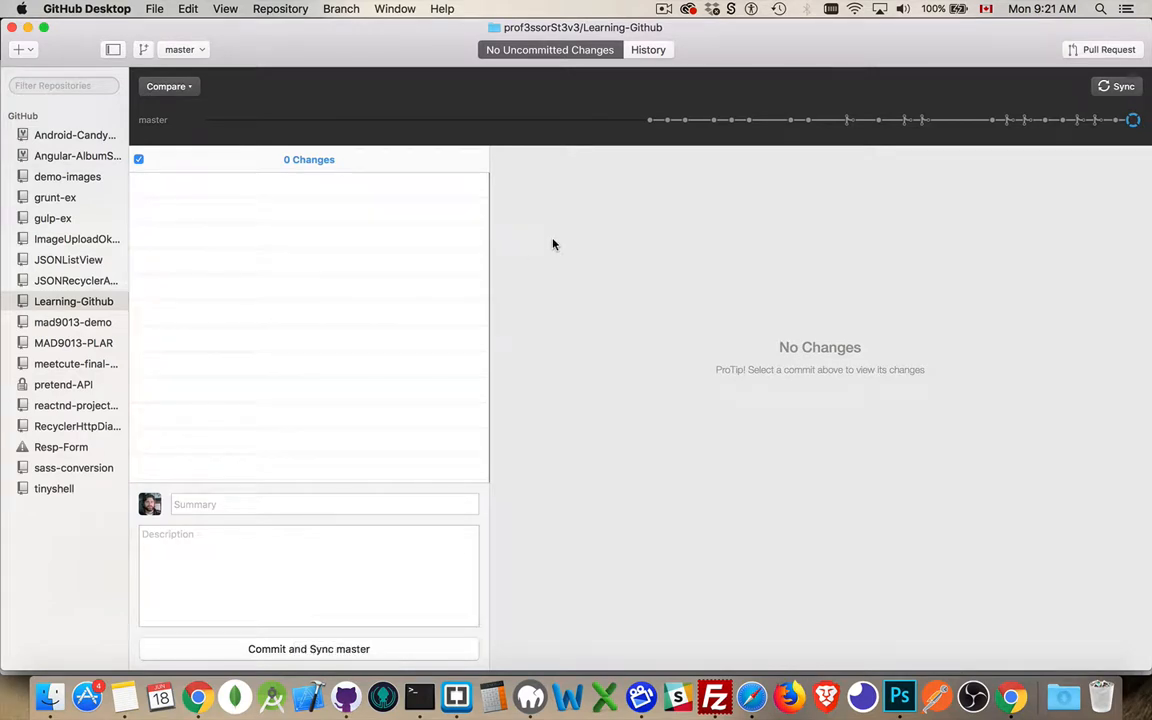
{"action": "left_click", "coordinate": [1116, 86]}
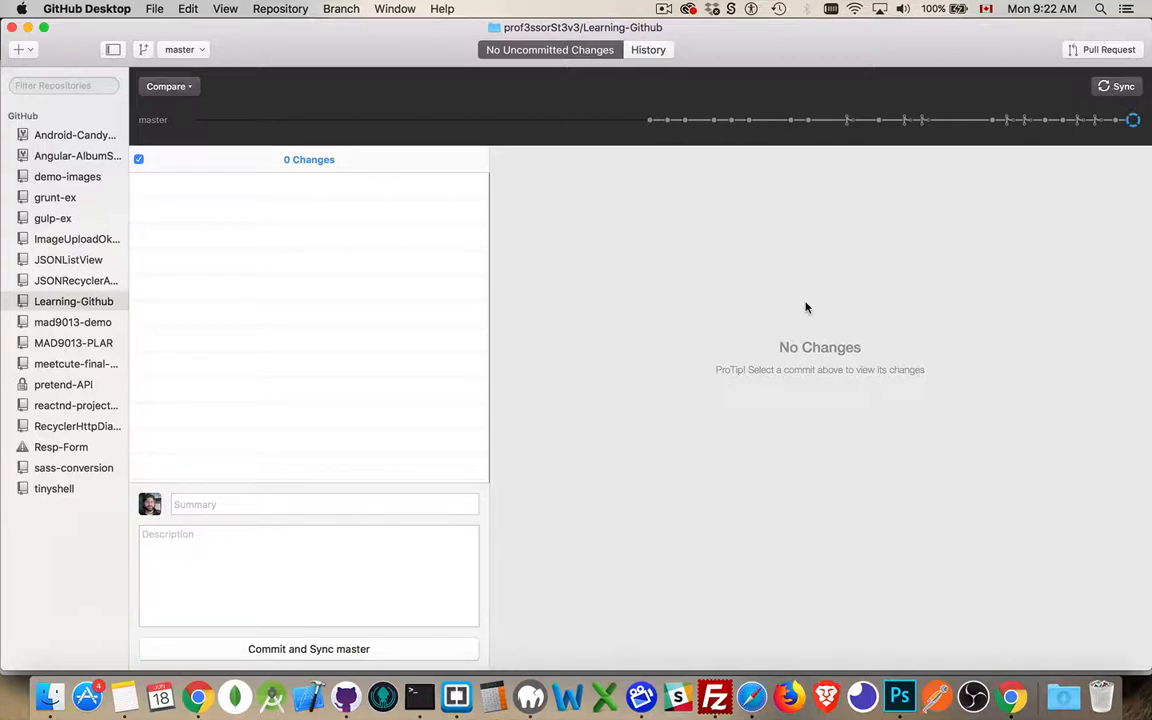
{"action": "mouse_move", "coordinate": [412, 188]}
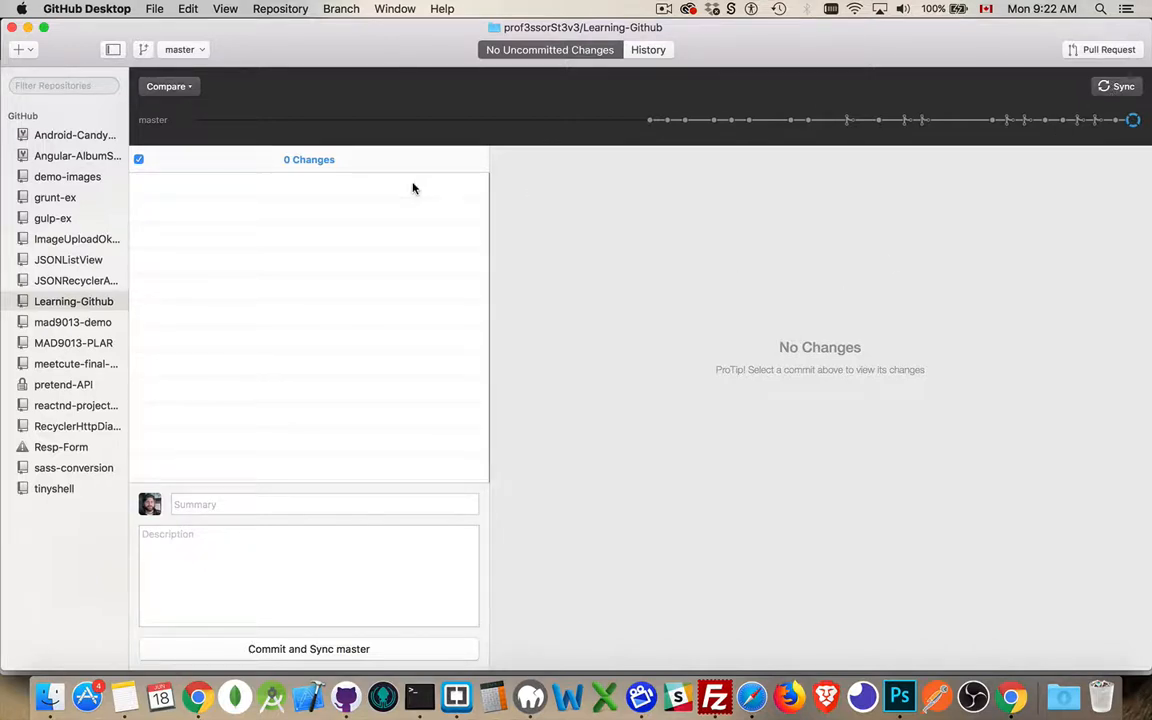
{"action": "mouse_move", "coordinate": [732, 240]}
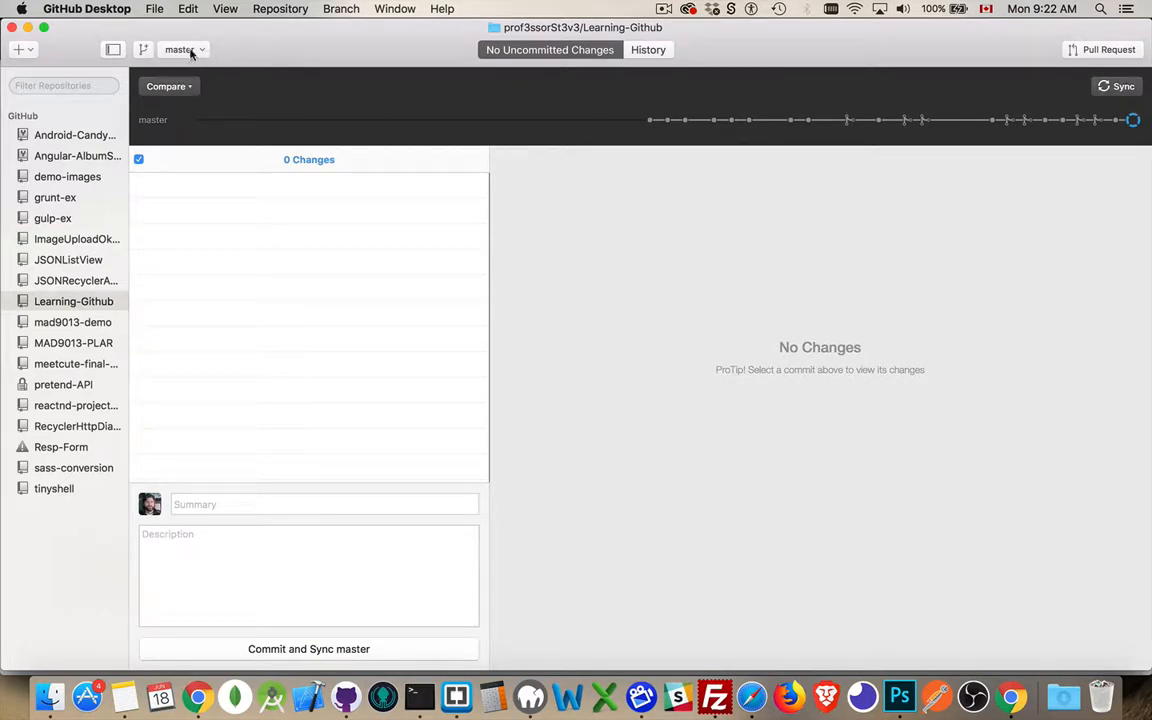
{"action": "left_click", "coordinate": [184, 48]}
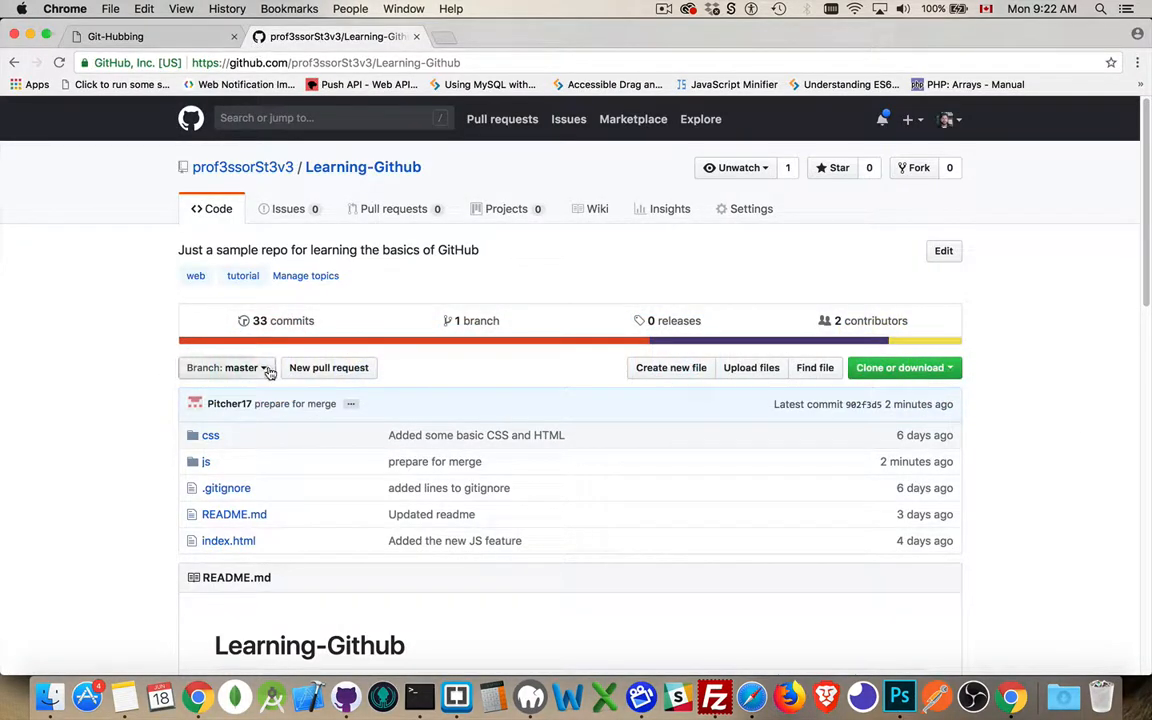
Step: Create the key-lime-pi branch from master via the GitHub branch dropdown
{"action": "left_click", "coordinate": [226, 368]}
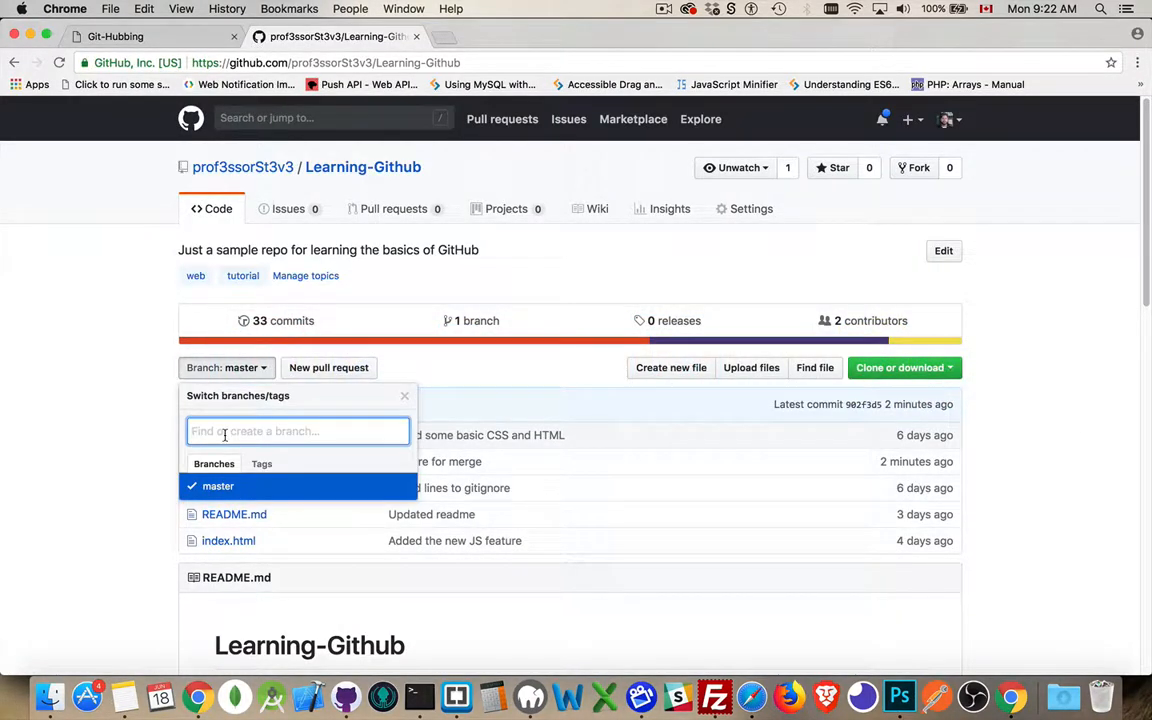
{"action": "type", "text": "key-lime-pi"}
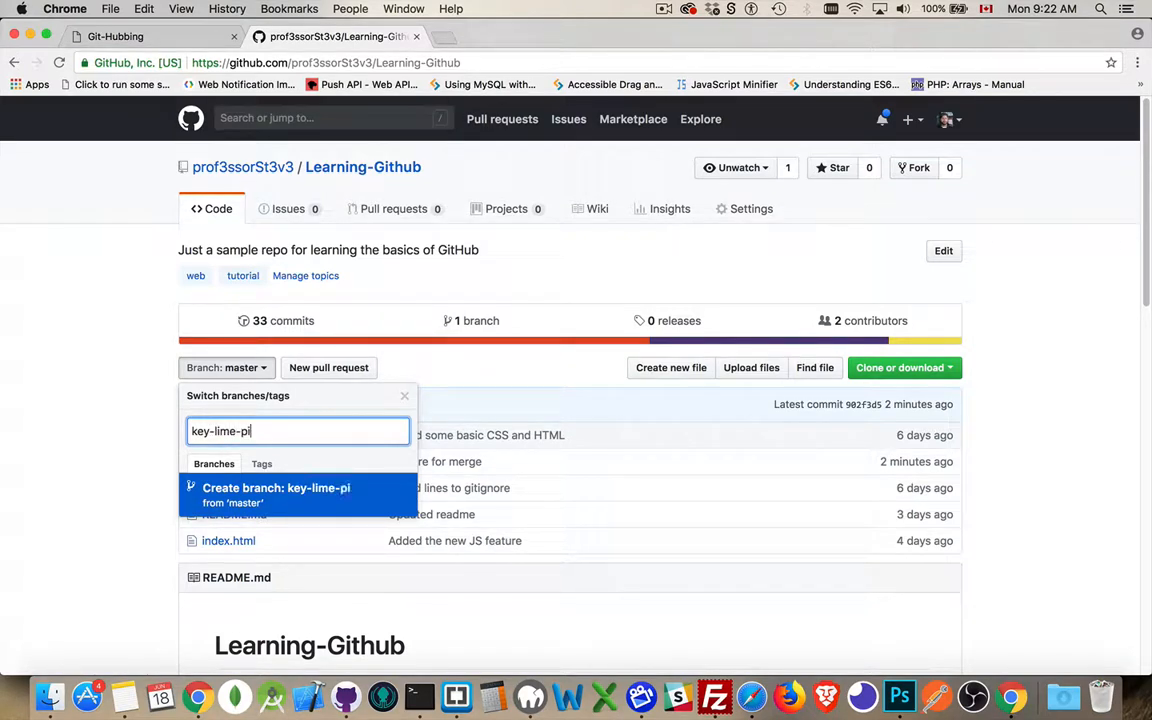
{"action": "left_click", "coordinate": [276, 488]}
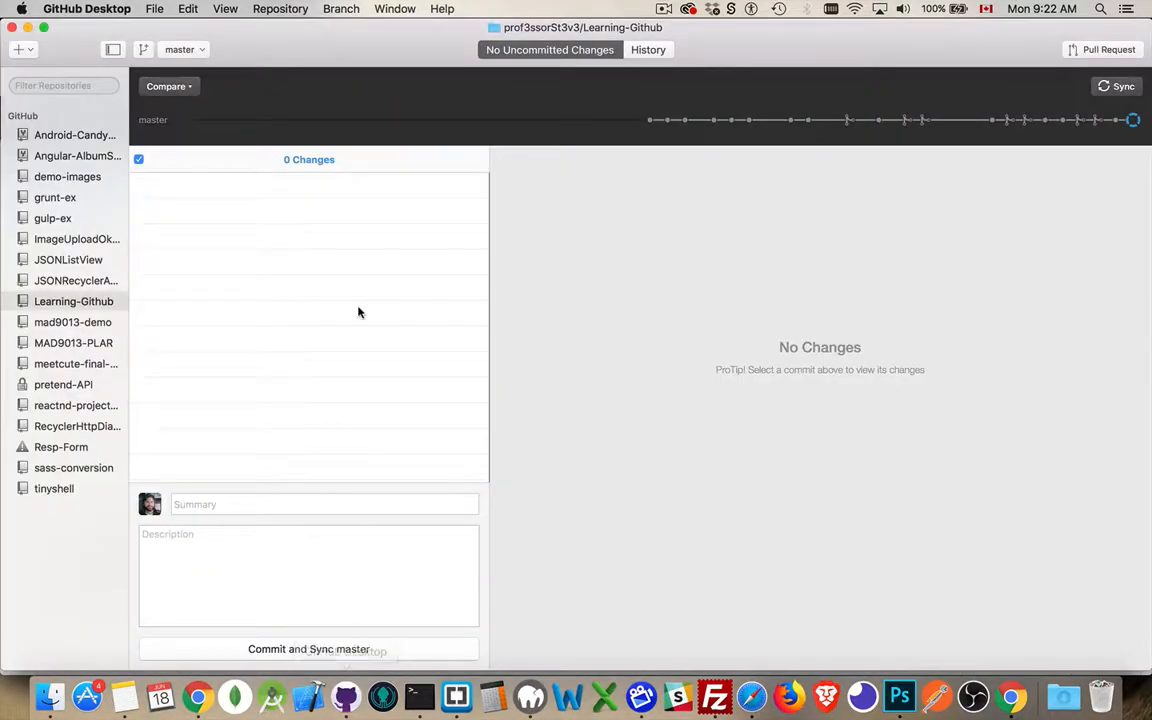
Step: Check out key-lime-pi from Recent Branches in GitHub Desktop
{"action": "left_click", "coordinate": [184, 48]}
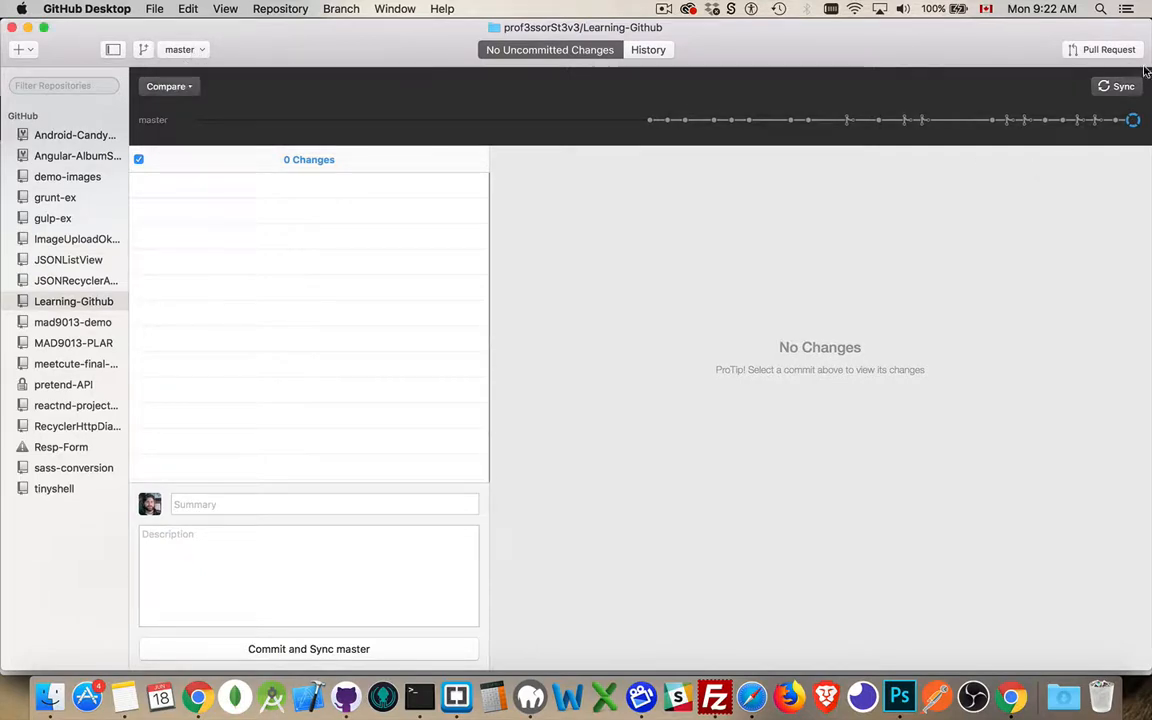
{"action": "mouse_move", "coordinate": [192, 56]}
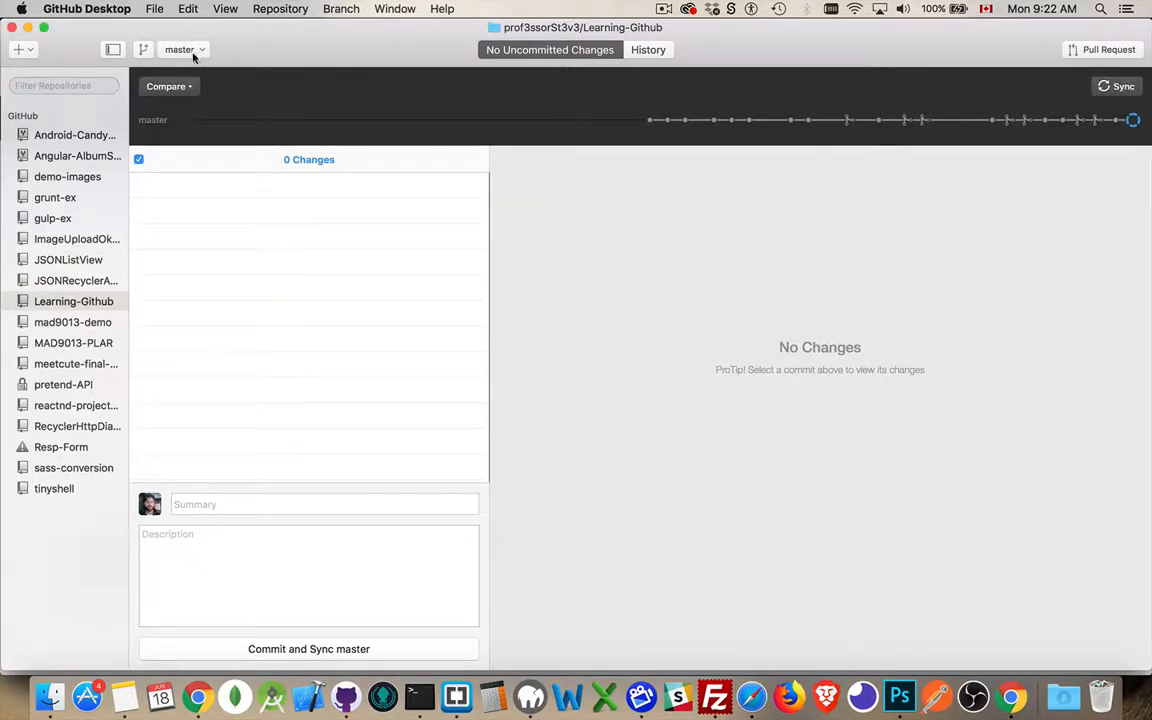
{"action": "left_click", "coordinate": [184, 48]}
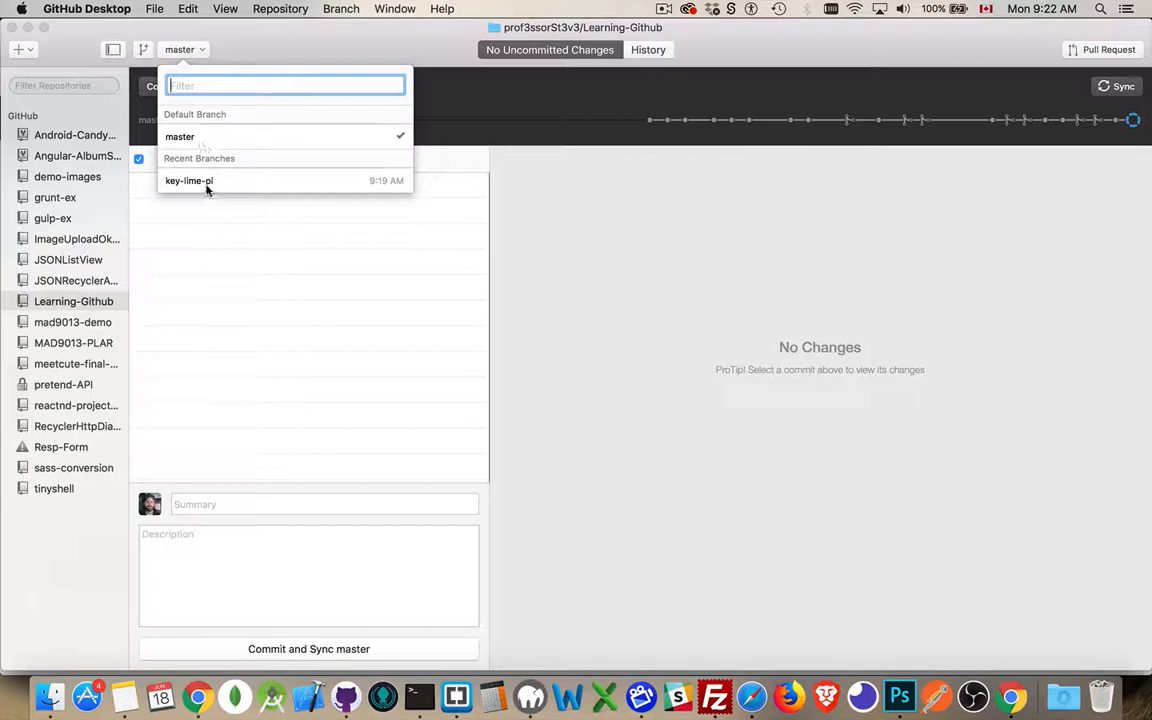
{"action": "left_click", "coordinate": [188, 180]}
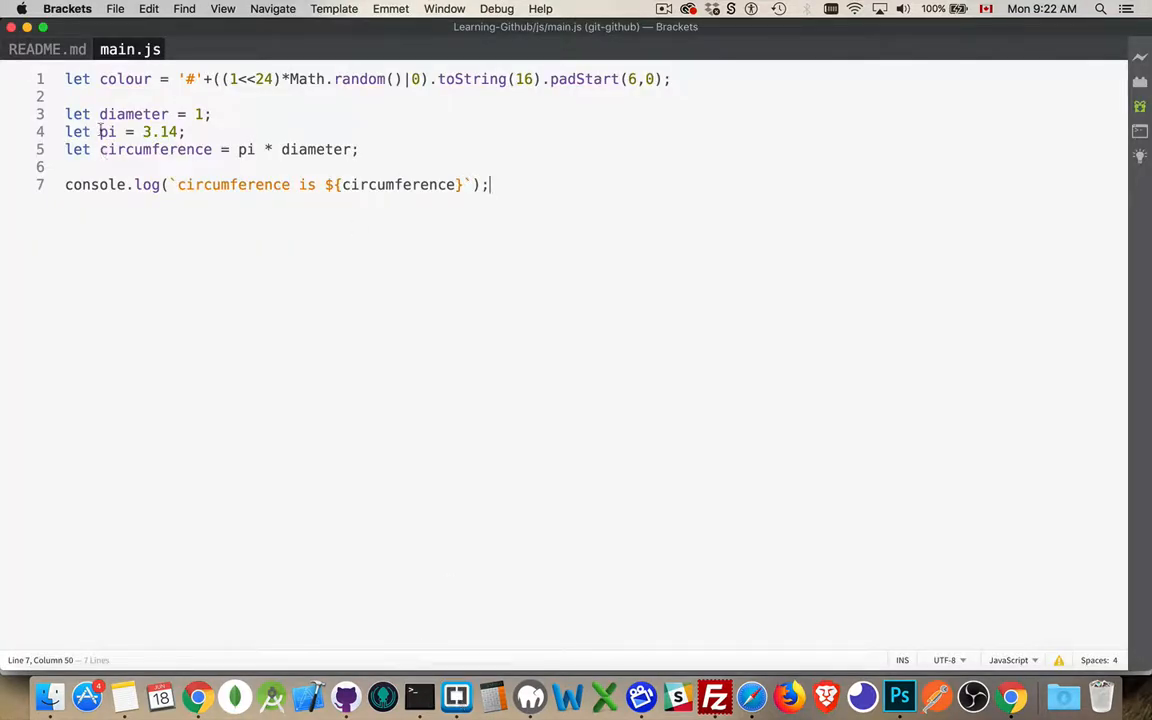
Step: Change 'let pi = 3.14;' to 'const pi = 3.1415;' in main.js
{"action": "type", "text": "cons"}
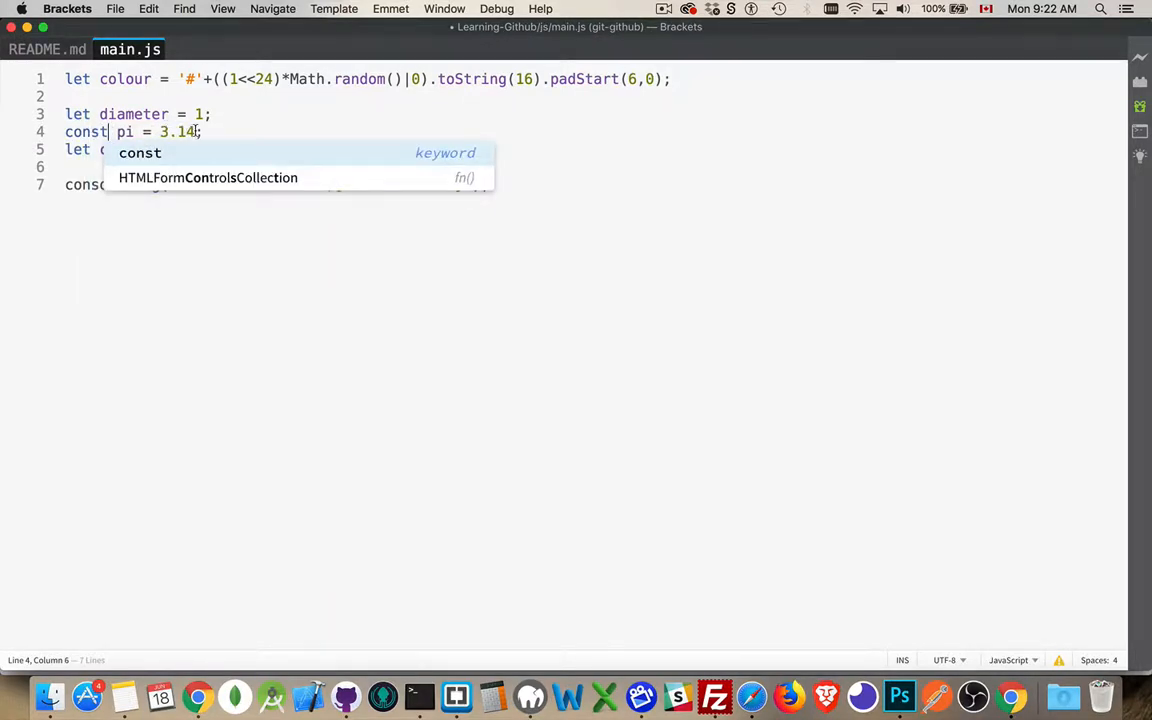
{"action": "type", "text": "15"}
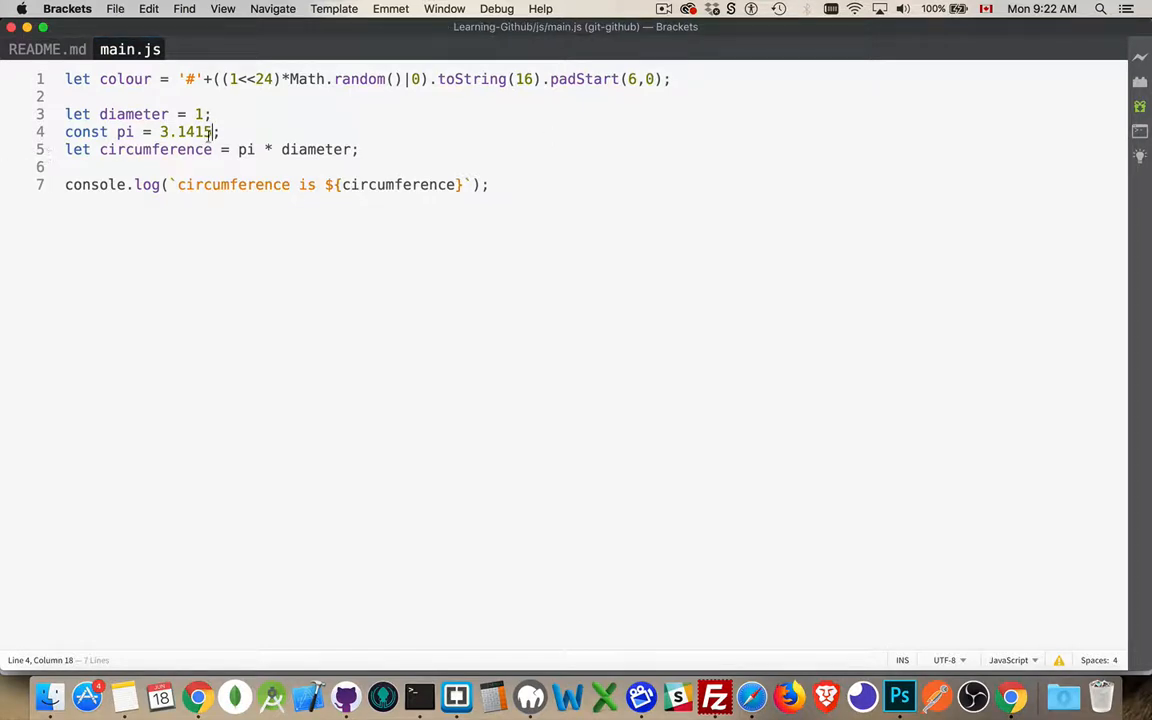
{"action": "mouse_move", "coordinate": [344, 696]}
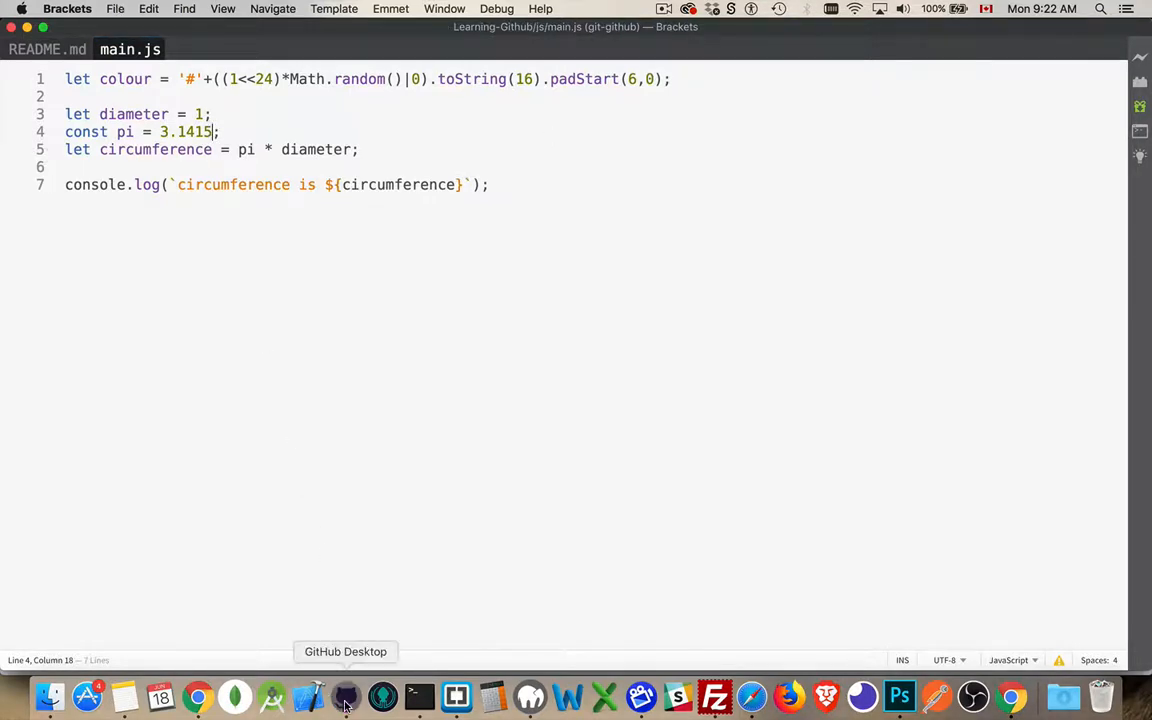
Step: Commit and sync the pi change to key-lime-pi with summary 'made pi 3.1415'
{"action": "left_click", "coordinate": [344, 696]}
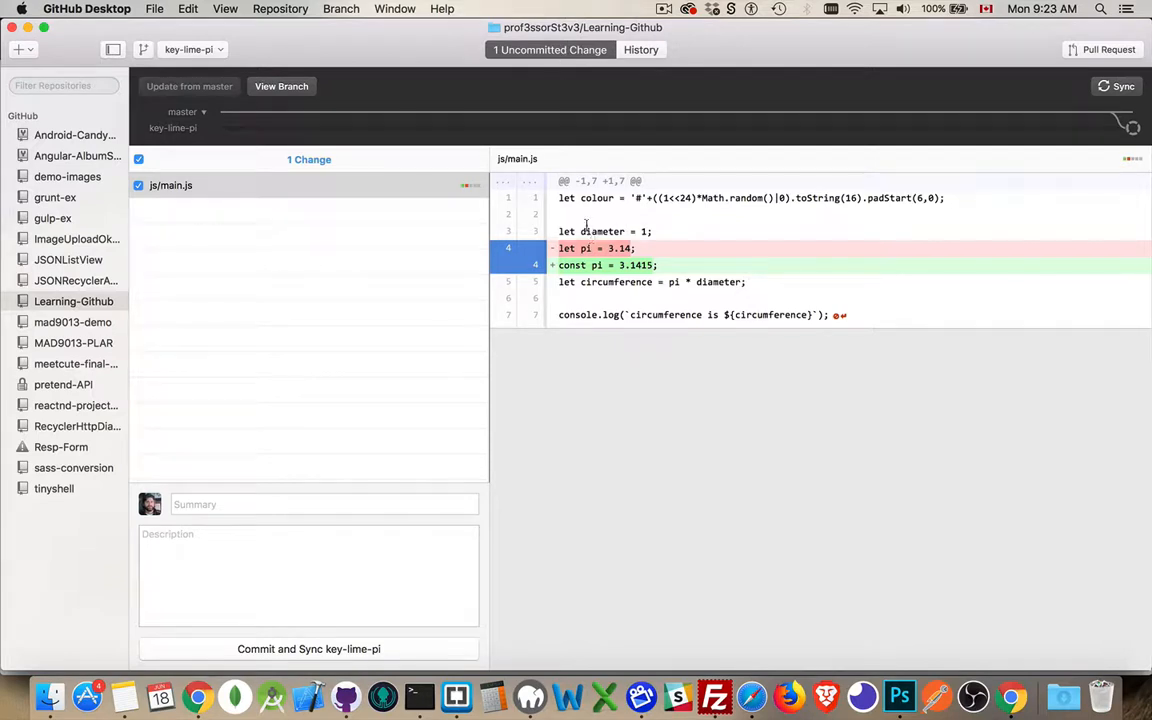
{"action": "left_click", "coordinate": [292, 504]}
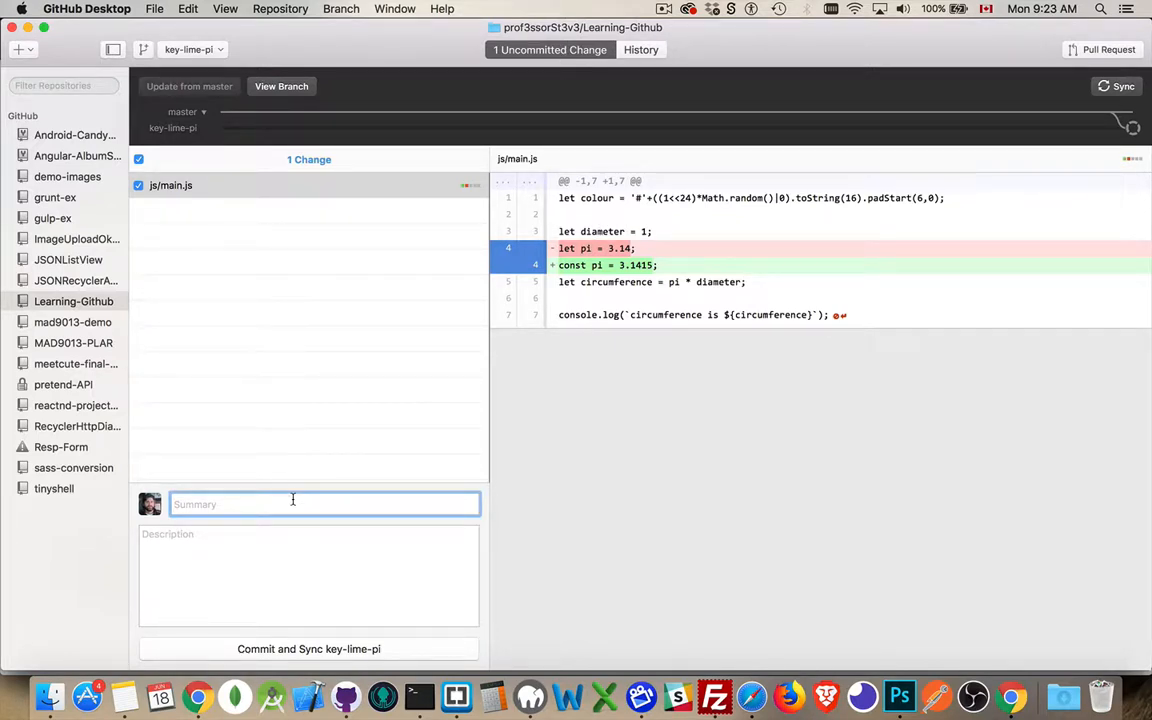
{"action": "type", "text": "made pi const"}
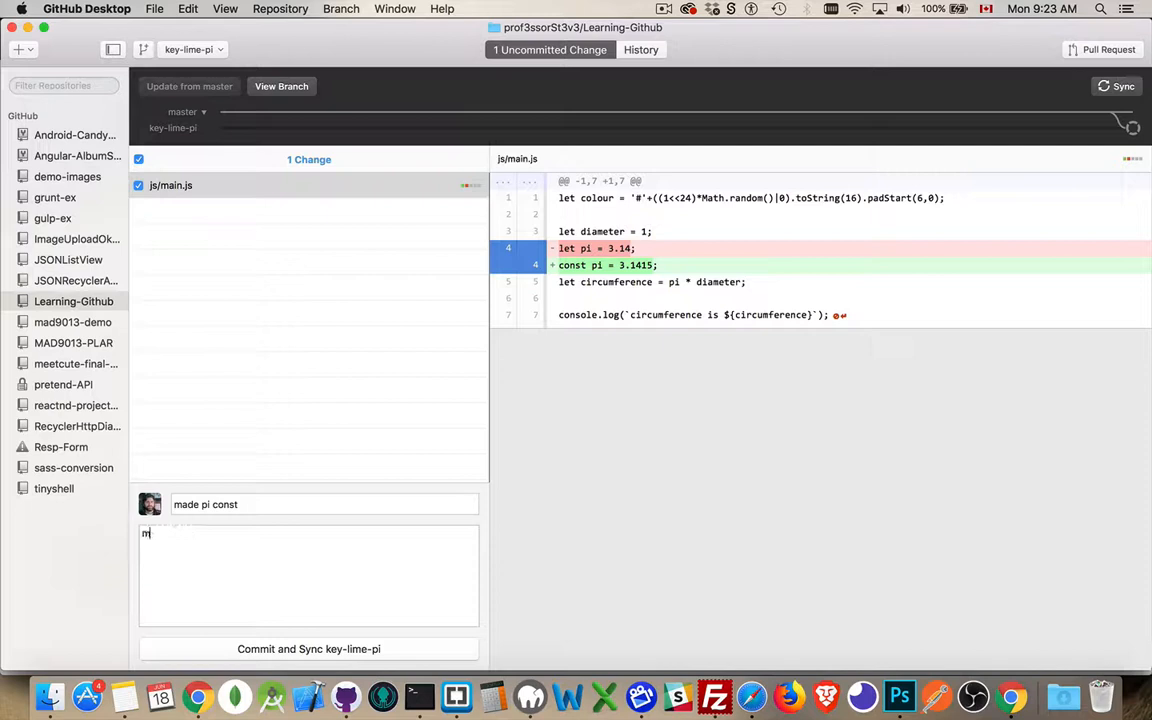
{"action": "type", "text": "ade pi 3."}
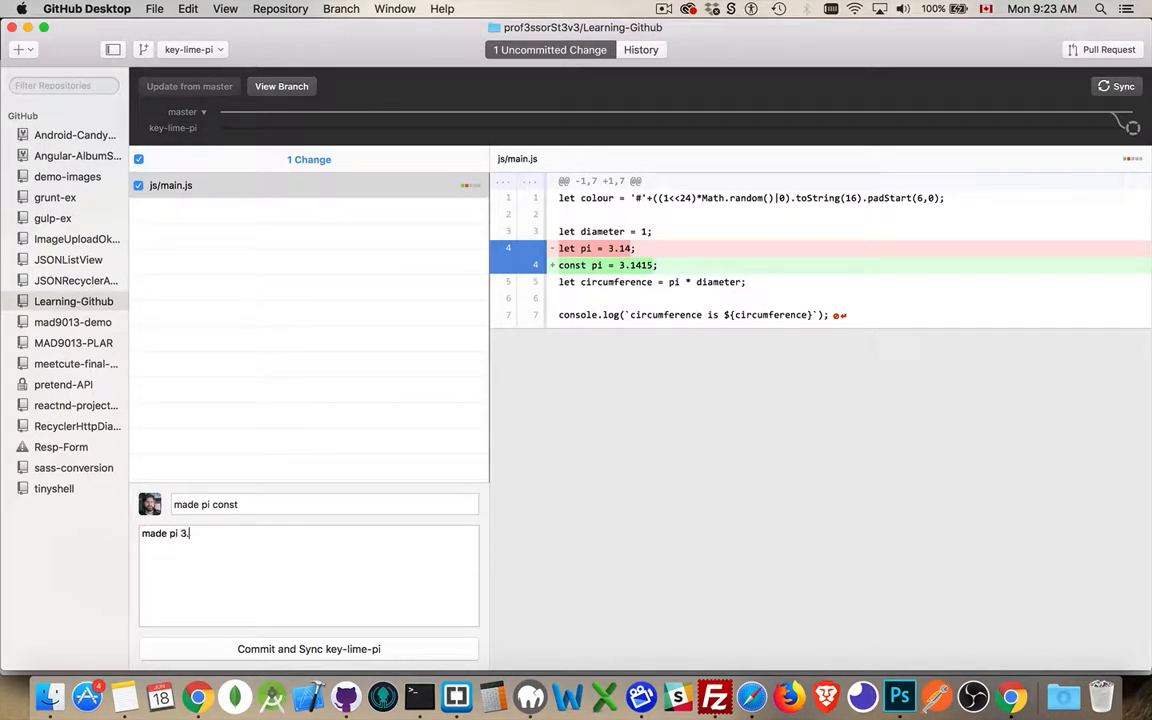
{"action": "type", "text": "1415"}
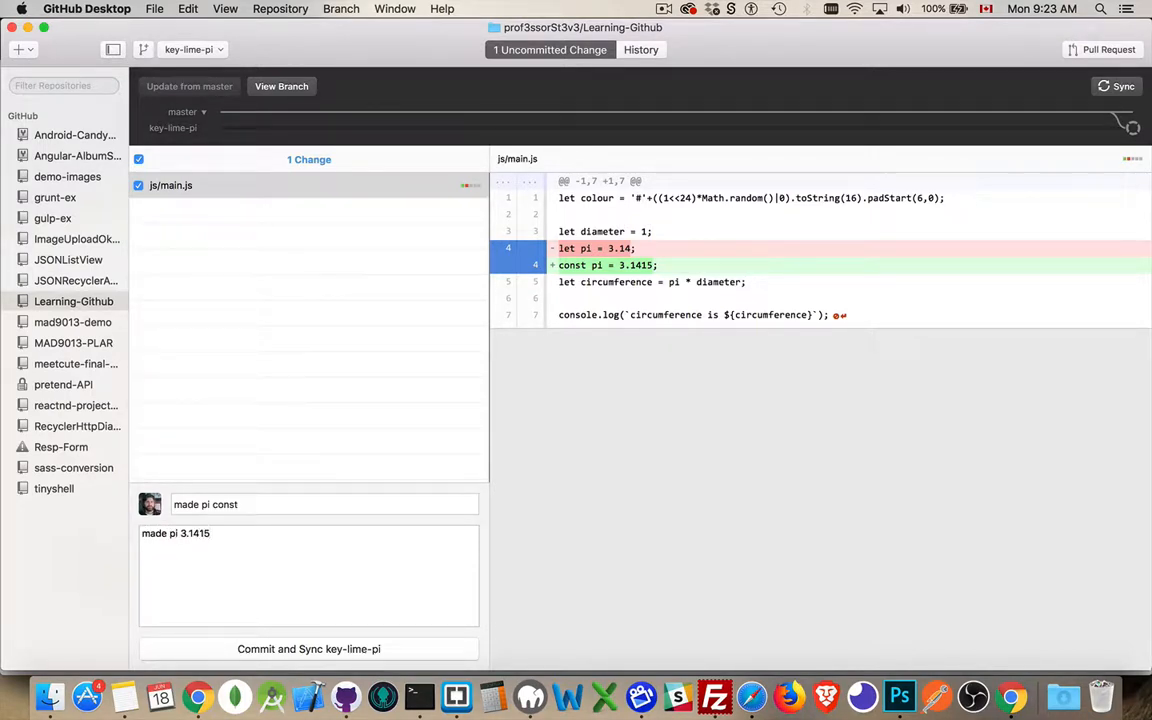
{"action": "left_click", "coordinate": [308, 648]}
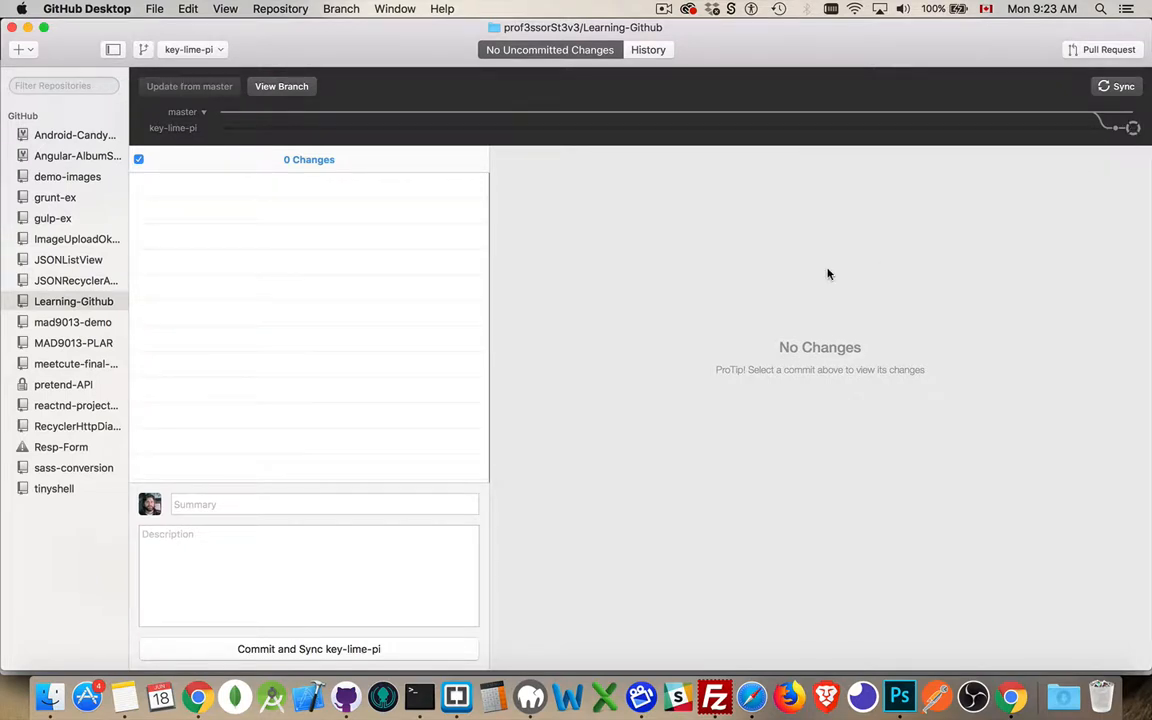
Step: Switch the local repository back to the master branch
{"action": "left_click", "coordinate": [192, 48]}
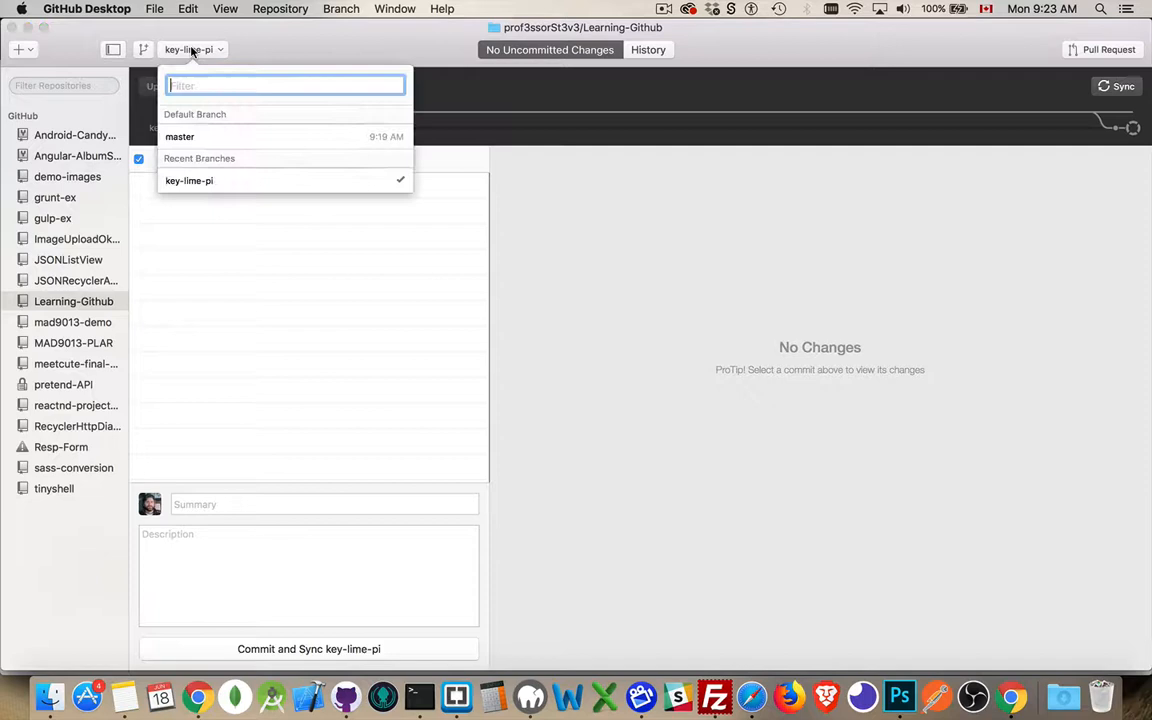
{"action": "left_click", "coordinate": [180, 136]}
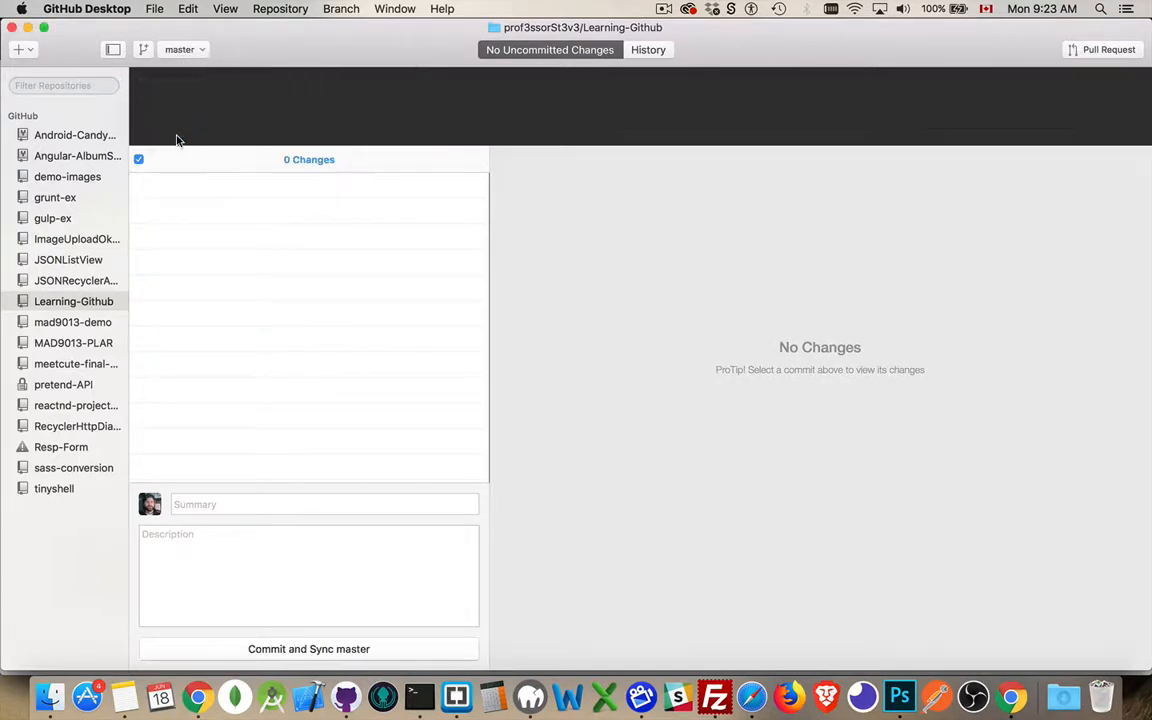
{"action": "left_click", "coordinate": [648, 48]}
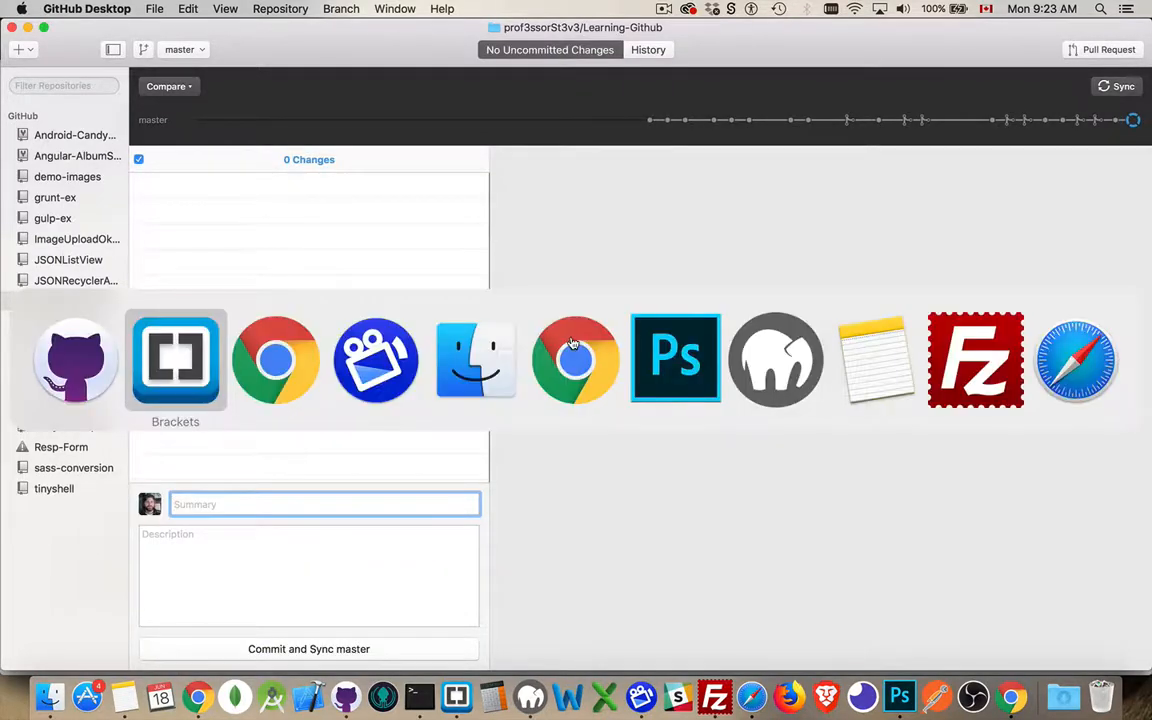
Step: On master, rewrite line 4 of main.js as const PI = 3.14159265
{"action": "left_click", "coordinate": [176, 360]}
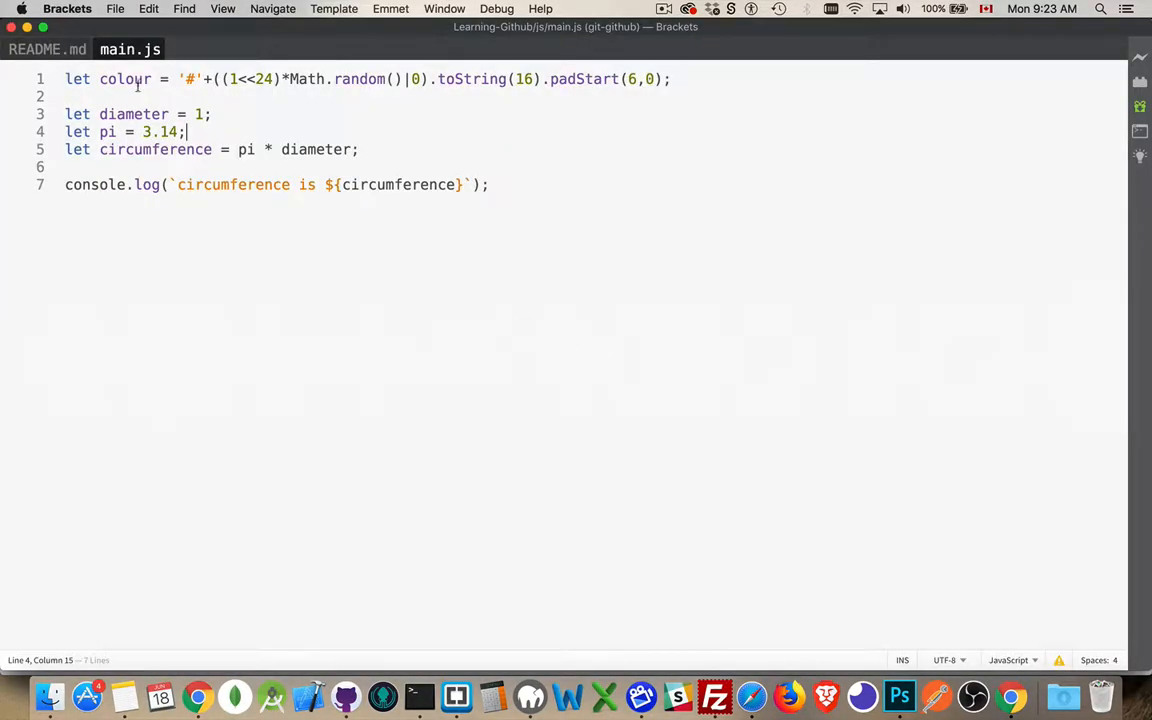
{"action": "mouse_move", "coordinate": [340, 124]}
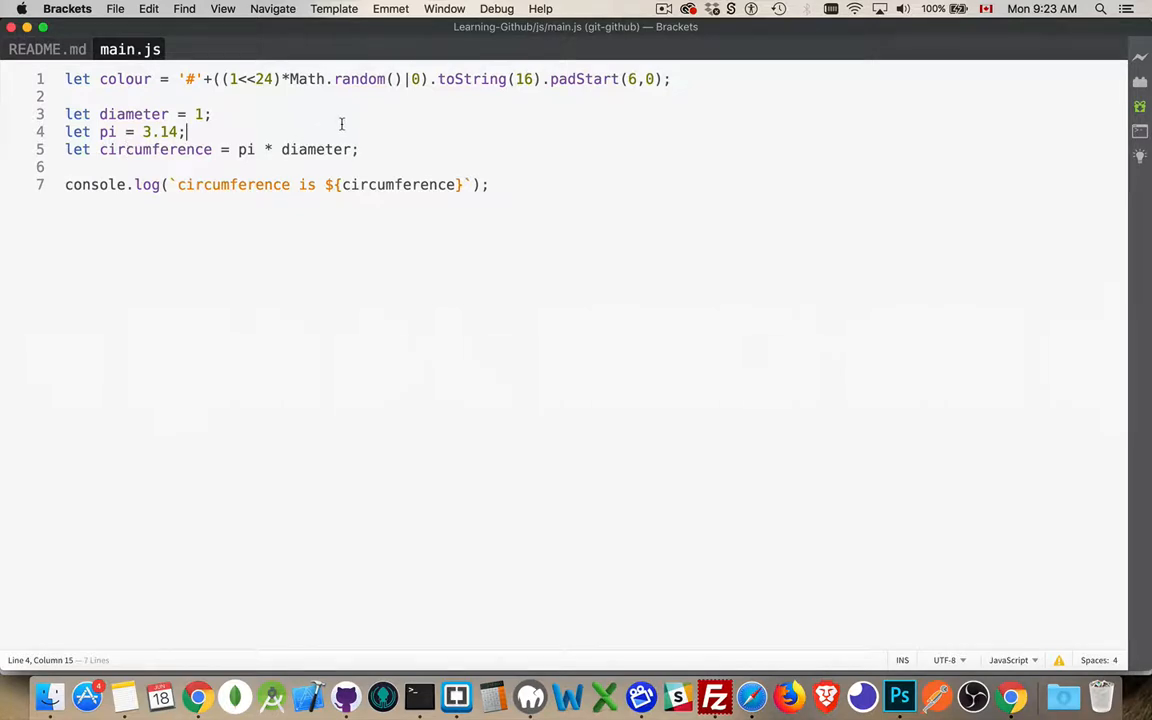
{"action": "mouse_move", "coordinate": [296, 136]}
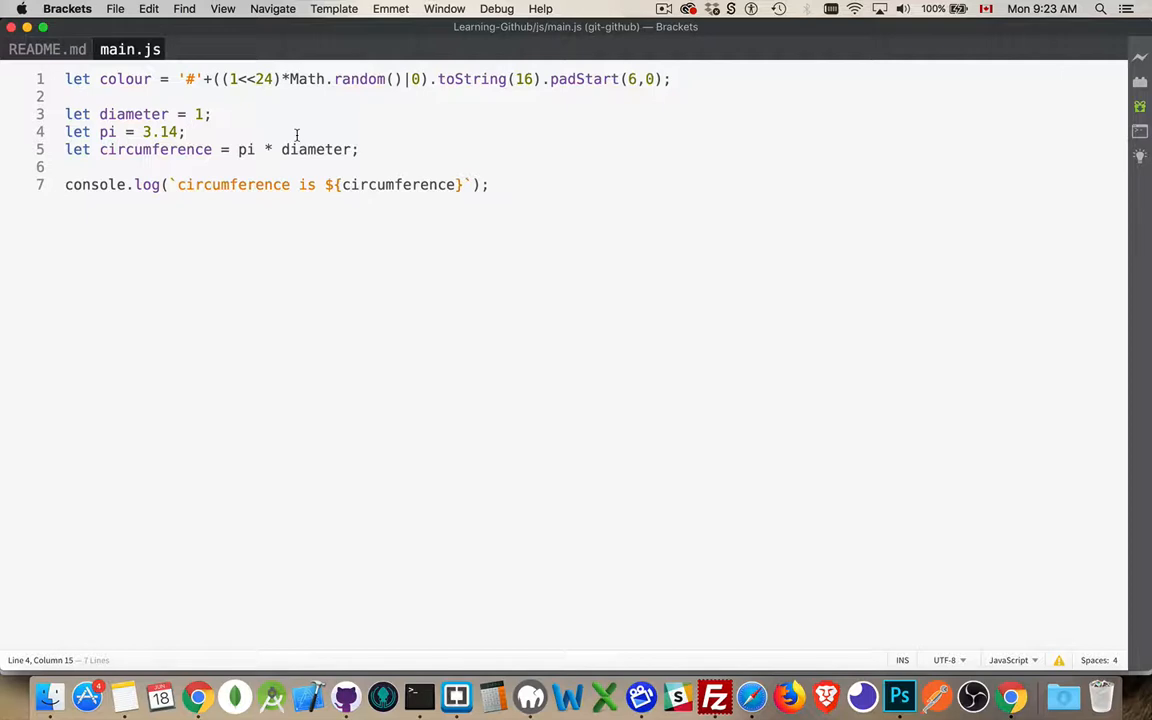
{"action": "double_click", "coordinate": [78, 132]}
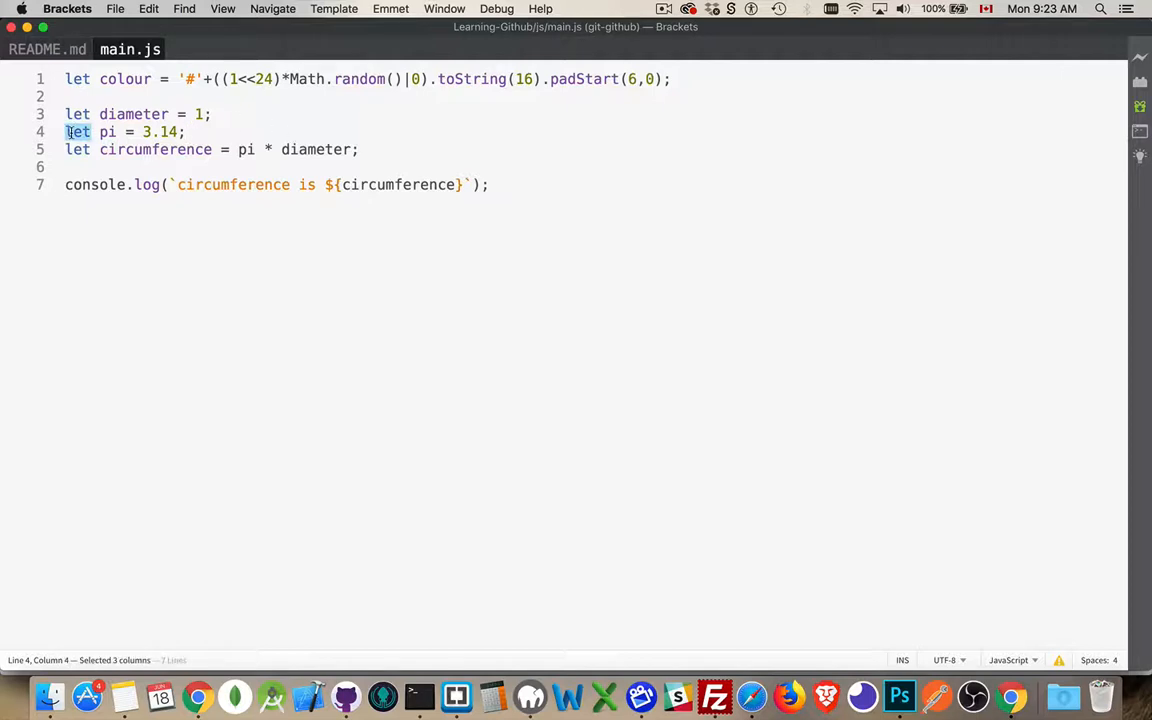
{"action": "type", "text": "const"}
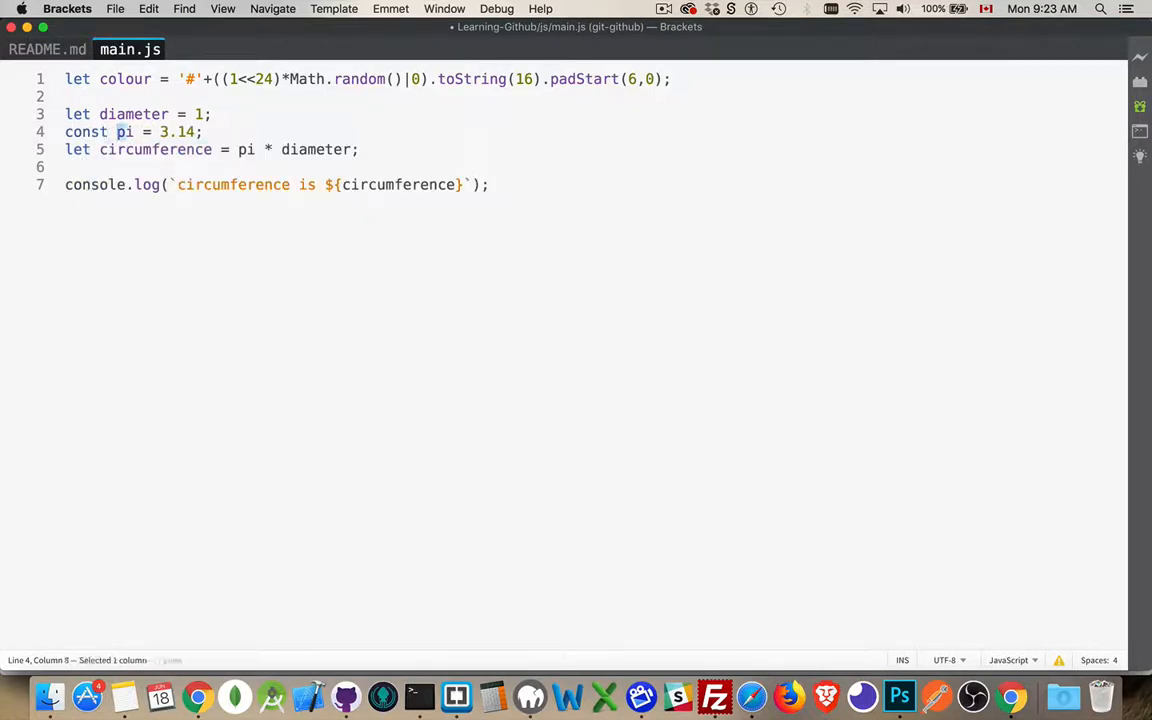
{"action": "type", "text": "PI"}
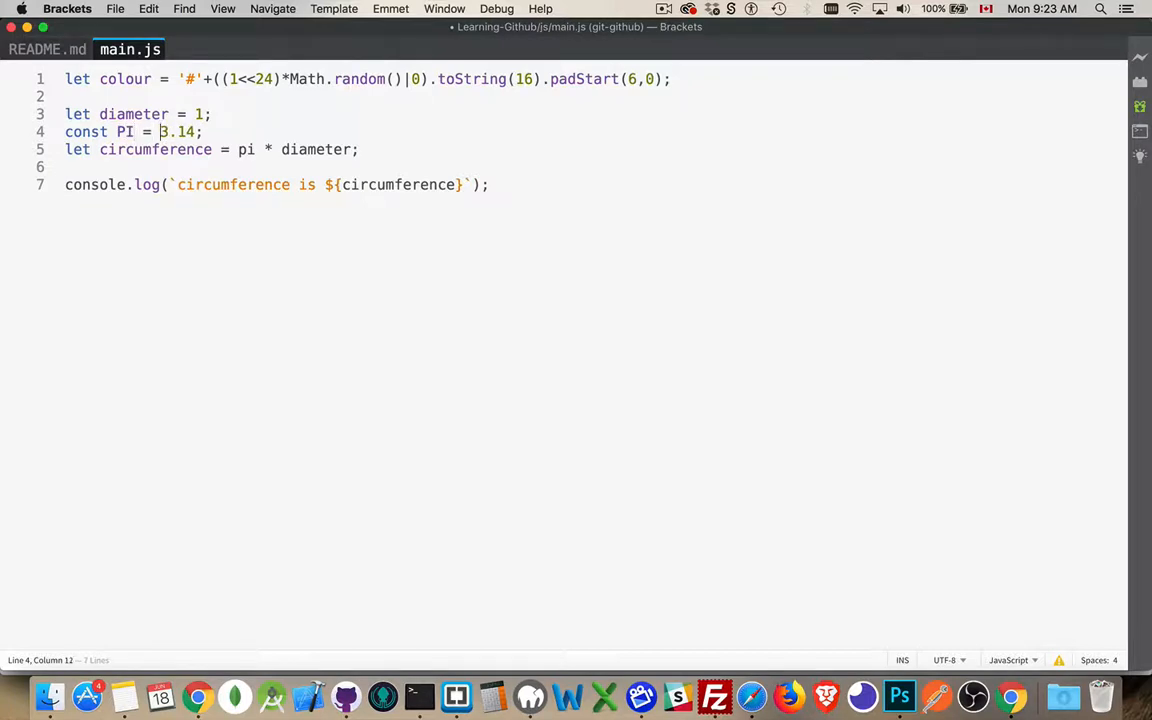
{"action": "type", "text": "159"}
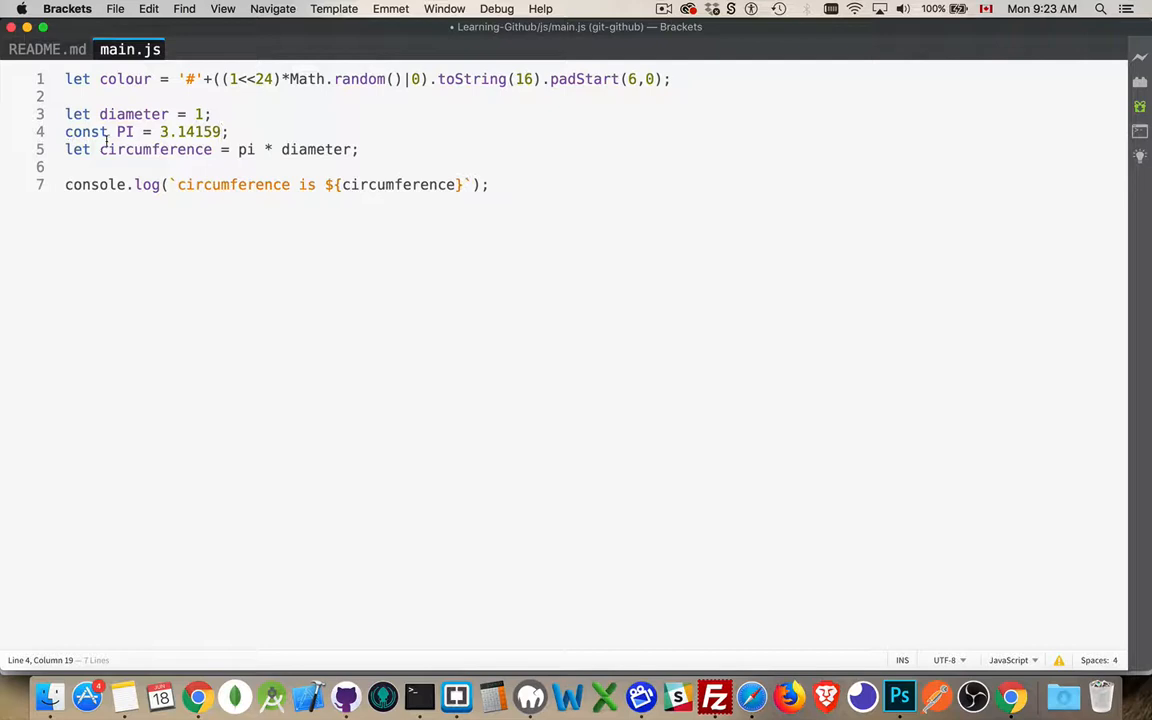
{"action": "double_click", "coordinate": [124, 132]}
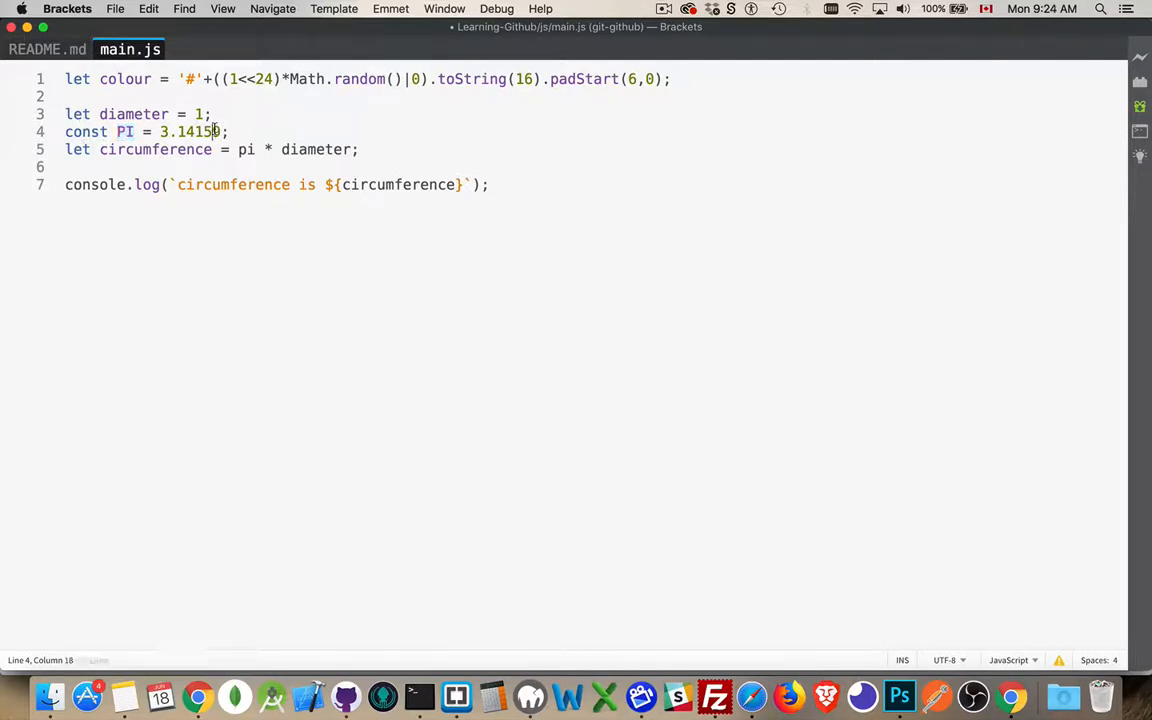
{"action": "type", "text": "9"}
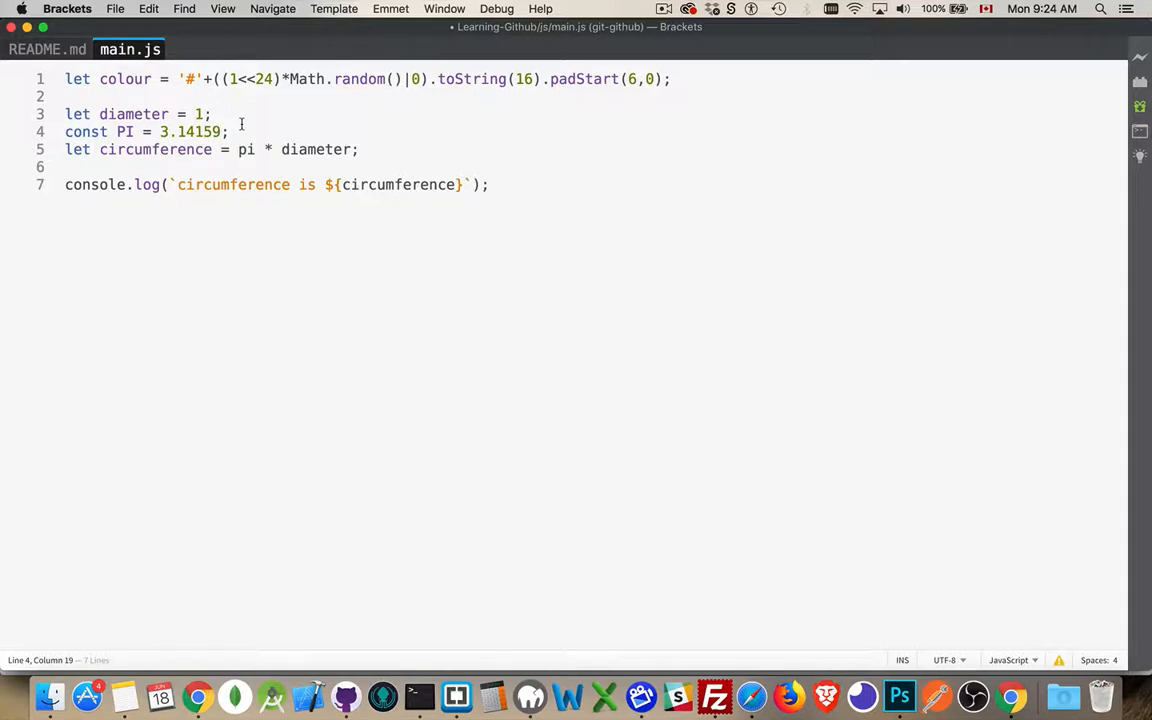
{"action": "type", "text": "265"}
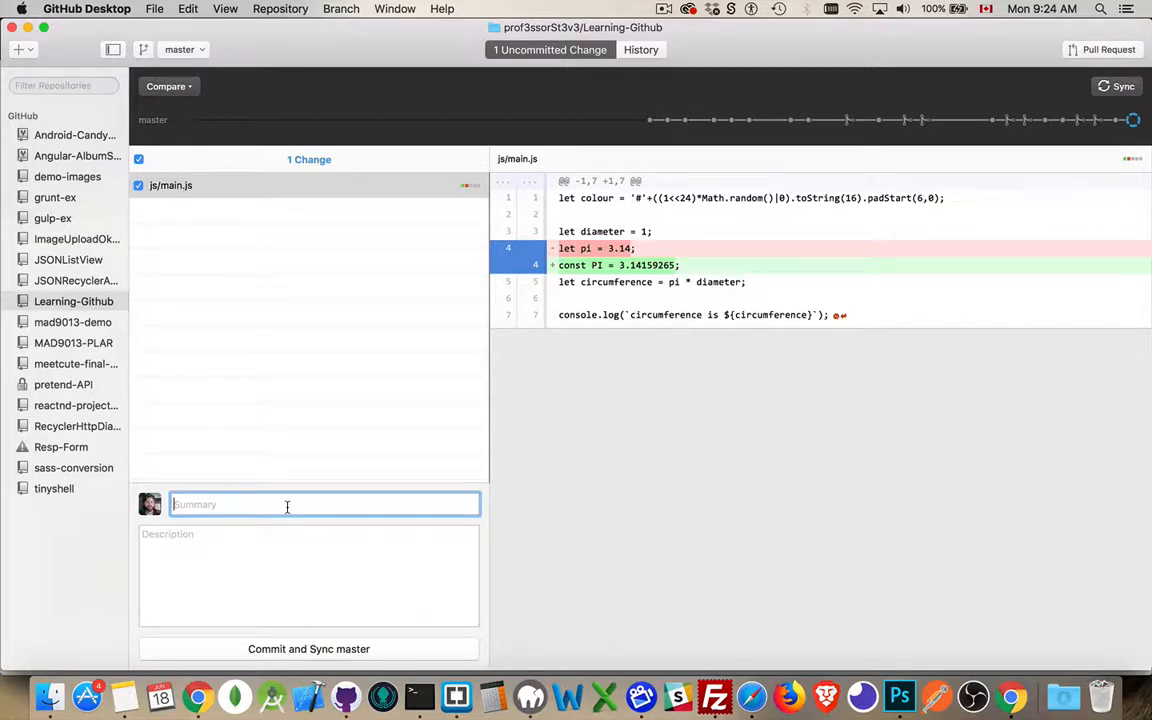
Step: Commit the change to master with summary 'const PI' and description '8 de...'
{"action": "type", "text": "const"}
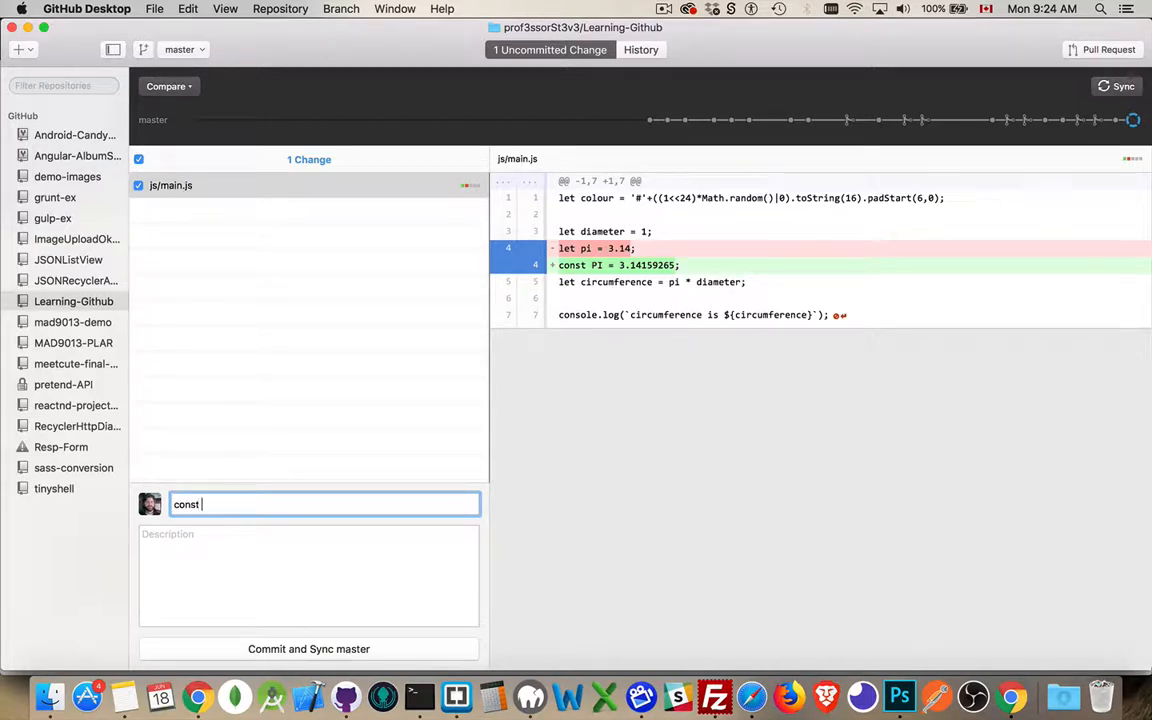
{"action": "type", "text": "PI"}
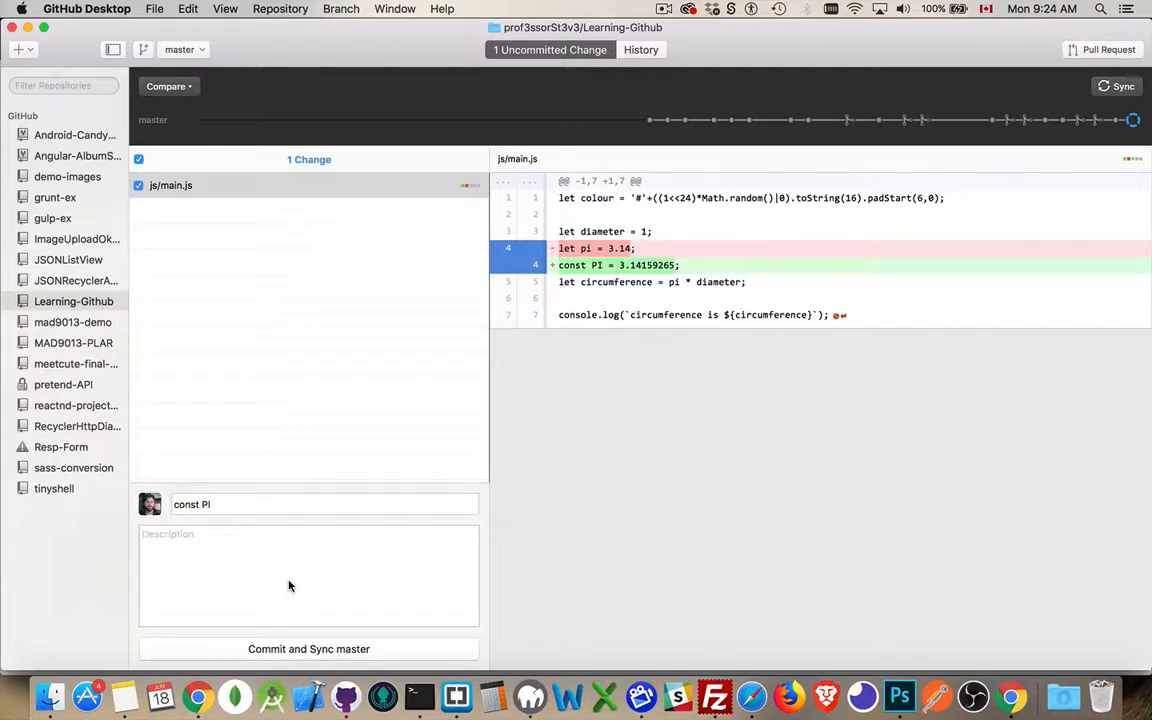
{"action": "type", "text": "8 decimal pla"}
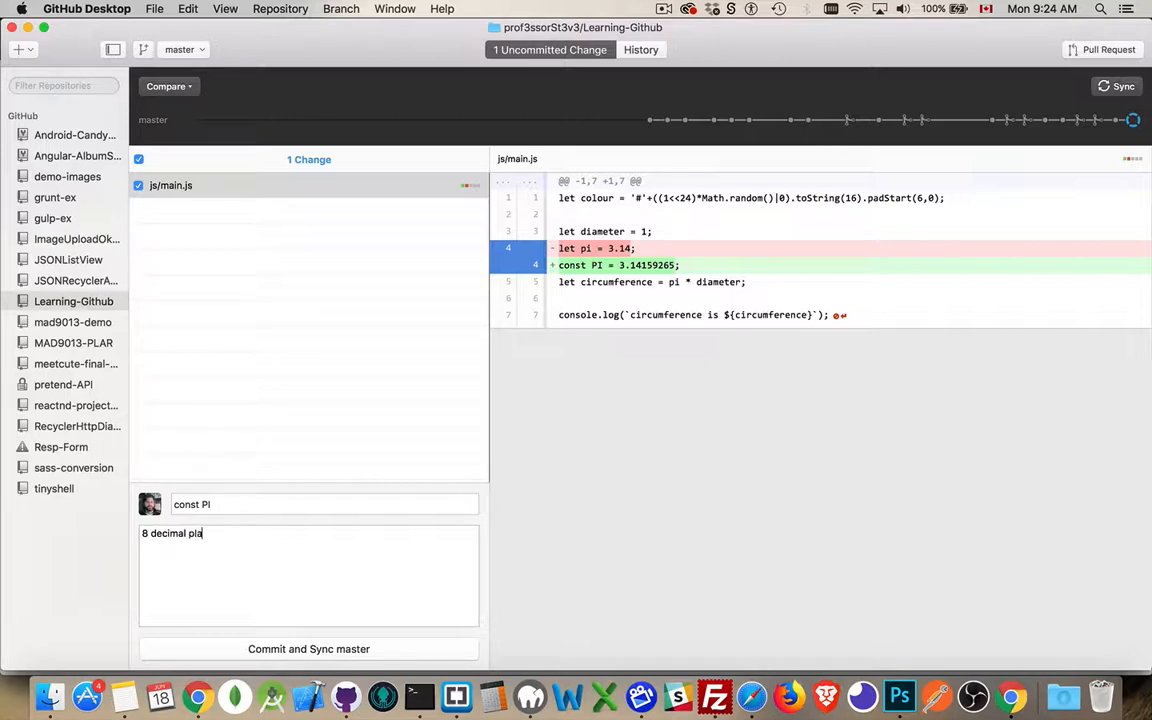
{"action": "left_click", "coordinate": [308, 648]}
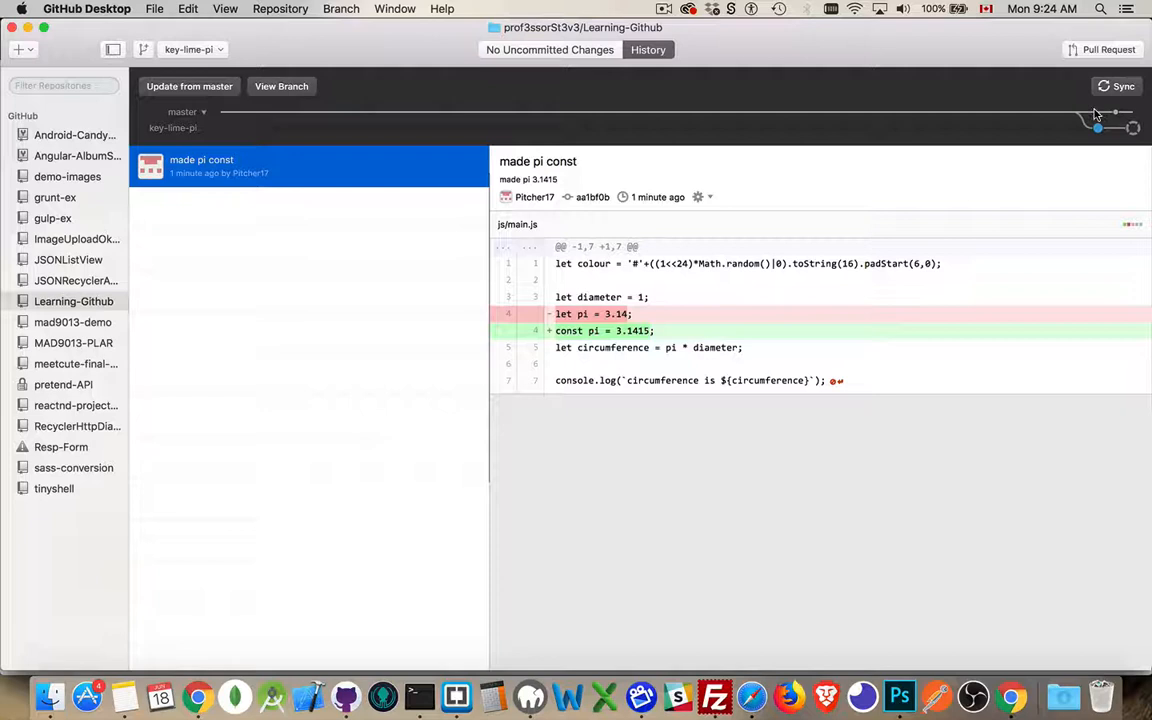
{"action": "mouse_move", "coordinate": [1098, 128]}
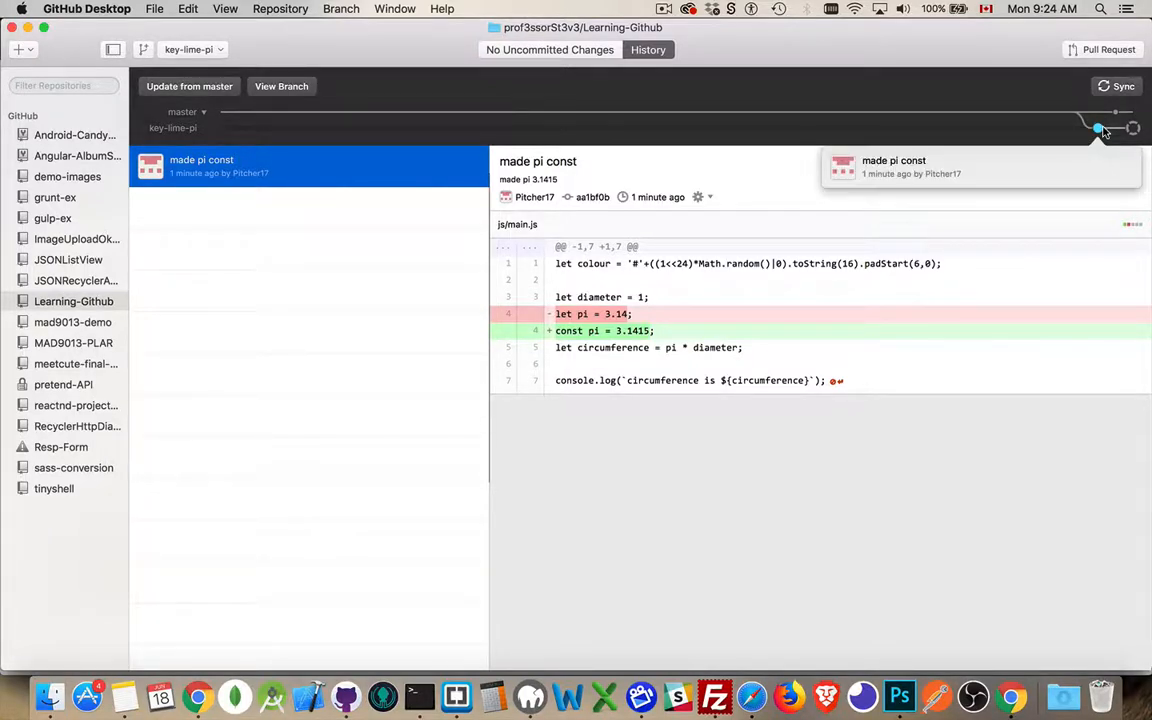
{"action": "mouse_move", "coordinate": [1112, 122]}
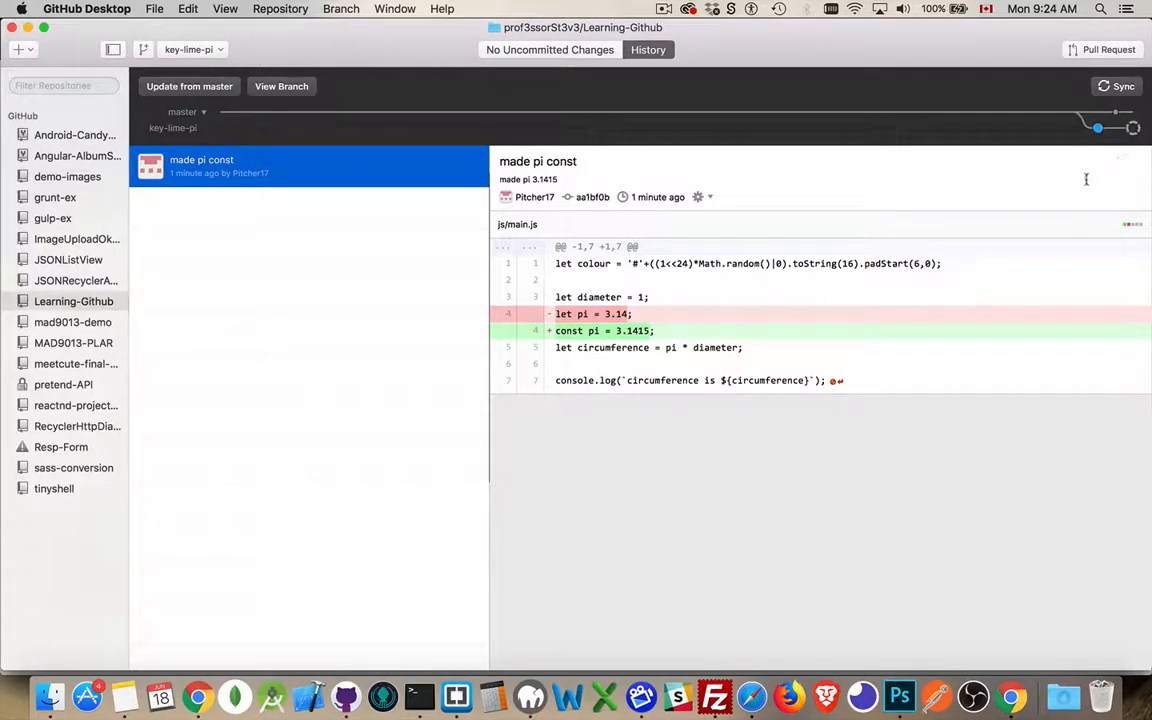
{"action": "mouse_move", "coordinate": [1080, 192]}
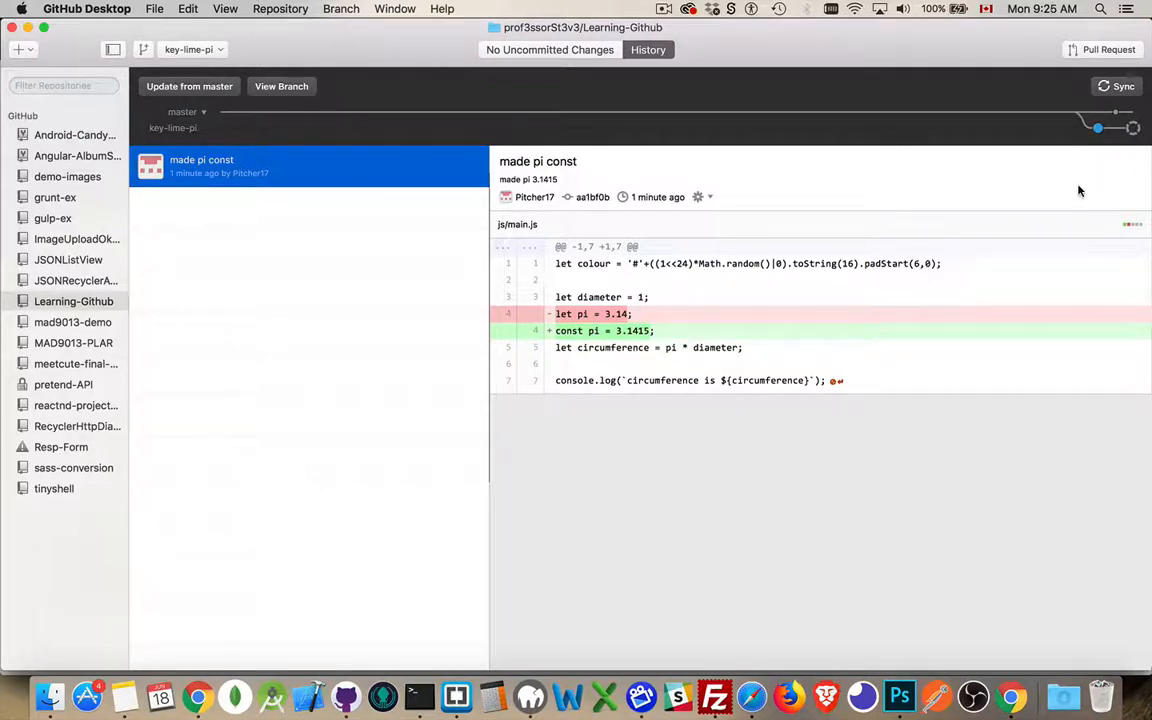
{"action": "mouse_move", "coordinate": [668, 86]}
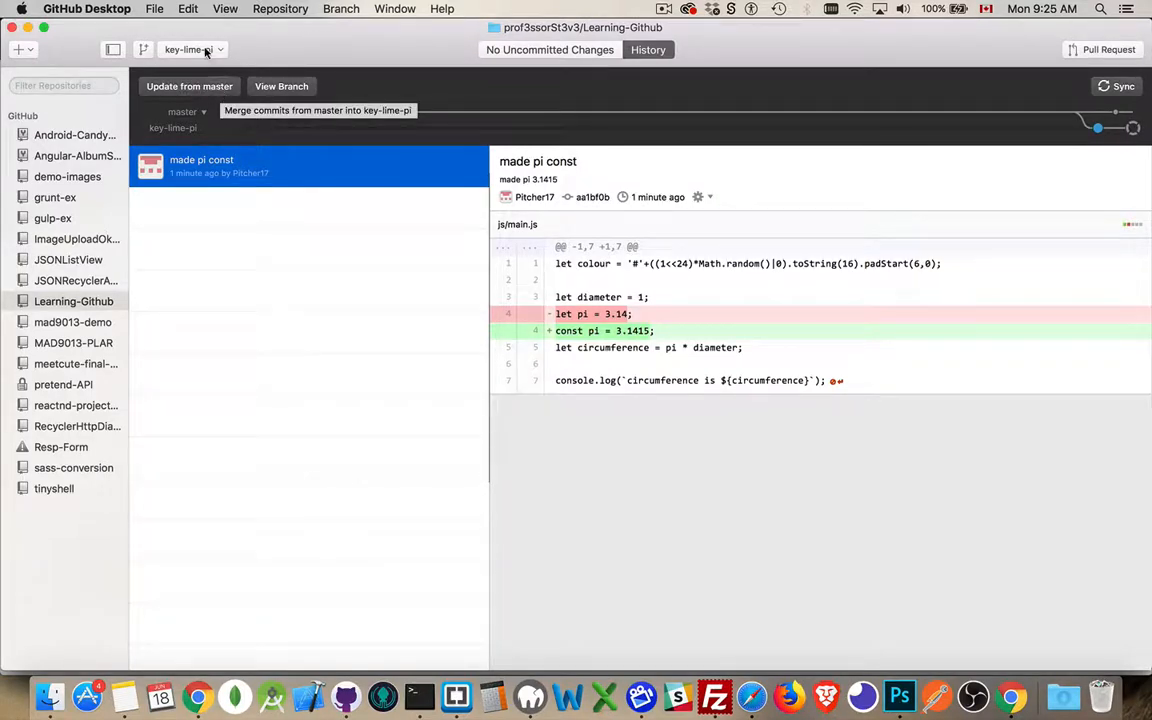
{"action": "mouse_move", "coordinate": [184, 142]}
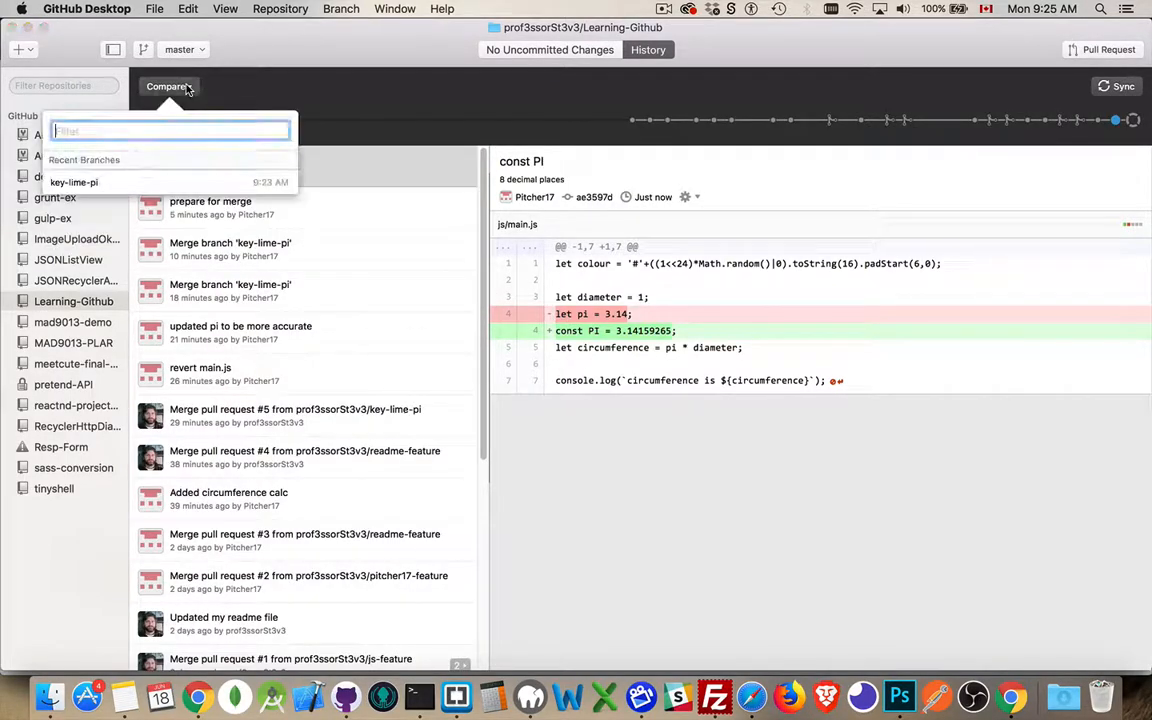
Step: Compare master against key-lime-pi and start a new pull request
{"action": "left_click", "coordinate": [72, 182]}
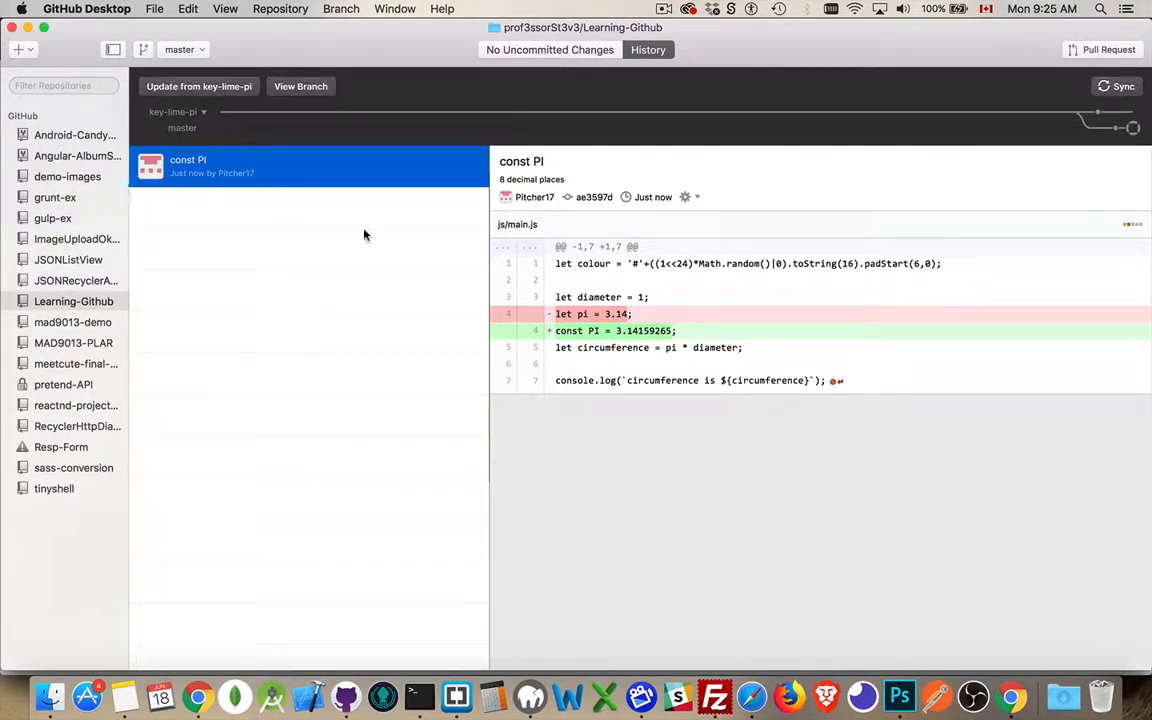
{"action": "mouse_move", "coordinate": [218, 100]}
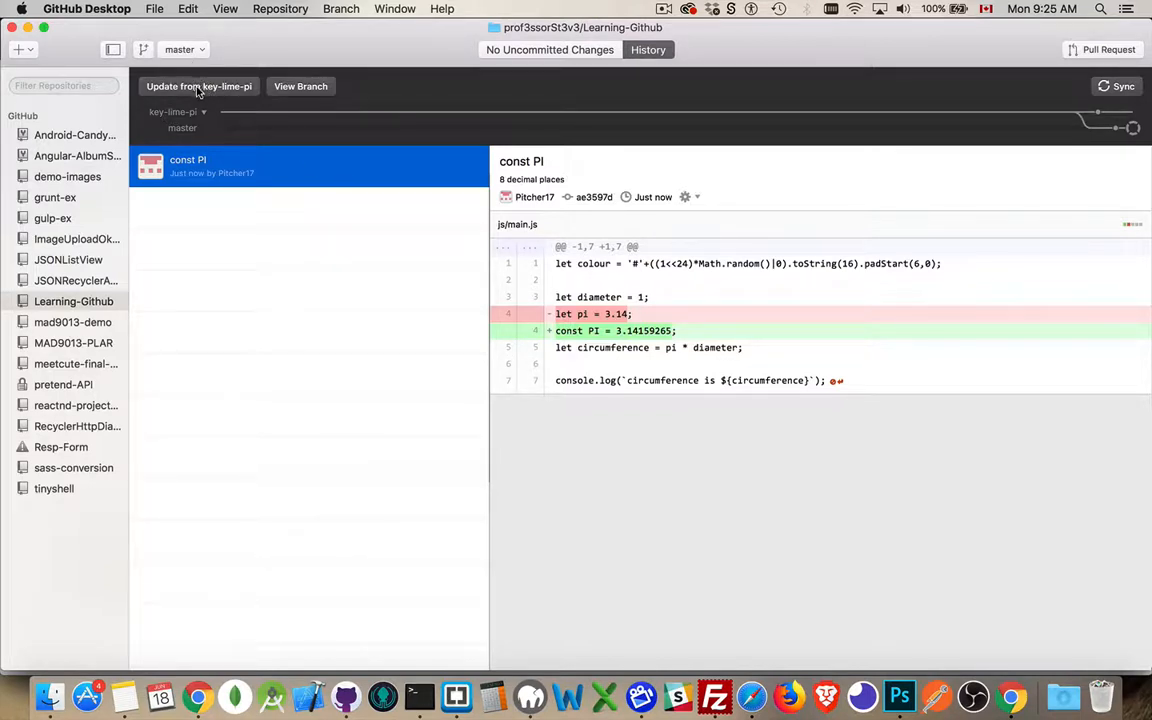
{"action": "mouse_move", "coordinate": [198, 86]}
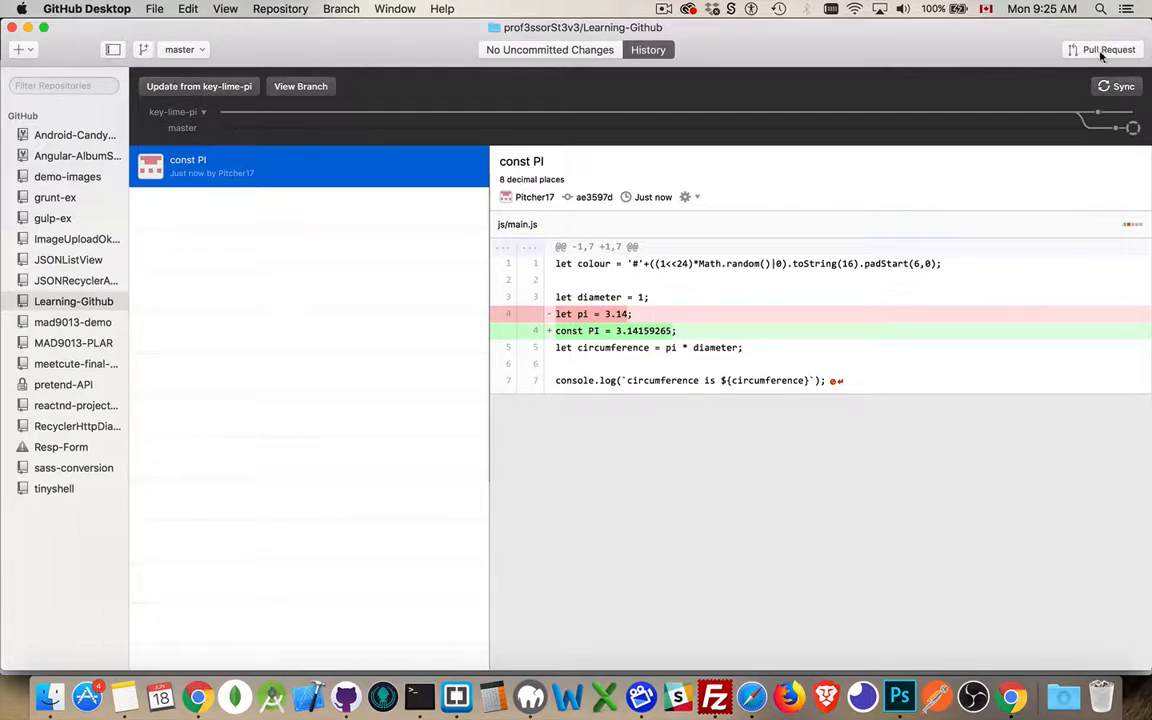
{"action": "left_click", "coordinate": [1108, 48]}
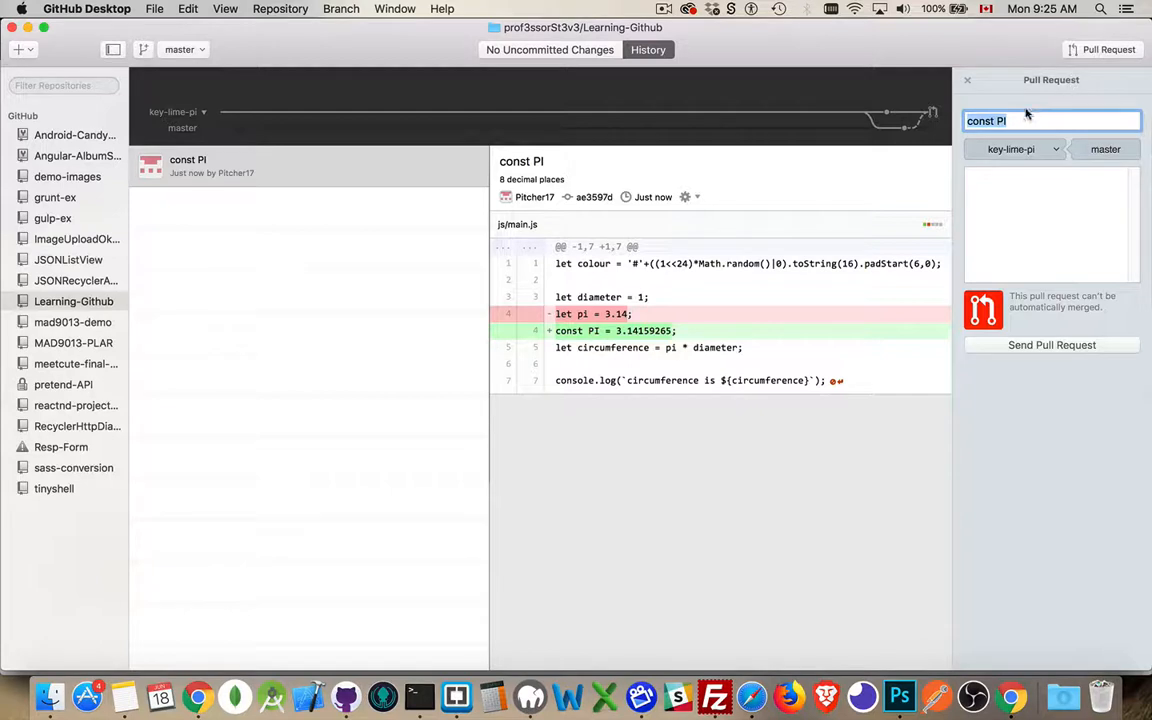
{"action": "mouse_move", "coordinate": [1008, 82]}
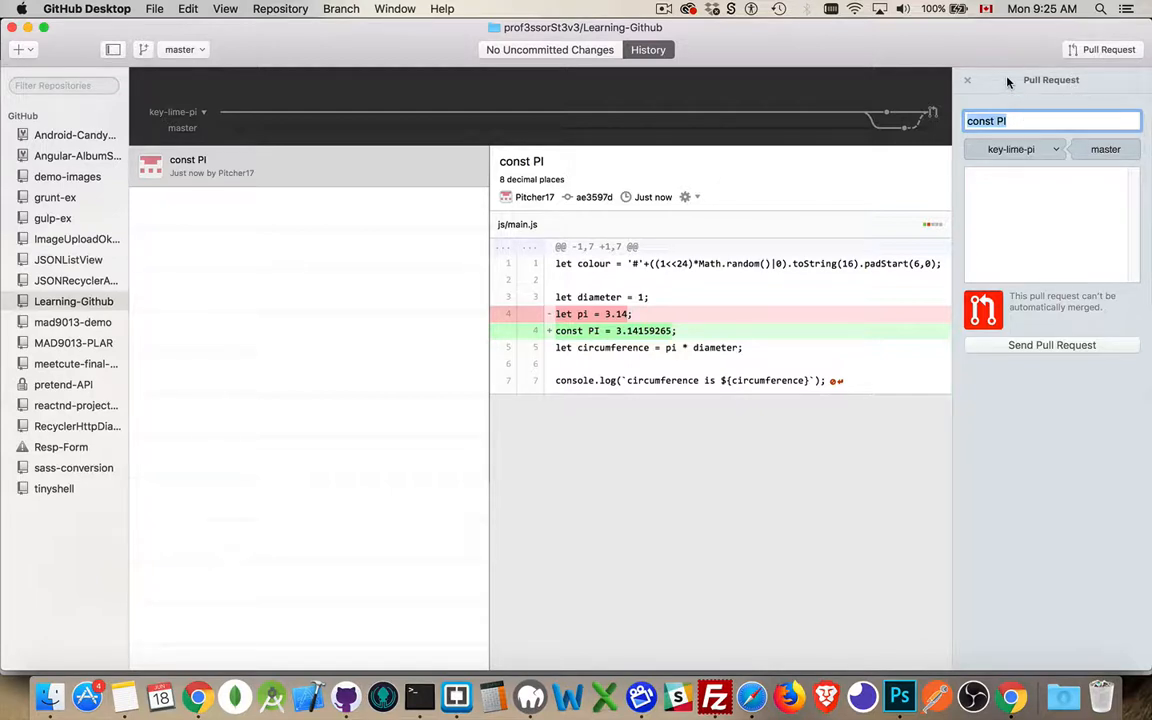
{"action": "mouse_move", "coordinate": [968, 84]}
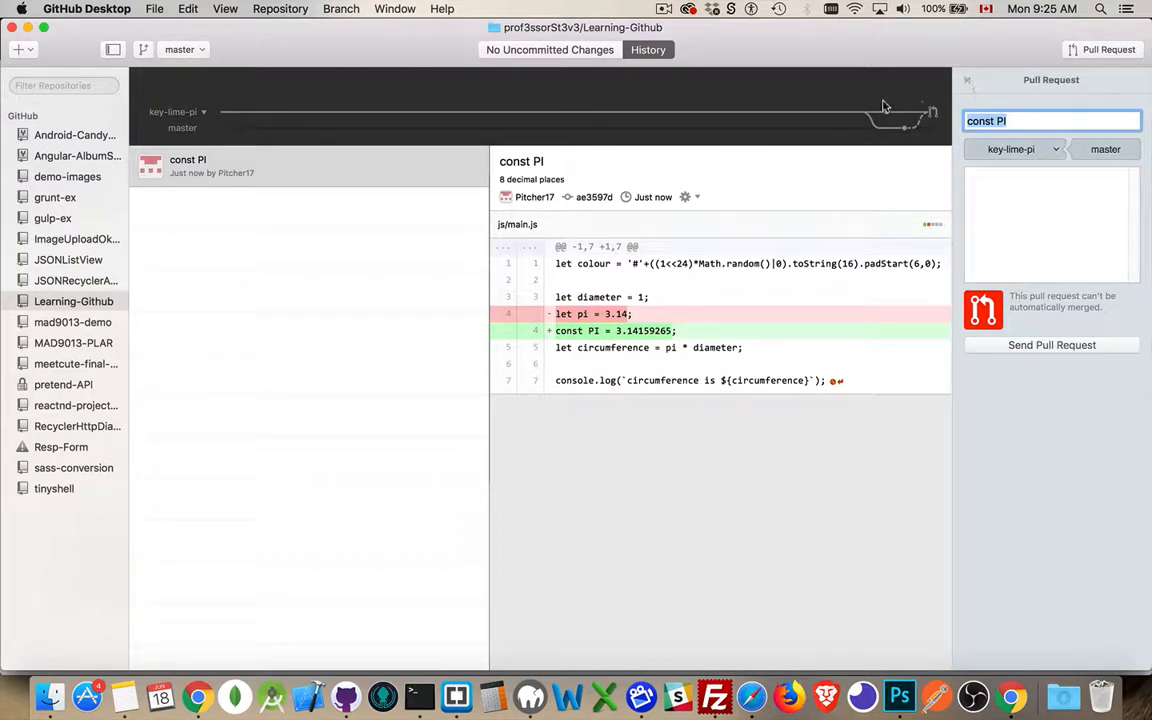
{"action": "mouse_move", "coordinate": [912, 128]}
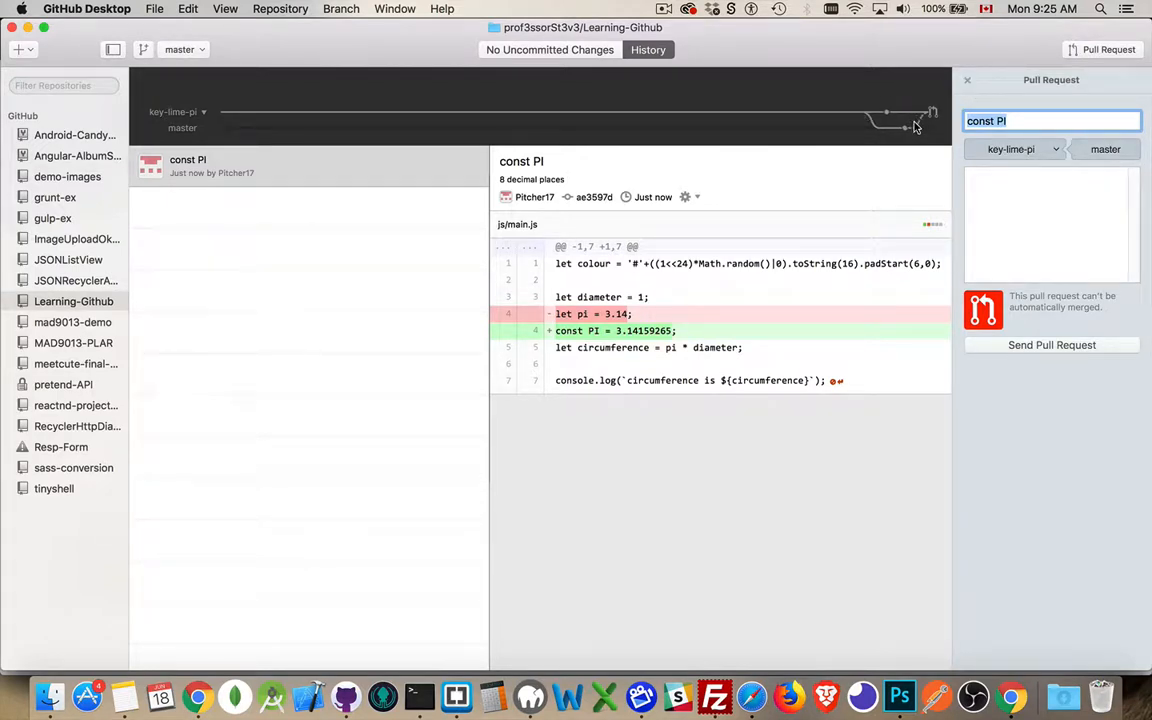
{"action": "mouse_move", "coordinate": [918, 128]}
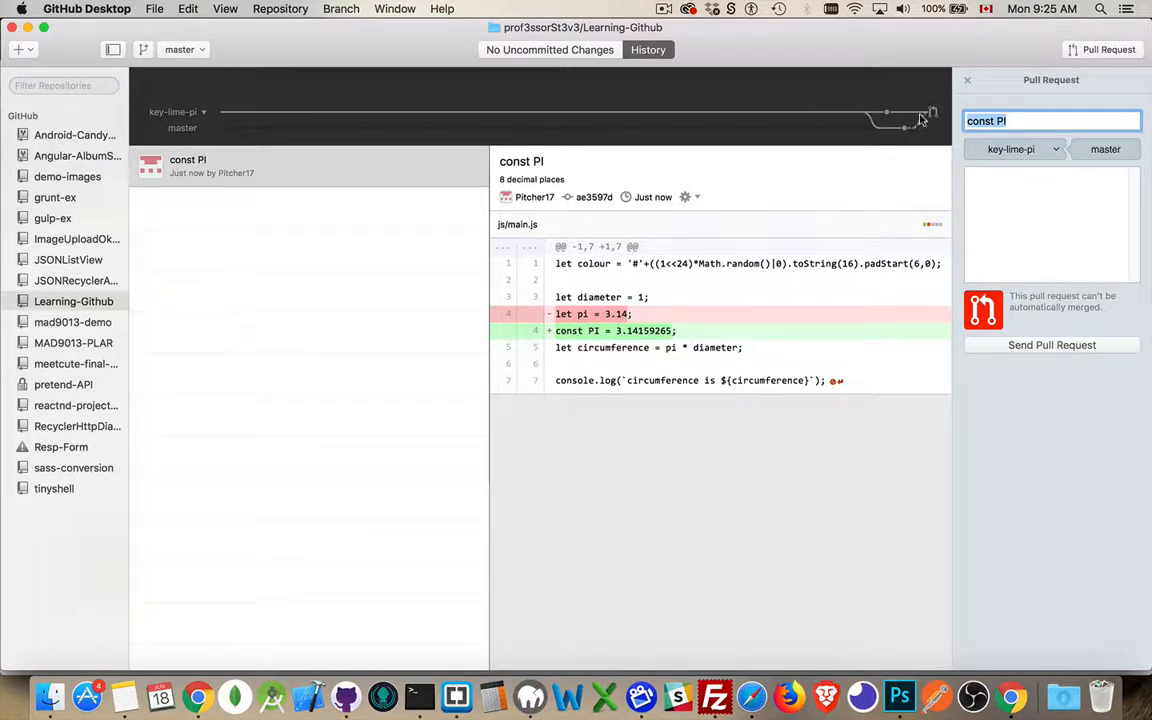
{"action": "mouse_move", "coordinate": [916, 138]}
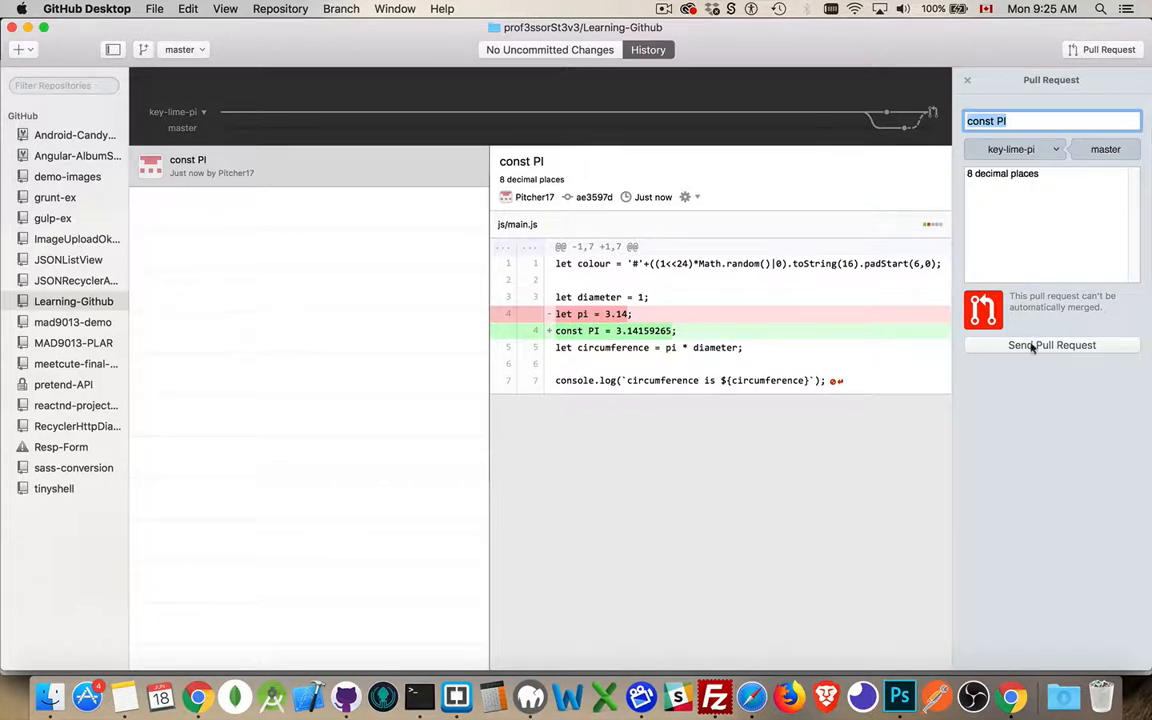
Step: Send the 'const PI' pull request described as '8 decimal places' from key-lime-pi into master
{"action": "left_click", "coordinate": [1052, 344]}
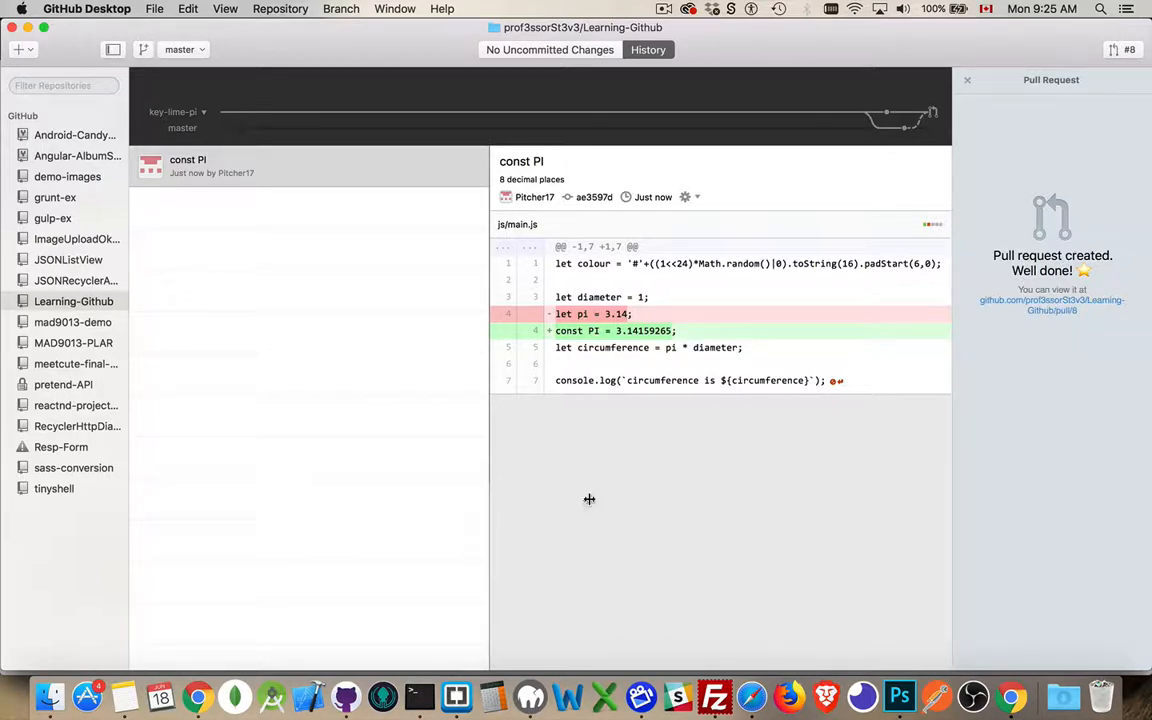
{"action": "mouse_move", "coordinate": [344, 696]}
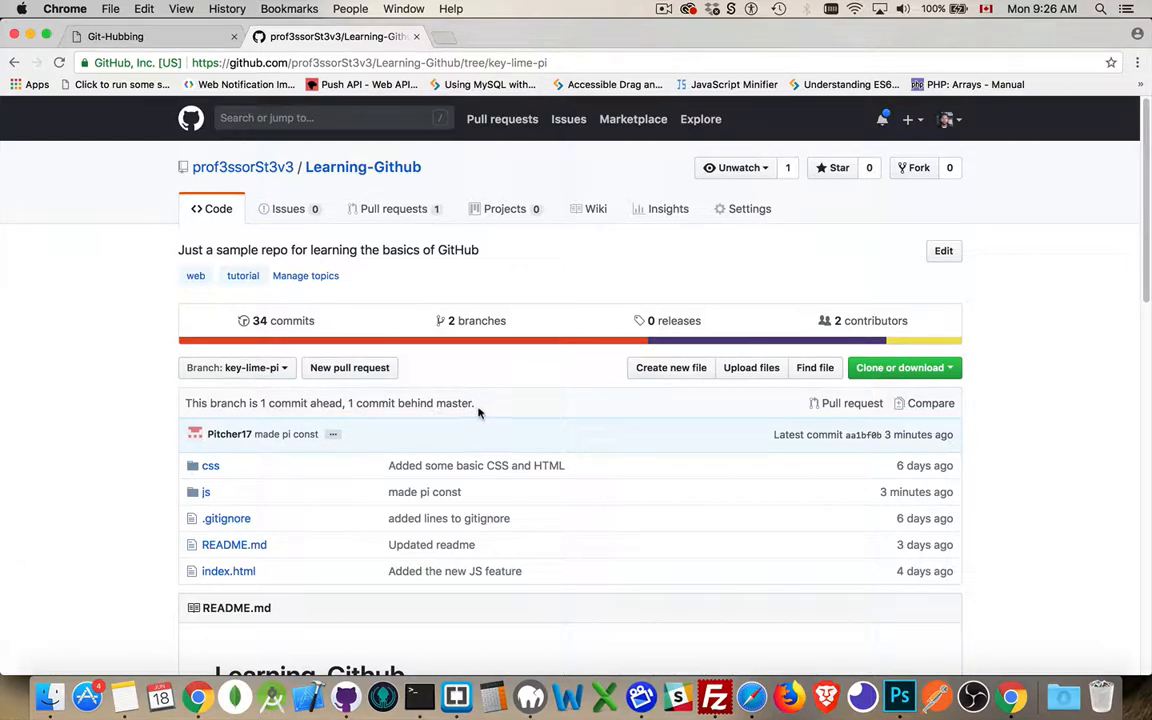
{"action": "mouse_move", "coordinate": [394, 208]}
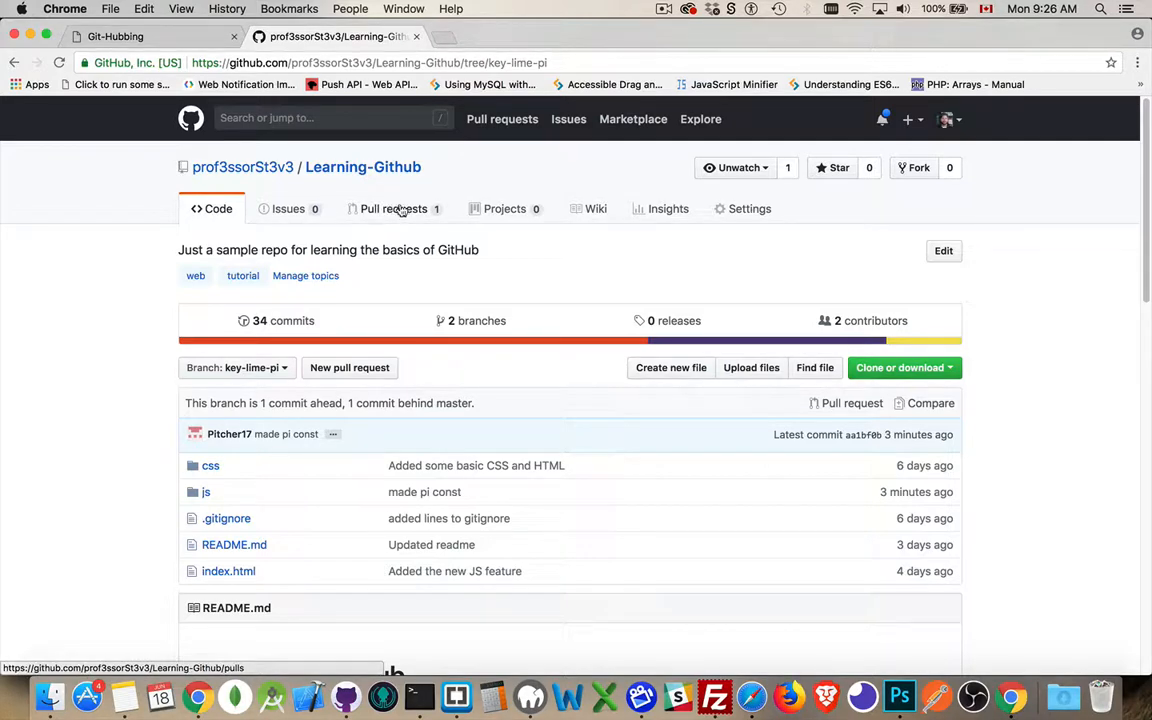
Step: Open pull request 'const PI' and scroll to its js/main.js conflict notice
{"action": "left_click", "coordinate": [392, 208]}
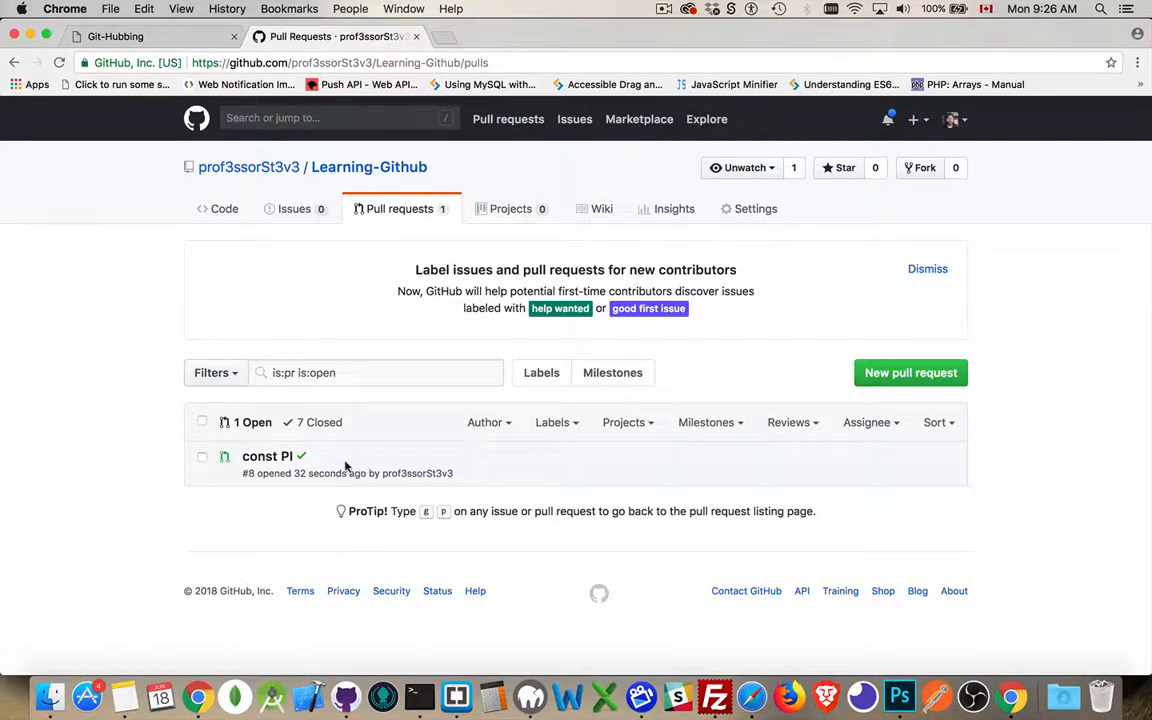
{"action": "left_click", "coordinate": [268, 456]}
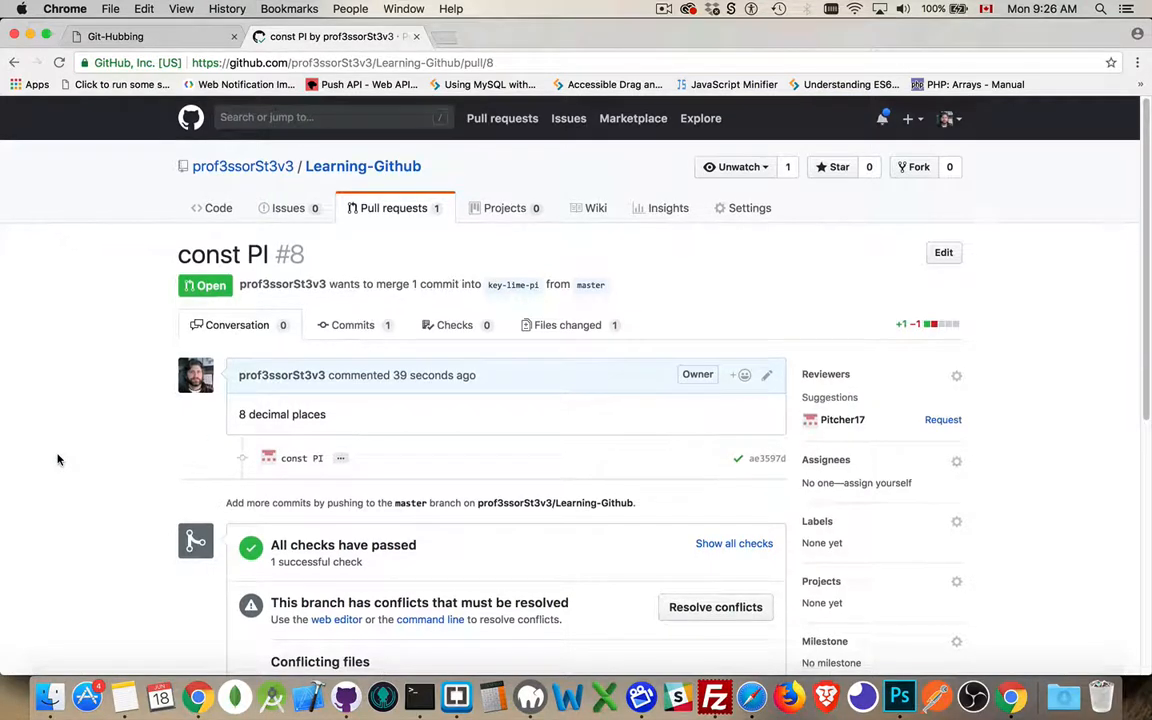
{"action": "scroll", "scroll_direction": "down", "scroll_amount": 3}
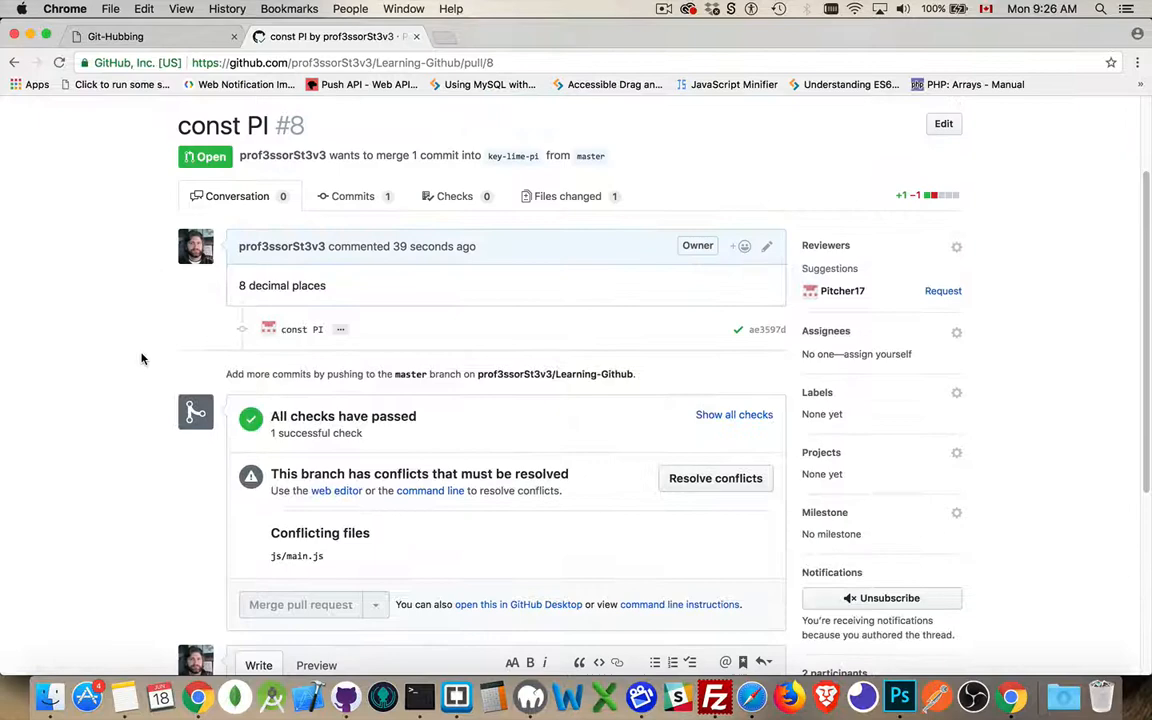
{"action": "scroll", "scroll_direction": "down", "scroll_amount": 3}
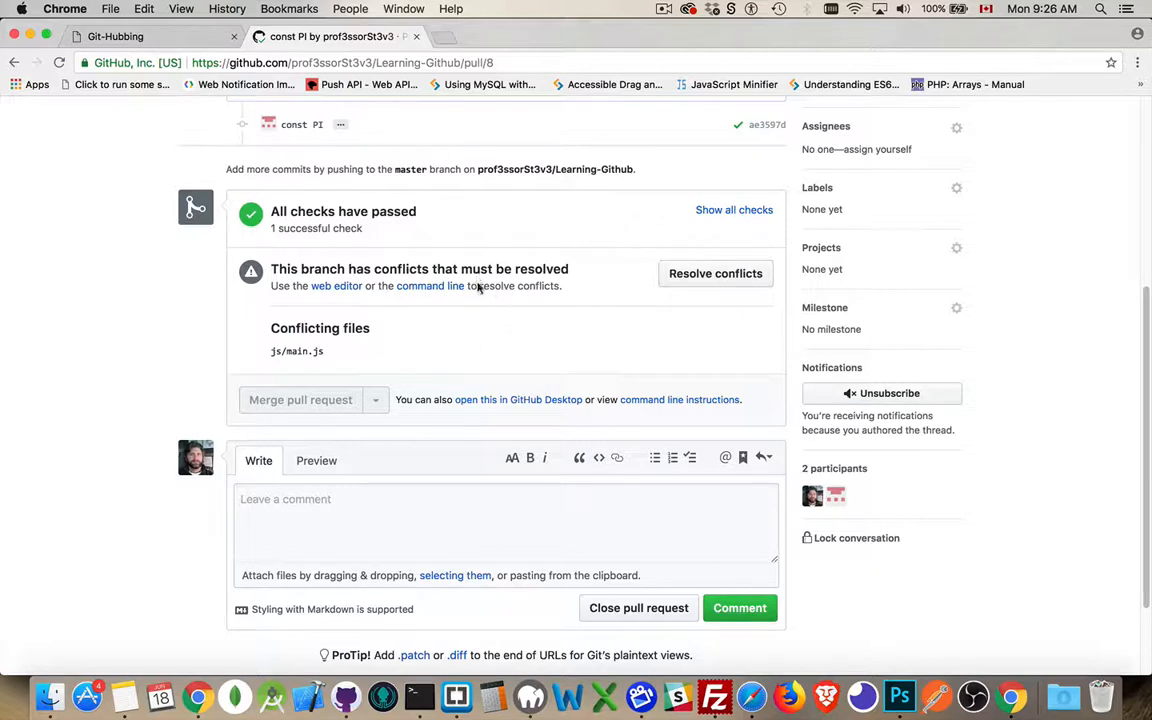
{"action": "mouse_move", "coordinate": [504, 334]}
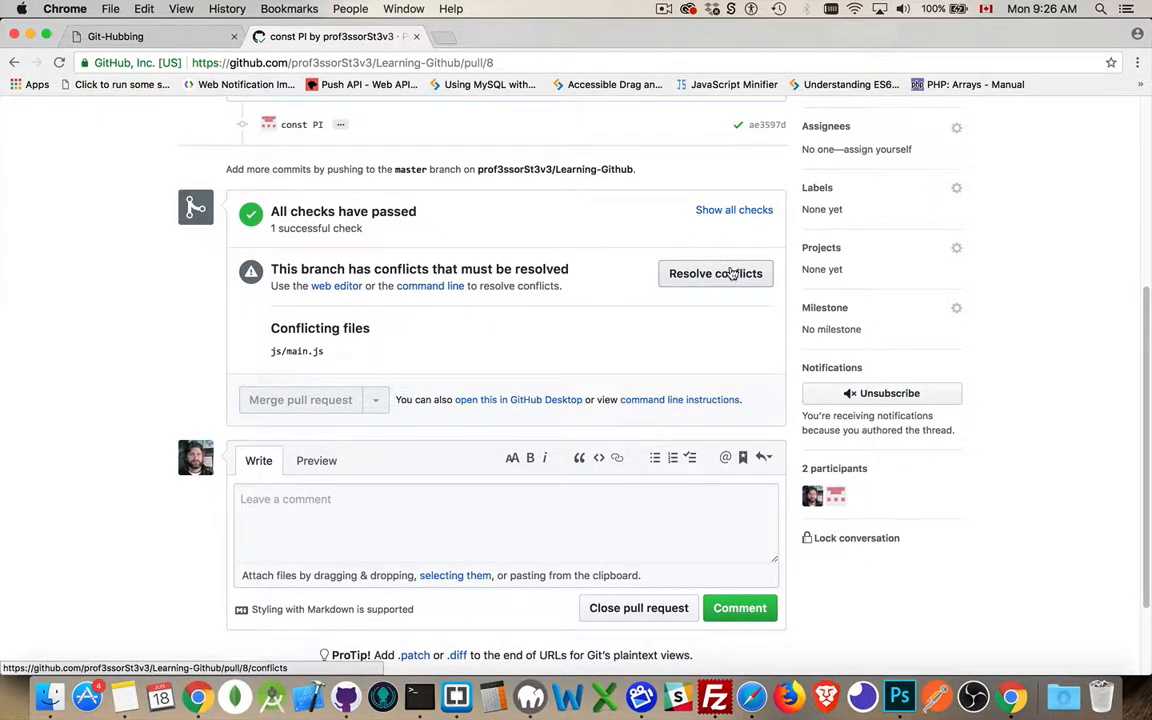
Step: Begin resolving the js/main.js conflict between master's const PI and key-lime-pi's const pi
{"action": "left_click", "coordinate": [716, 272]}
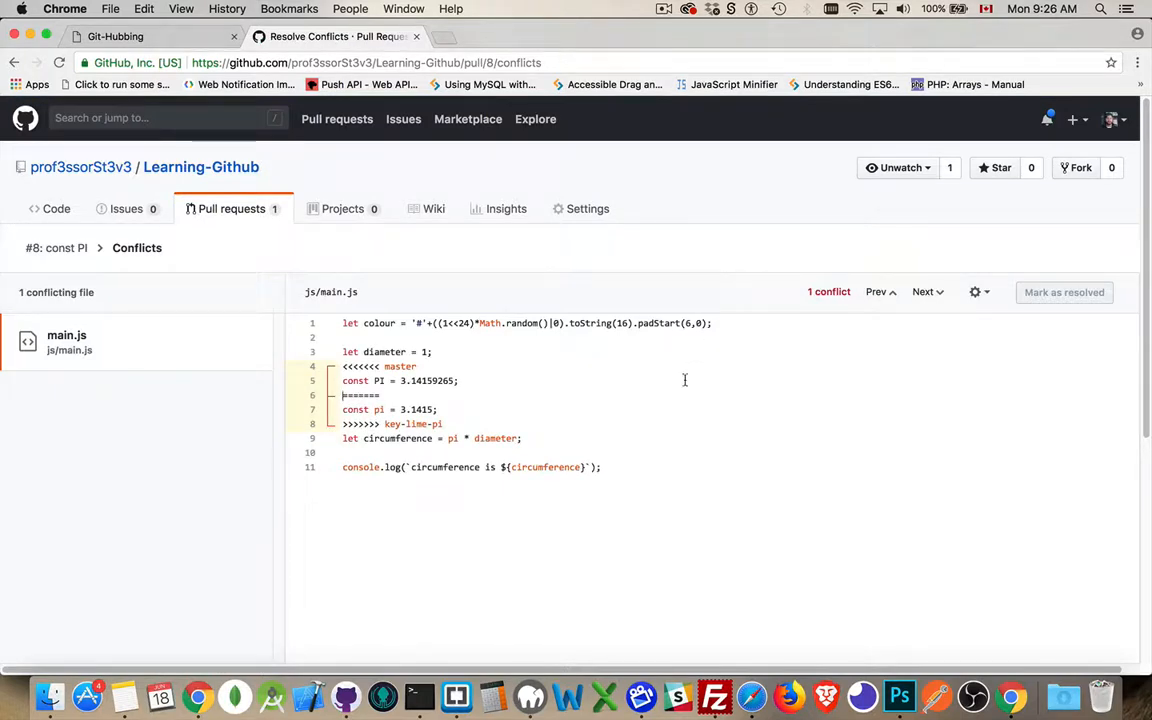
{"action": "scroll", "scroll_direction": "down", "scroll_amount": 3}
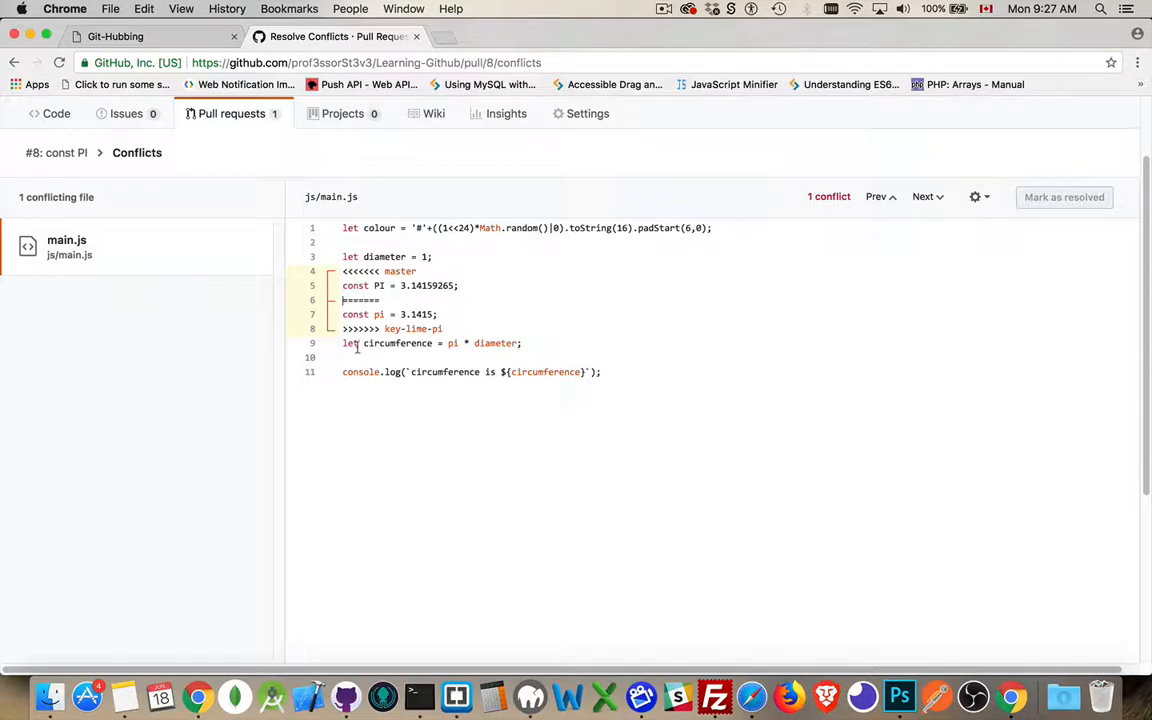
{"action": "mouse_move", "coordinate": [382, 458]}
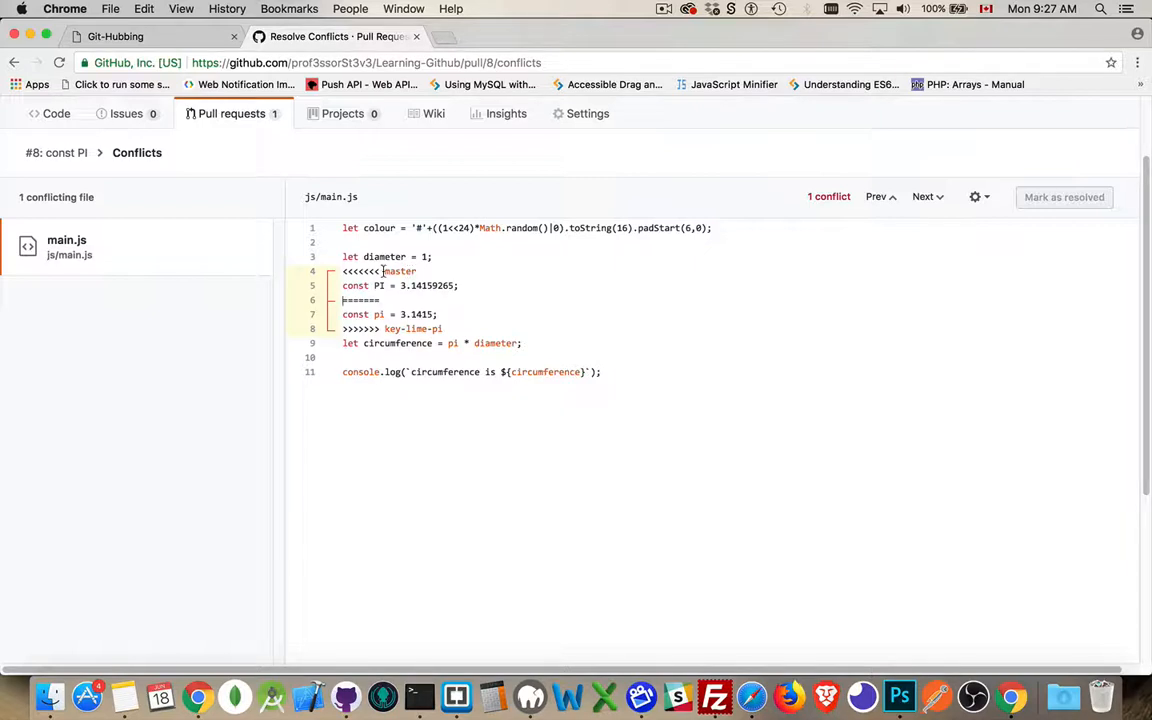
{"action": "mouse_move", "coordinate": [368, 328]}
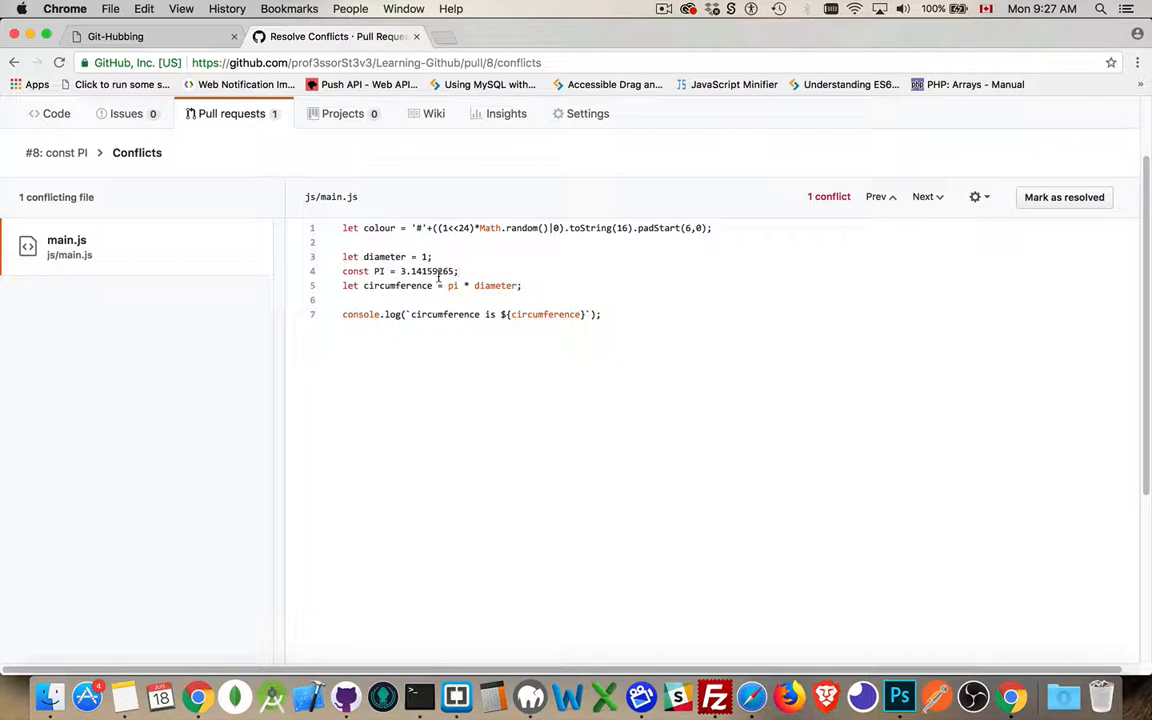
{"action": "mouse_move", "coordinate": [416, 292]}
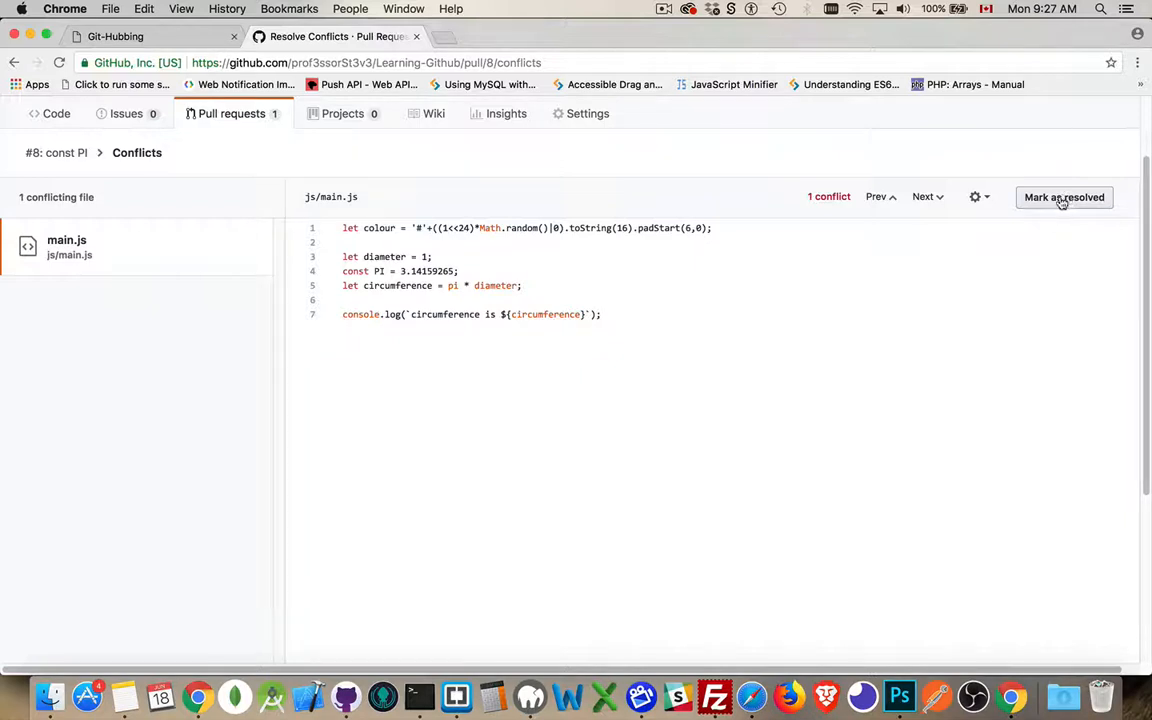
Step: Mark main.js as resolved and commit the merge keeping const PI = 3.14159265
{"action": "left_click", "coordinate": [1064, 198]}
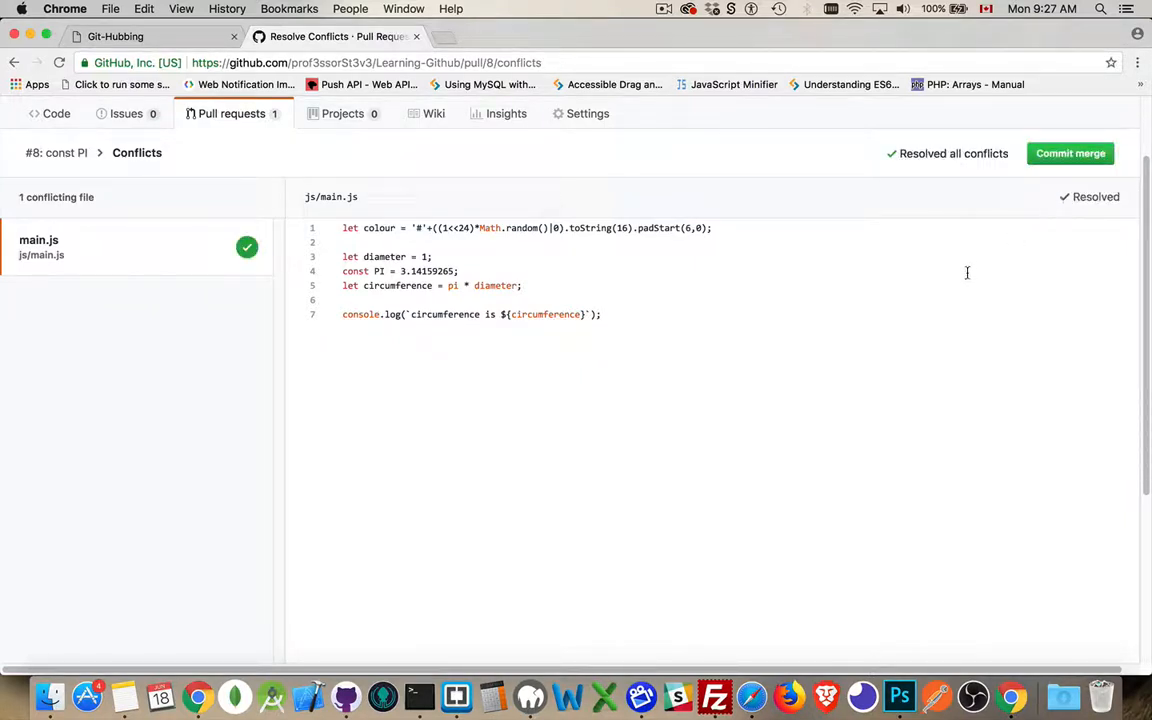
{"action": "mouse_move", "coordinate": [556, 180]}
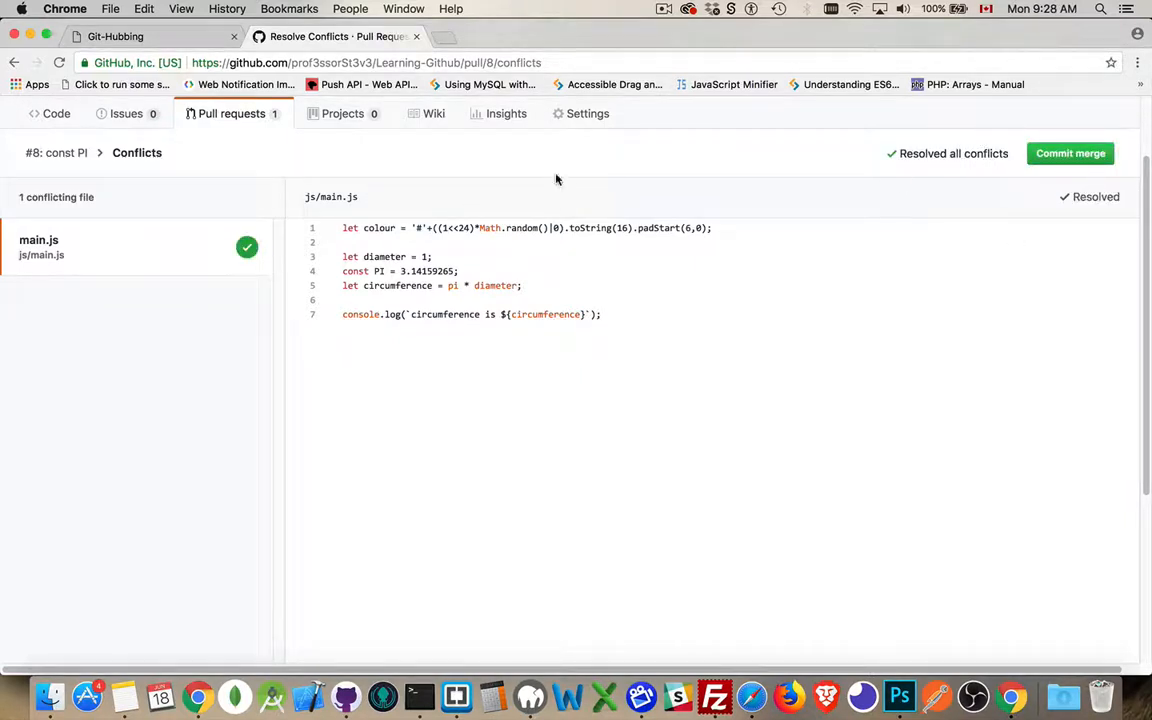
{"action": "mouse_move", "coordinate": [578, 452]}
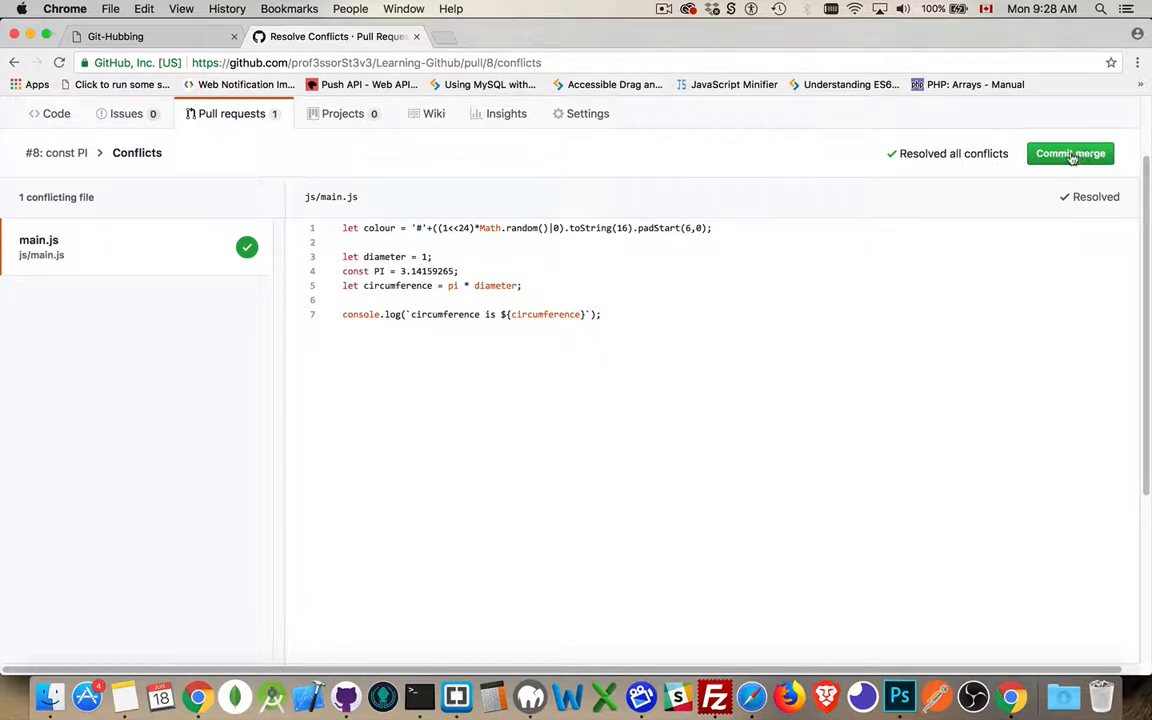
{"action": "left_click", "coordinate": [1070, 152]}
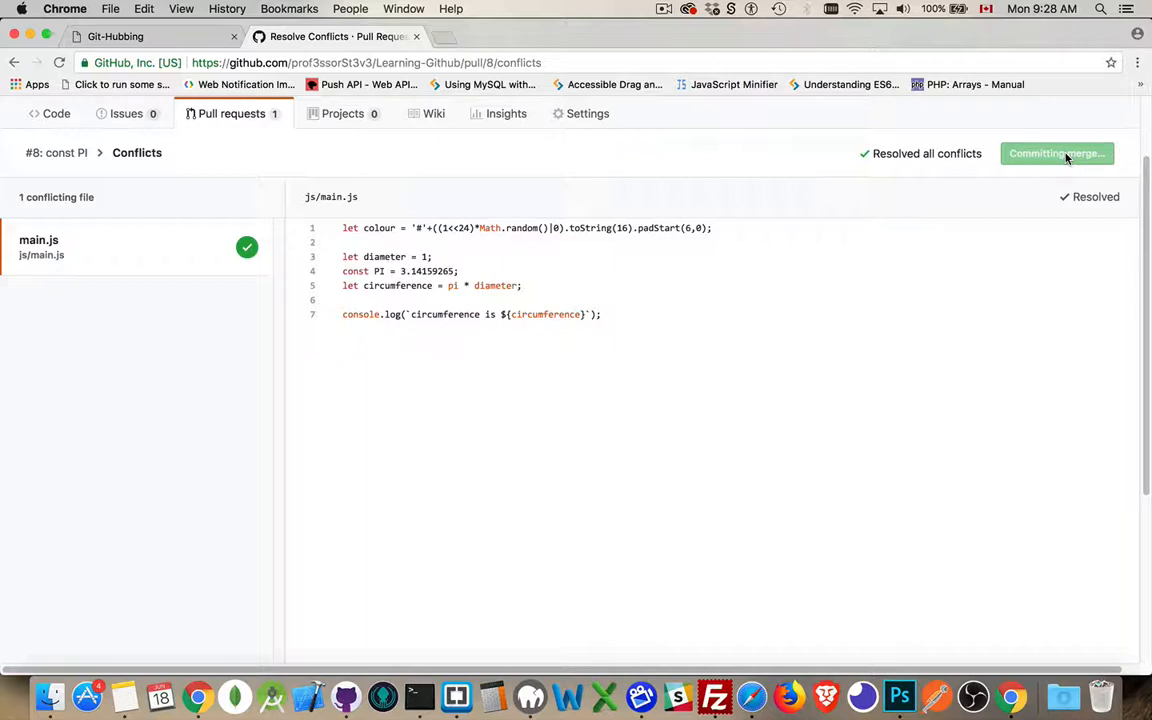
{"action": "left_click", "coordinate": [1056, 152]}
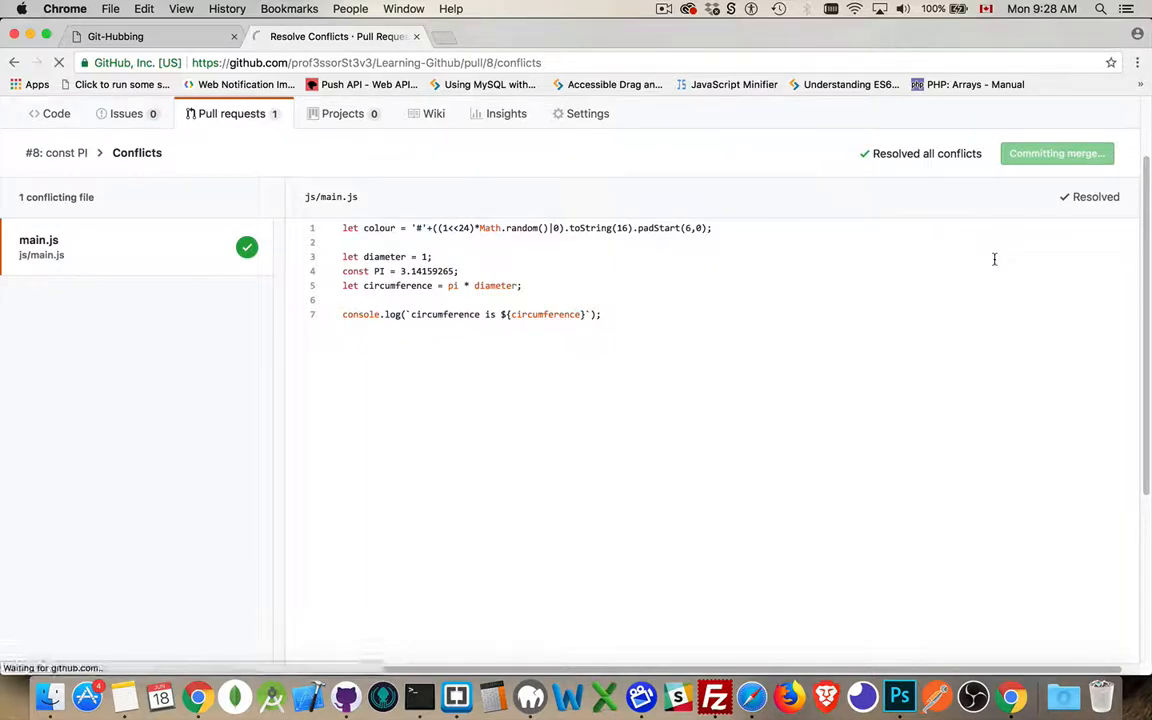
{"action": "left_click", "coordinate": [1056, 152]}
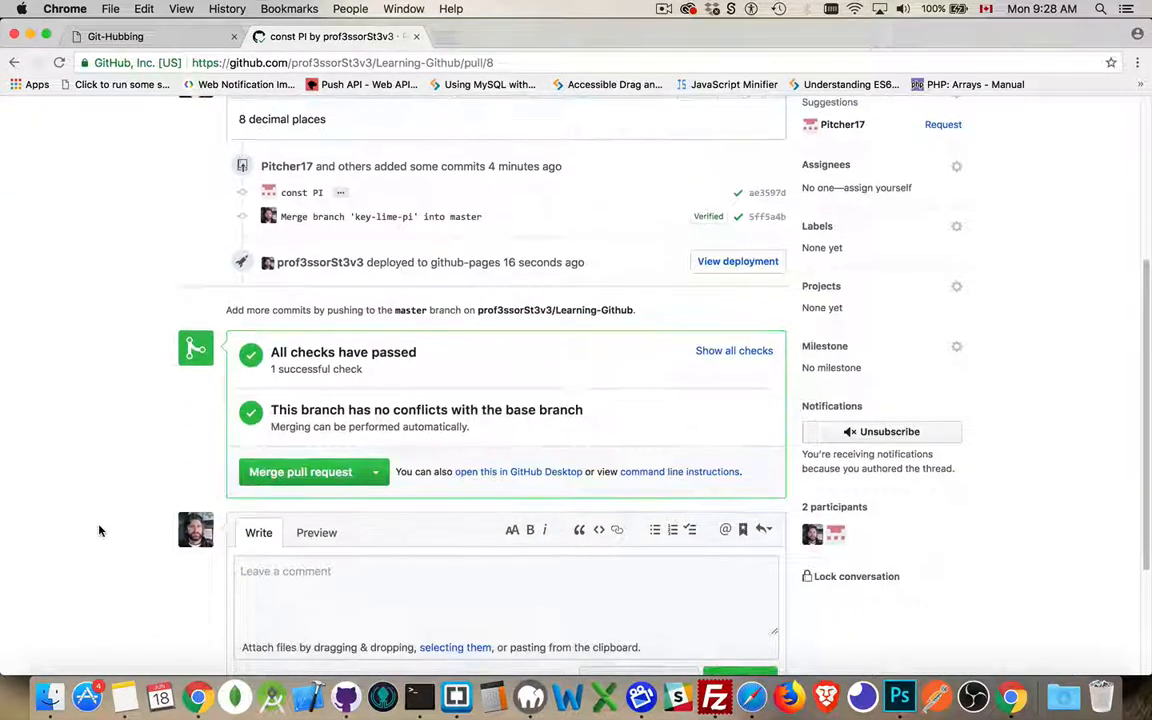
{"action": "mouse_move", "coordinate": [348, 444]}
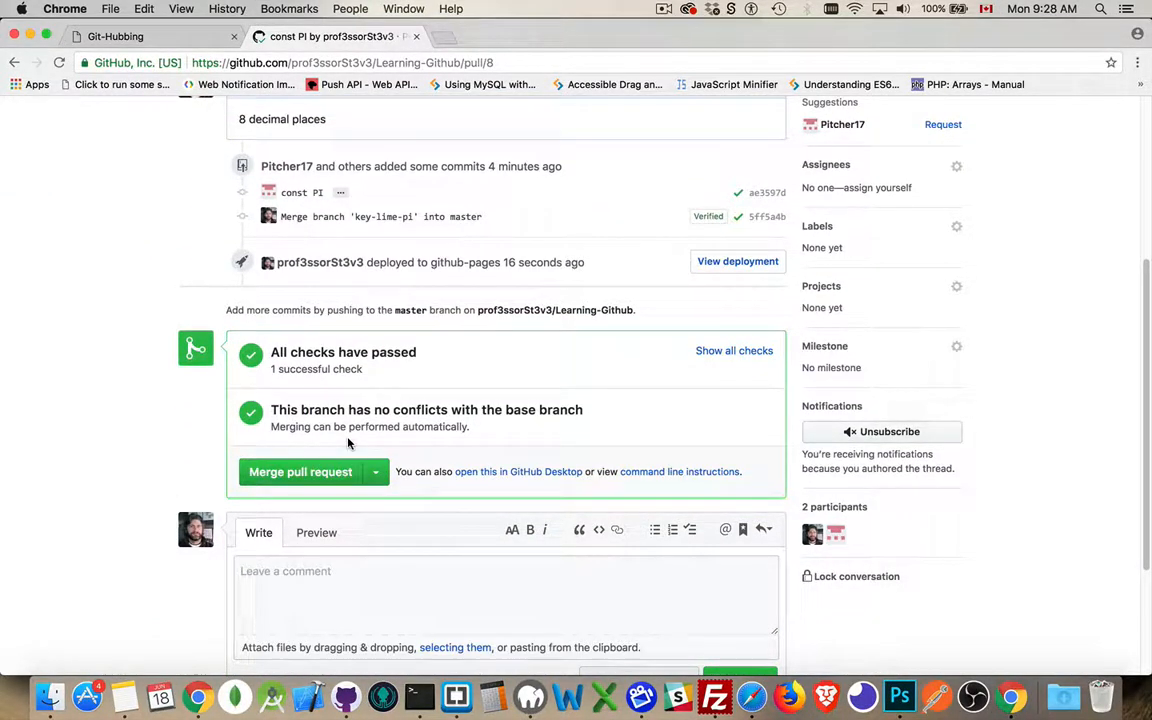
Step: Merge pull request #8 into key-lime-pi and confirm the merge
{"action": "left_click", "coordinate": [300, 472]}
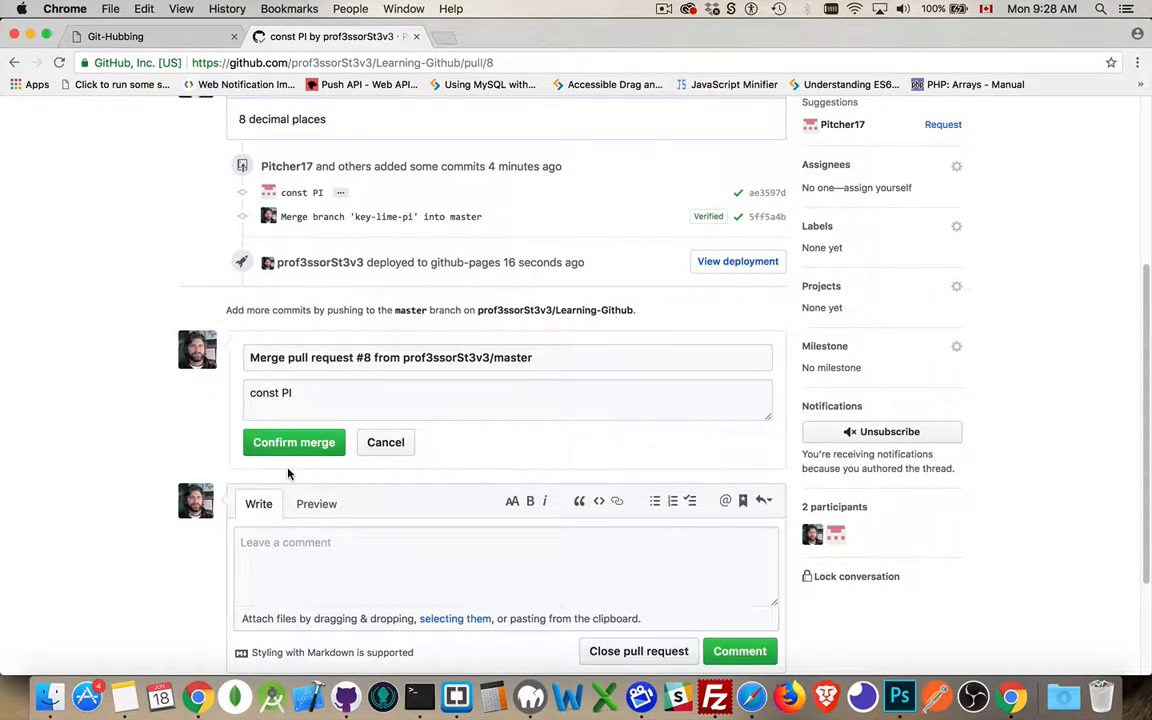
{"action": "left_click", "coordinate": [294, 442]}
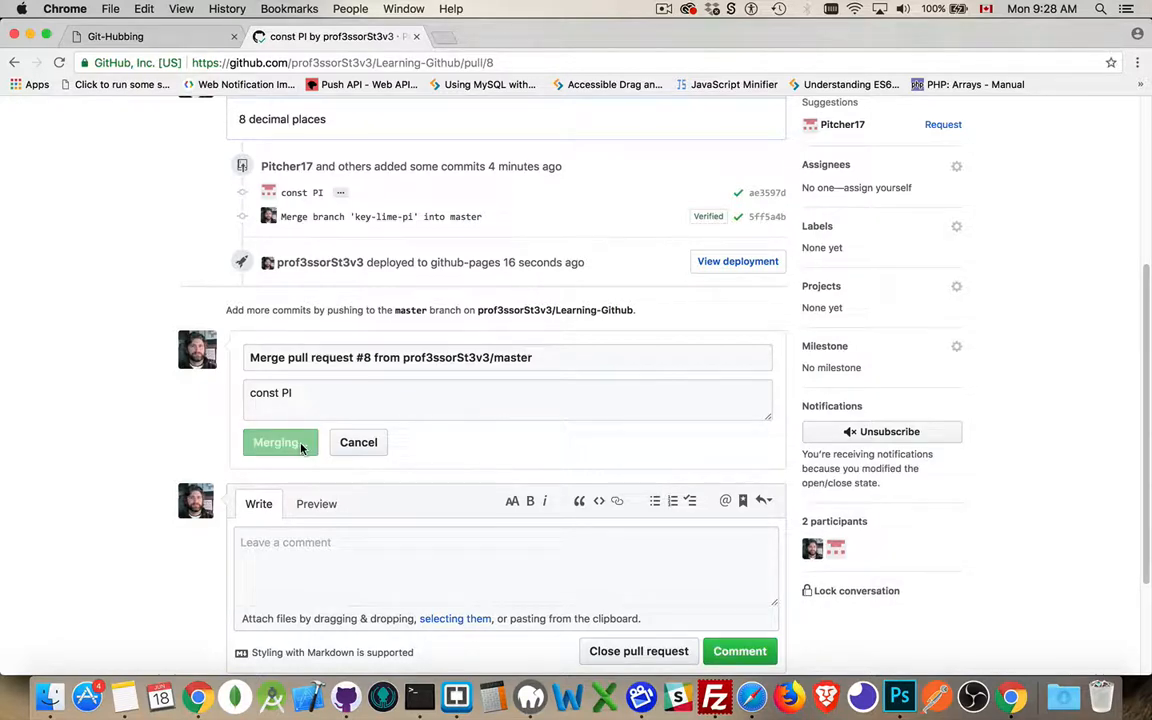
{"action": "left_click", "coordinate": [280, 442]}
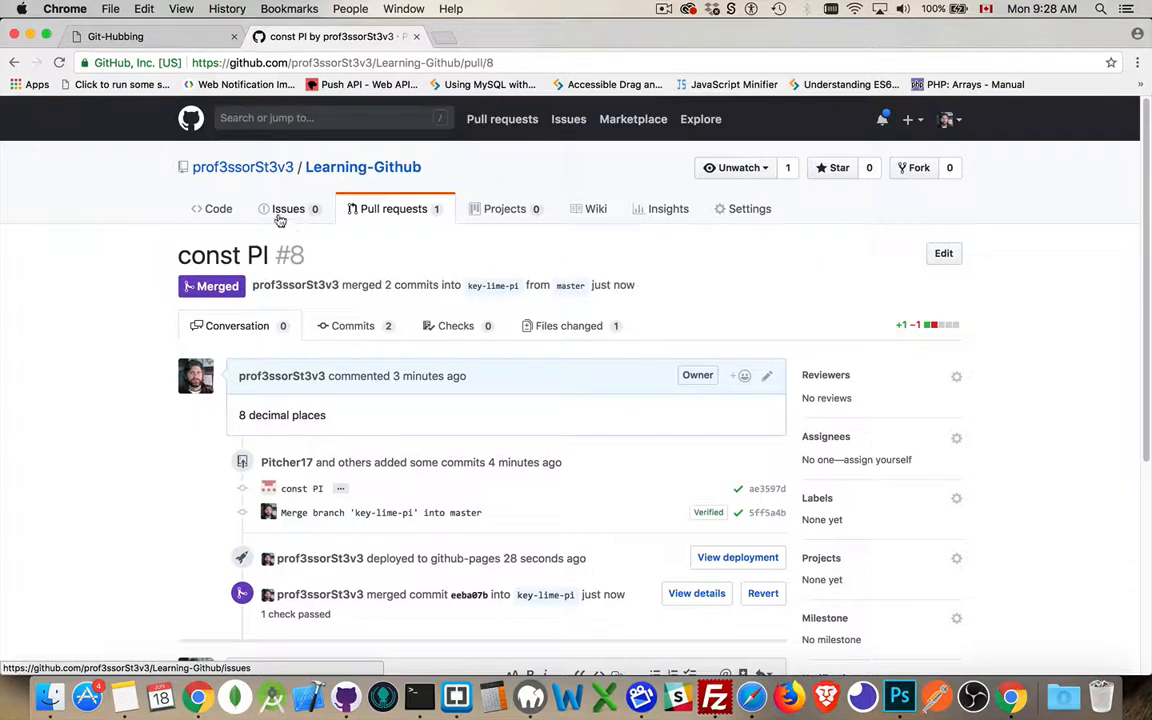
{"action": "mouse_move", "coordinate": [350, 302]}
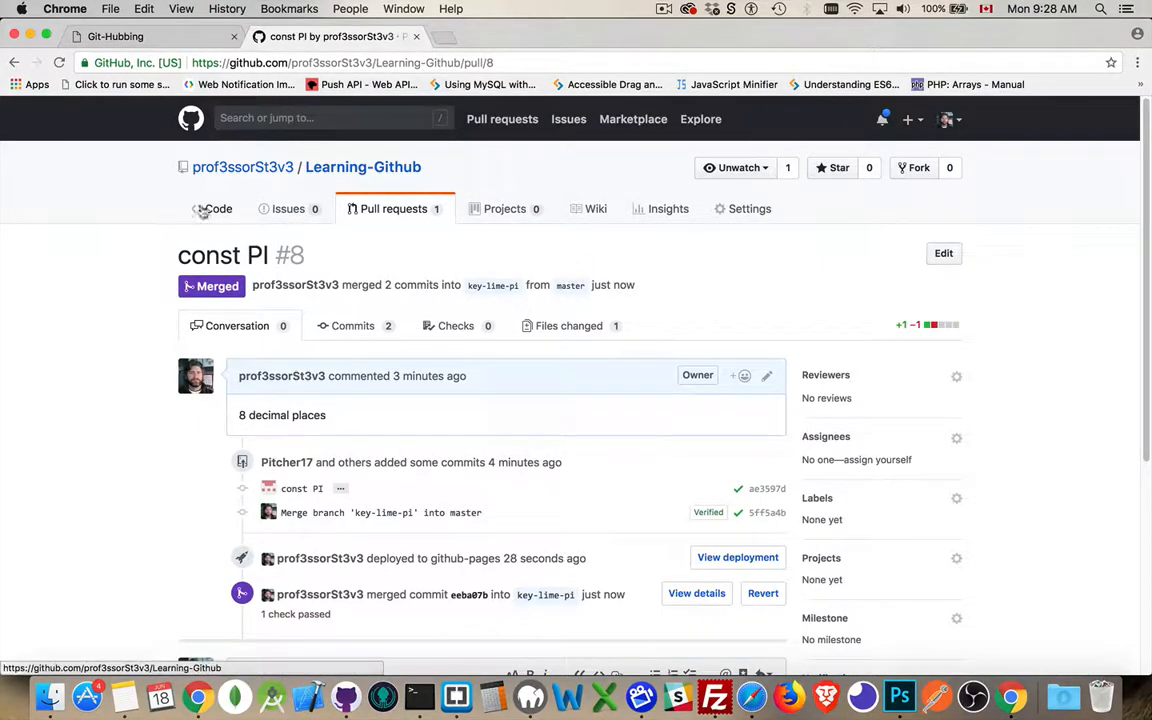
Step: View master's js/main.js from the repository's Code page
{"action": "left_click", "coordinate": [216, 208]}
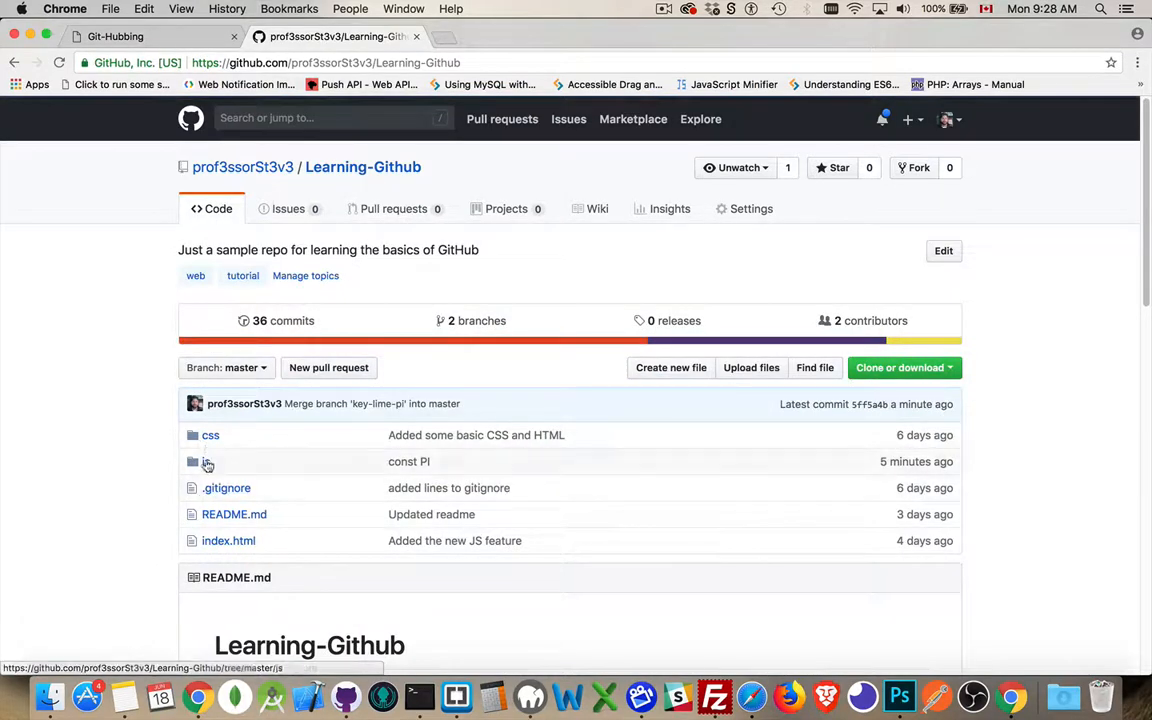
{"action": "left_click", "coordinate": [208, 460]}
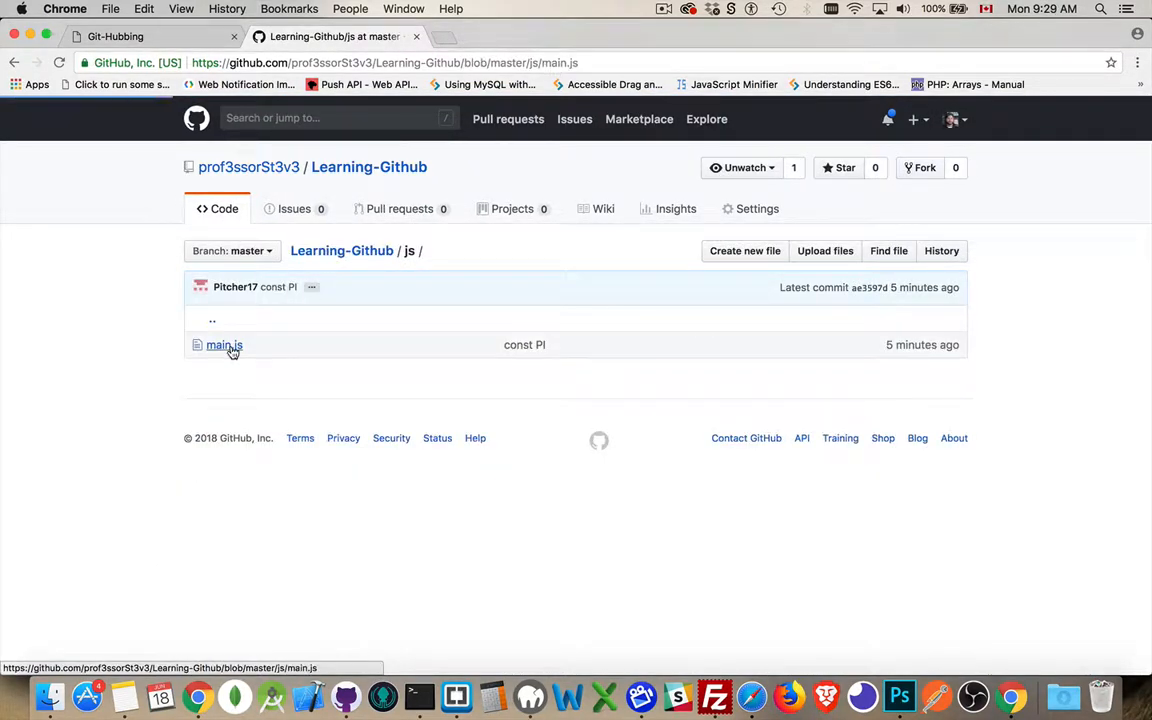
{"action": "left_click", "coordinate": [224, 344]}
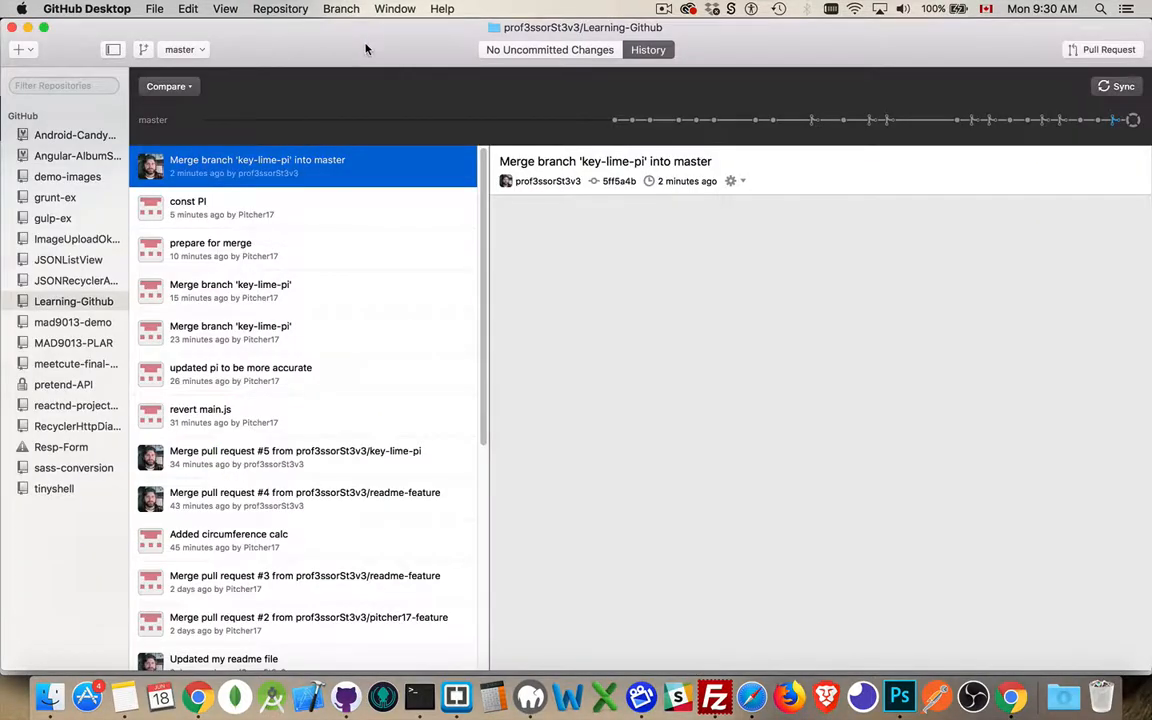
{"action": "mouse_move", "coordinate": [296, 72]}
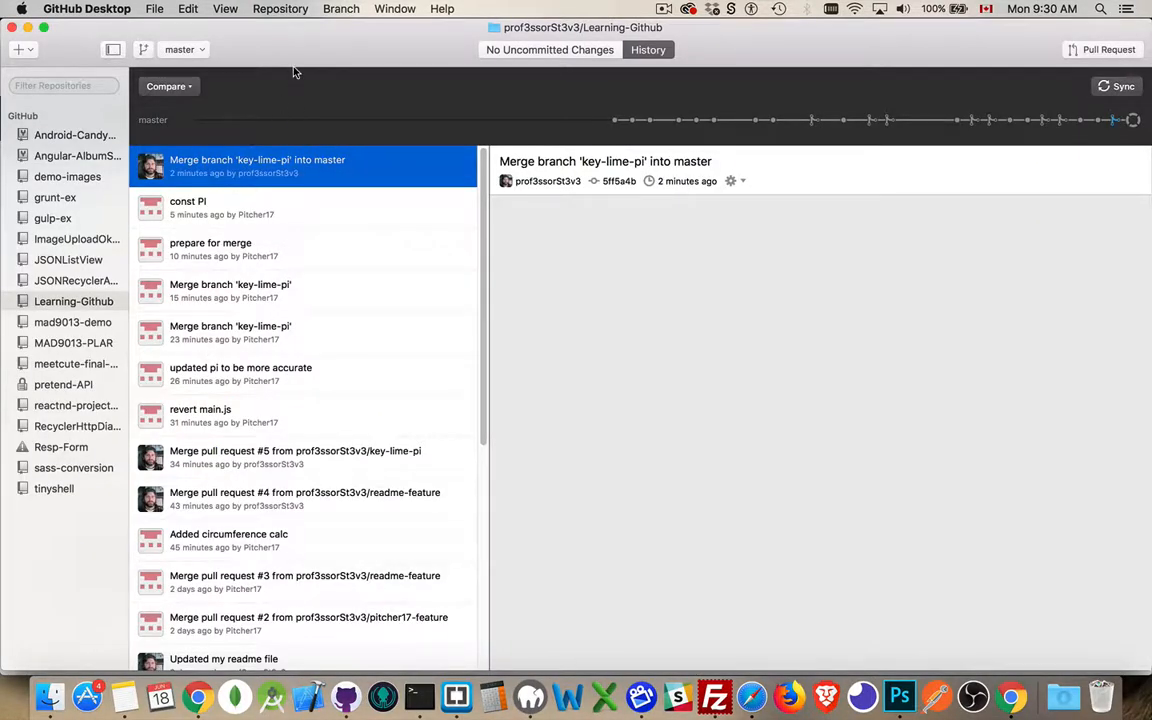
Step: Check out key-lime-pi and inspect its 'Merge pull request #8' commit setting const PI
{"action": "left_click", "coordinate": [184, 48]}
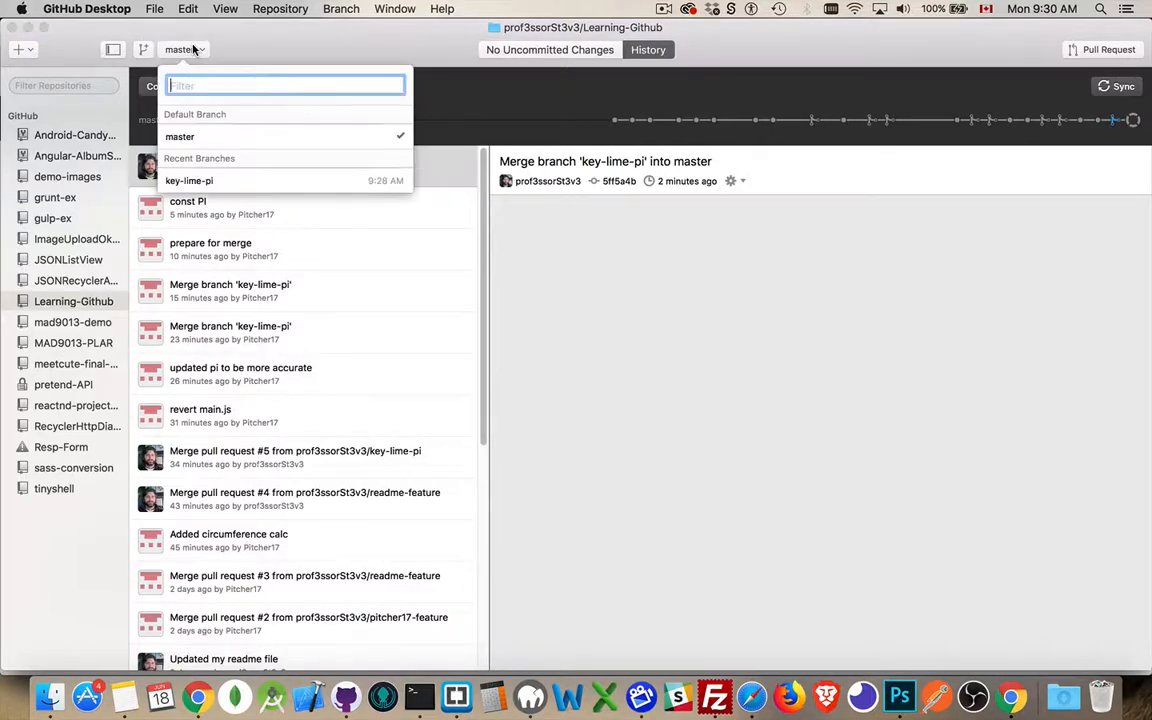
{"action": "left_click", "coordinate": [188, 180]}
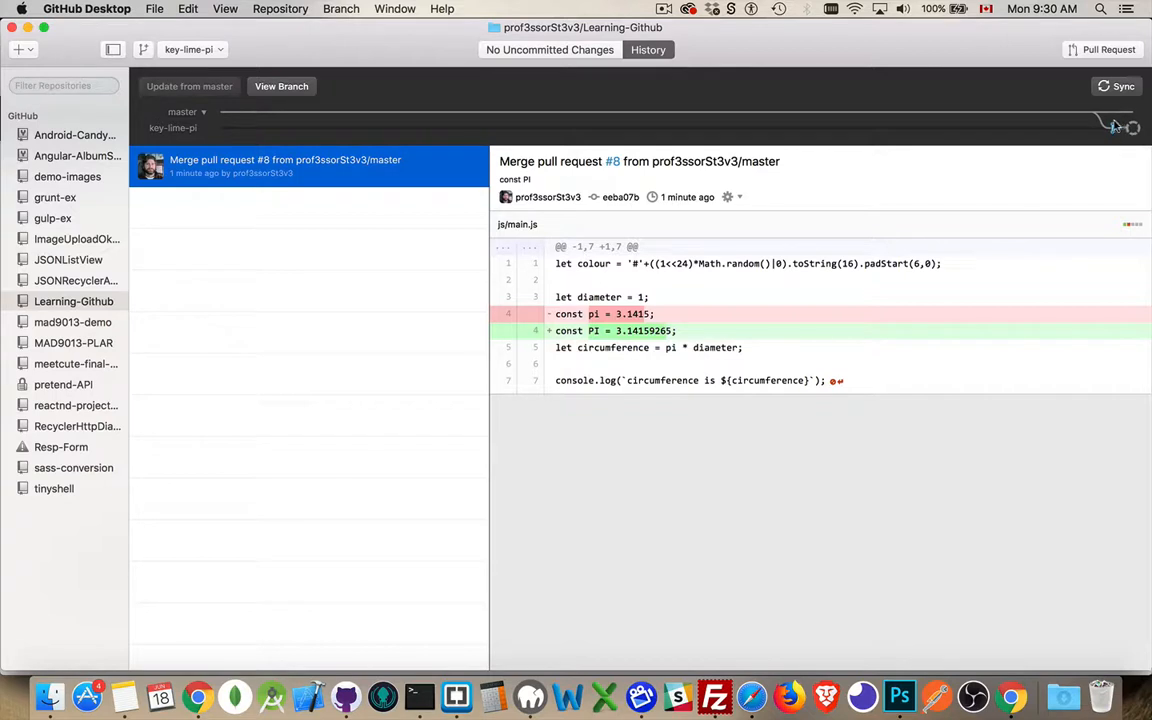
{"action": "left_click", "coordinate": [1116, 86]}
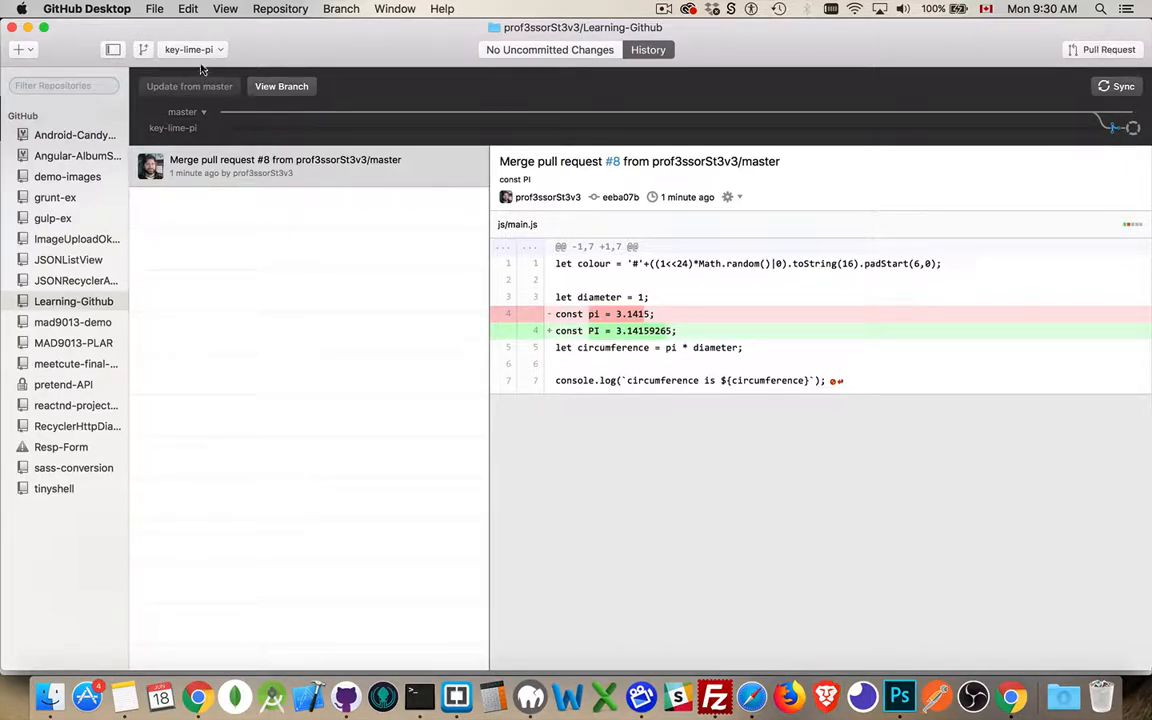
Step: Send a pull request from key-lime-pi into master from GitHub Desktop
{"action": "left_click", "coordinate": [1104, 48]}
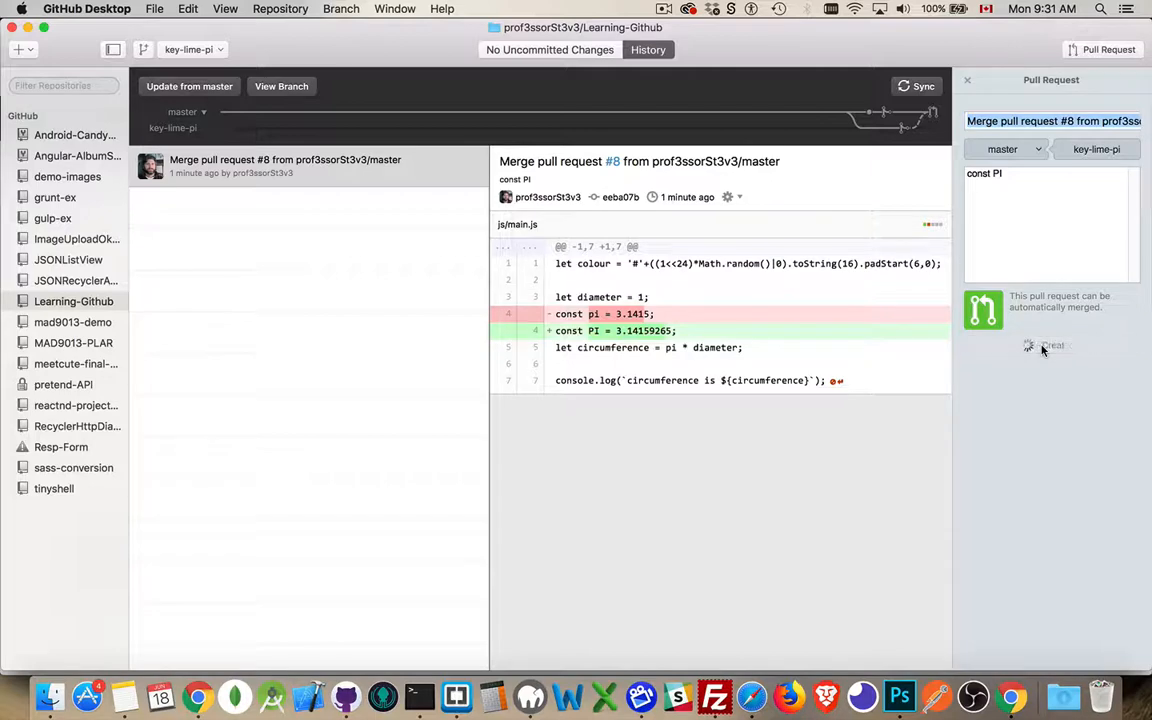
{"action": "left_click", "coordinate": [1050, 344]}
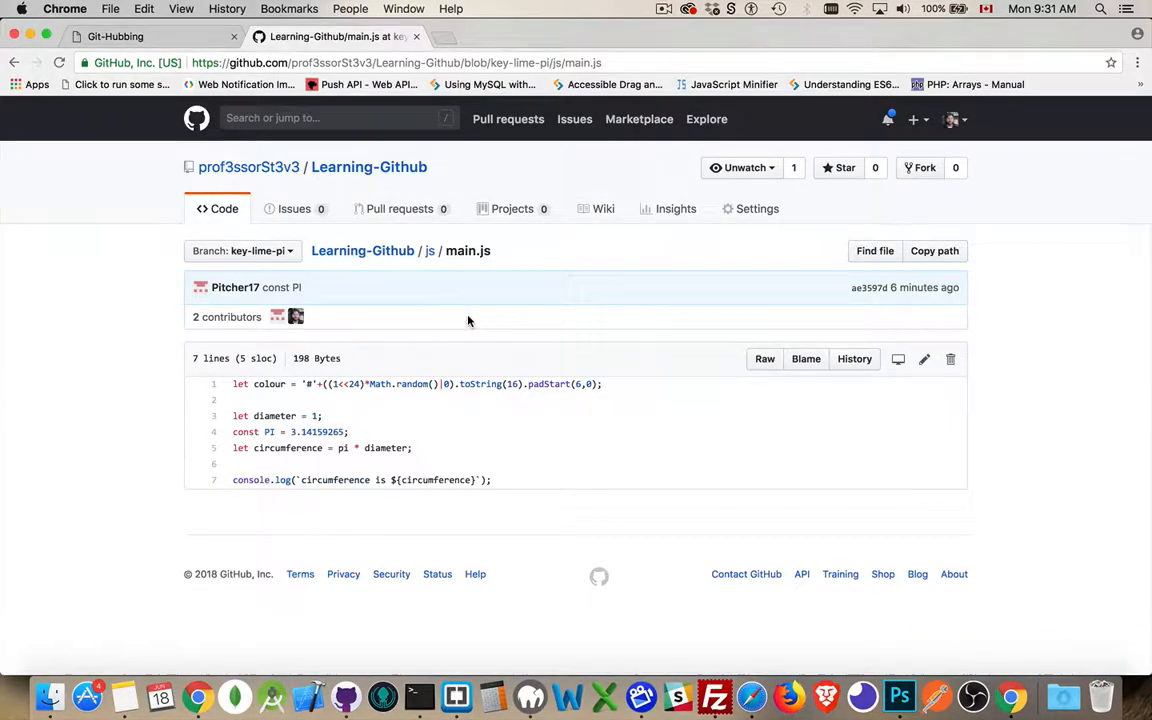
Step: Locate pull request #9 in the repository's pull requests list
{"action": "left_click", "coordinate": [400, 208]}
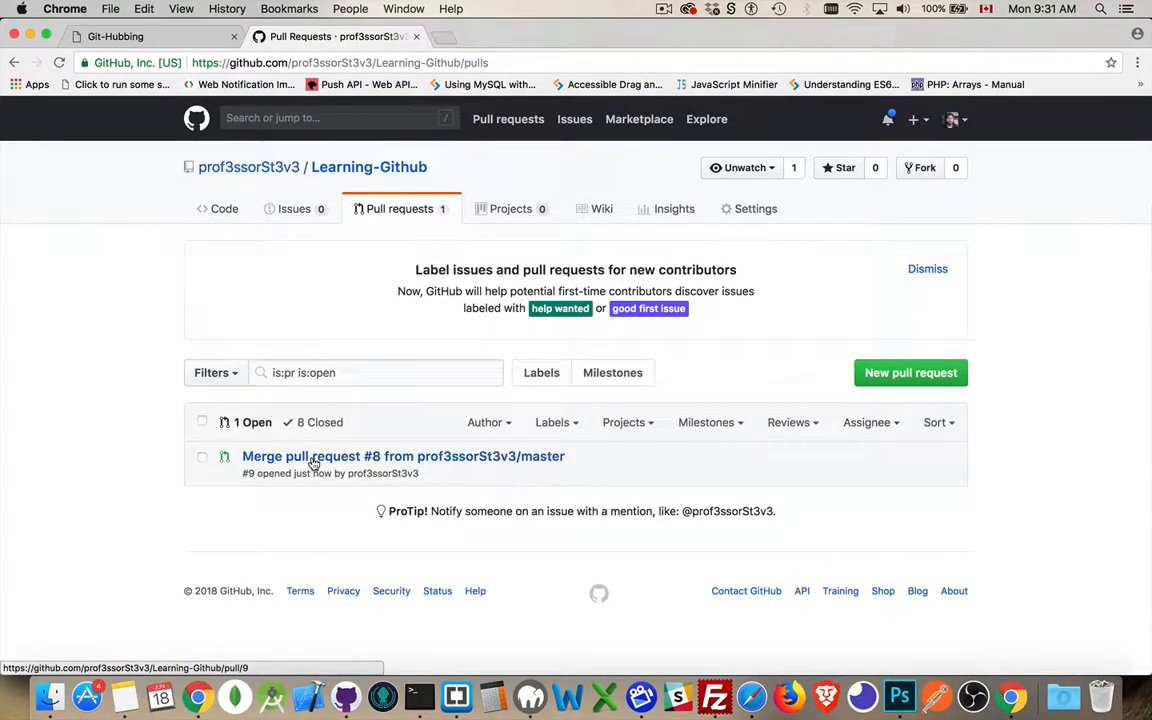
{"action": "left_click", "coordinate": [404, 456]}
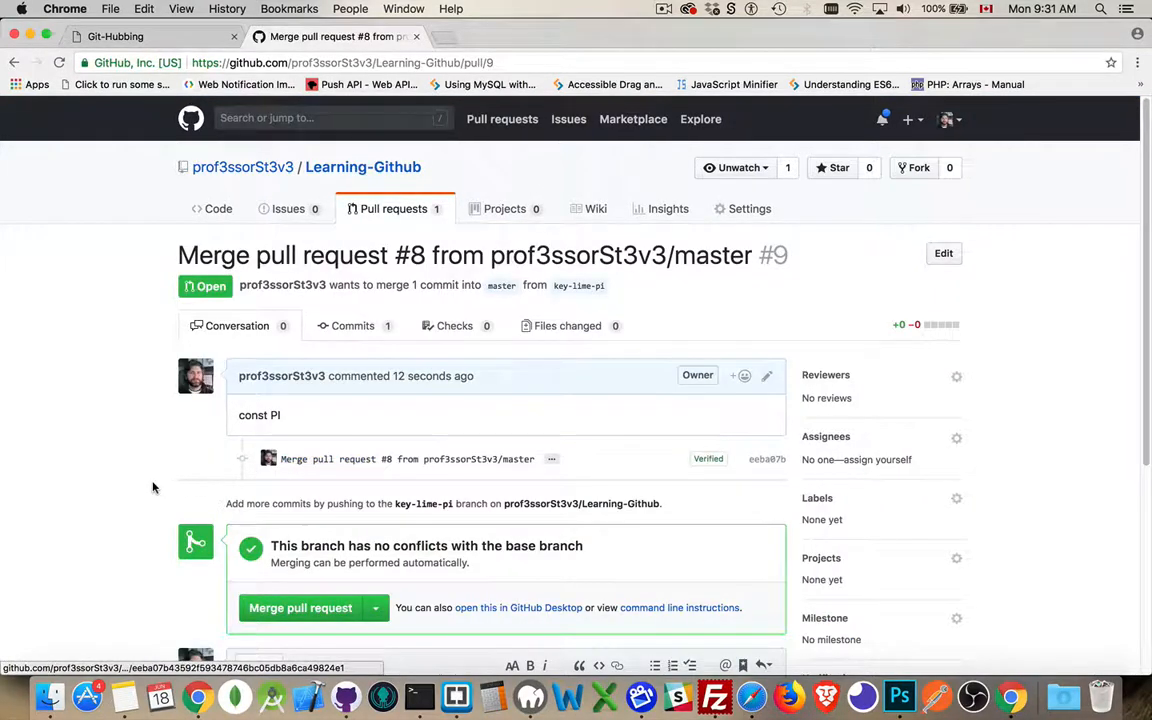
{"action": "scroll", "scroll_direction": "down", "scroll_amount": 3}
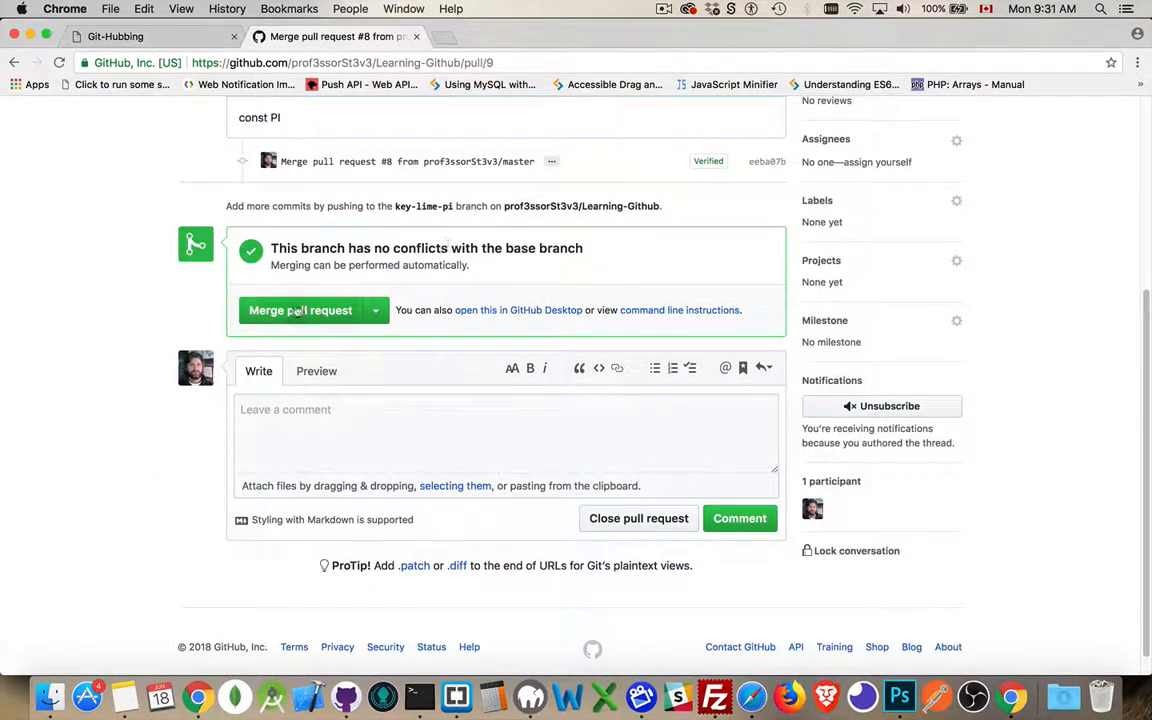
Step: Merge pull request #9 into master and delete the key-lime-pi branch on GitHub
{"action": "left_click", "coordinate": [300, 310]}
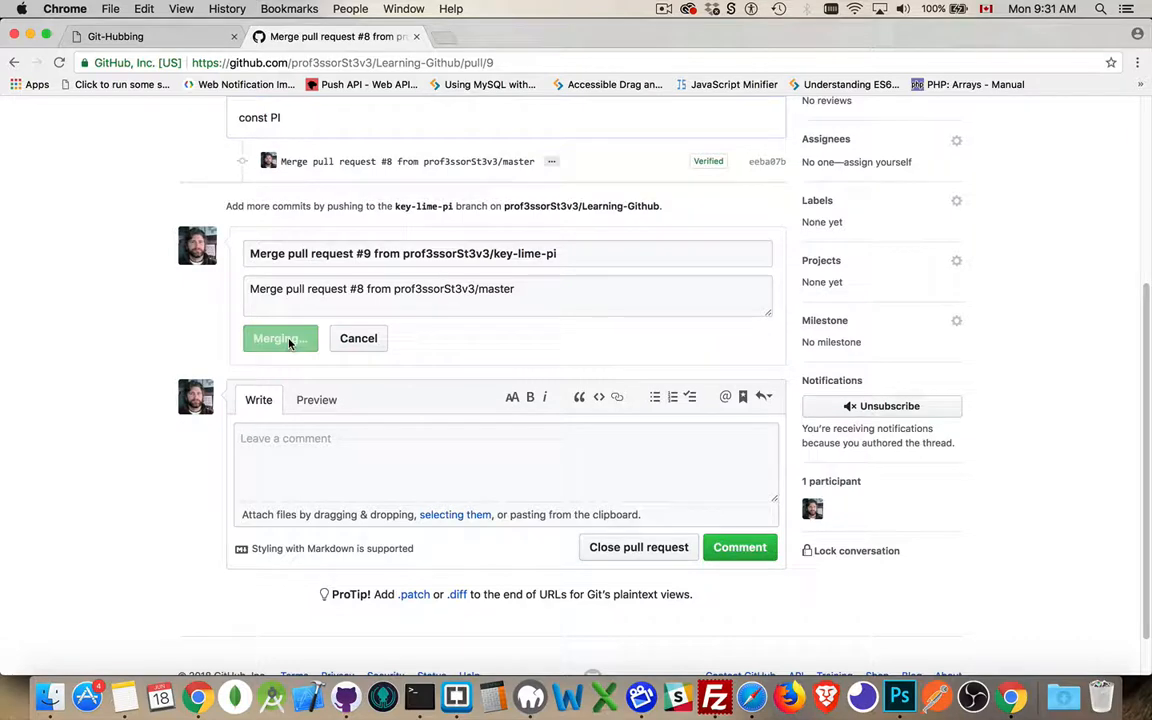
{"action": "left_click", "coordinate": [280, 338]}
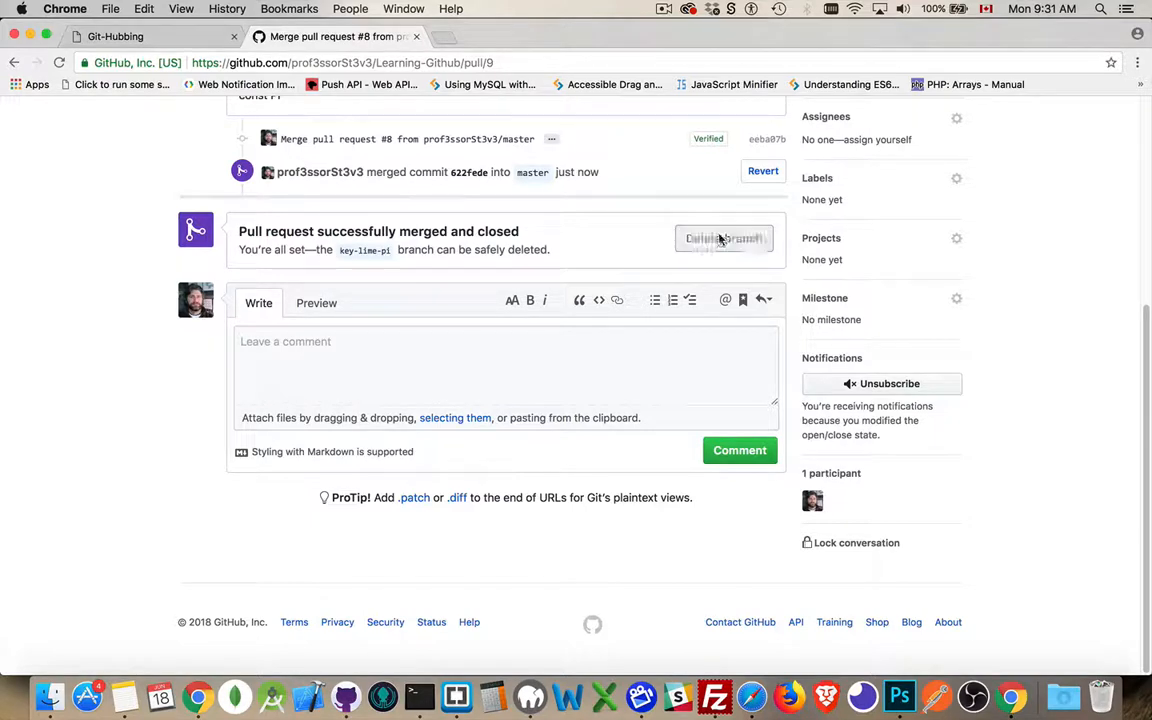
{"action": "left_click", "coordinate": [724, 238]}
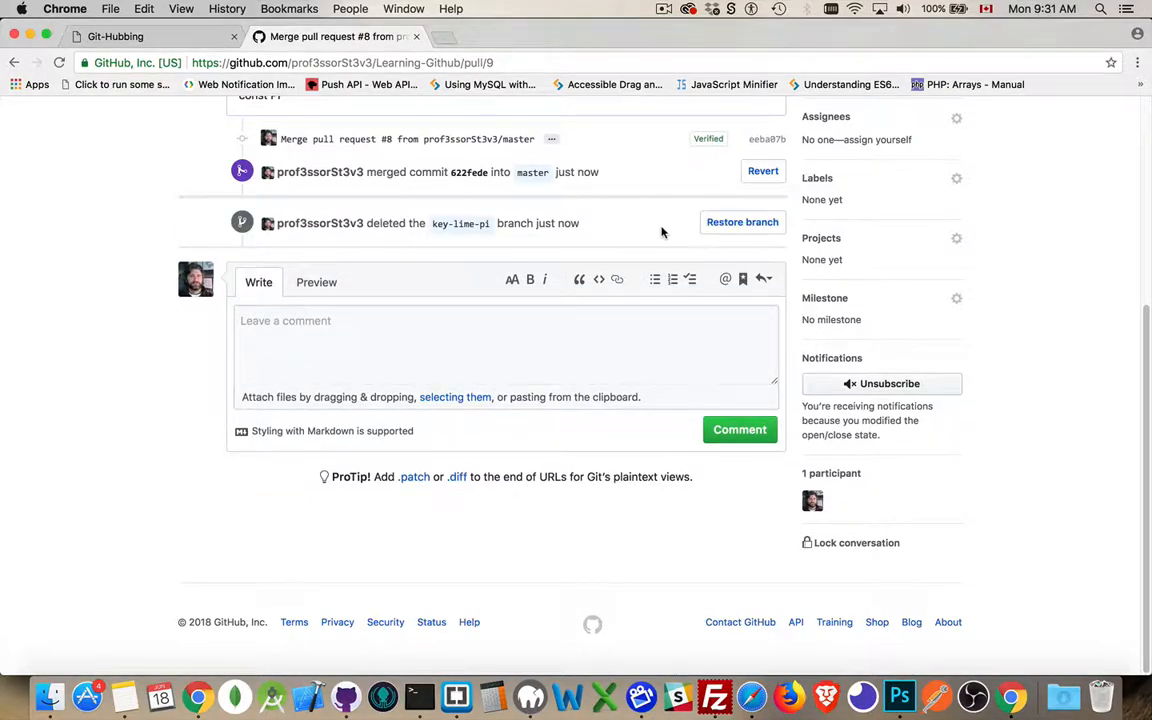
{"action": "scroll", "scroll_direction": "up", "scroll_amount": 3}
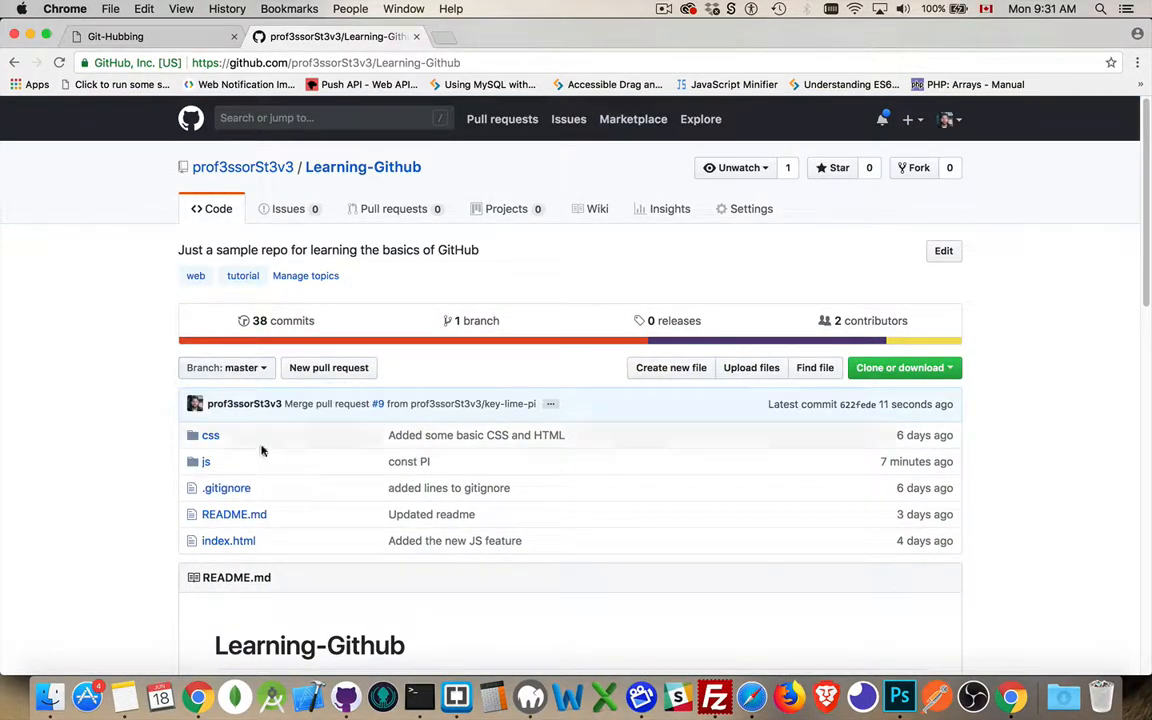
Step: Verify master's js/main.js defines const PI = 3.14159265, then return to the Learning-Github page
{"action": "left_click", "coordinate": [206, 460]}
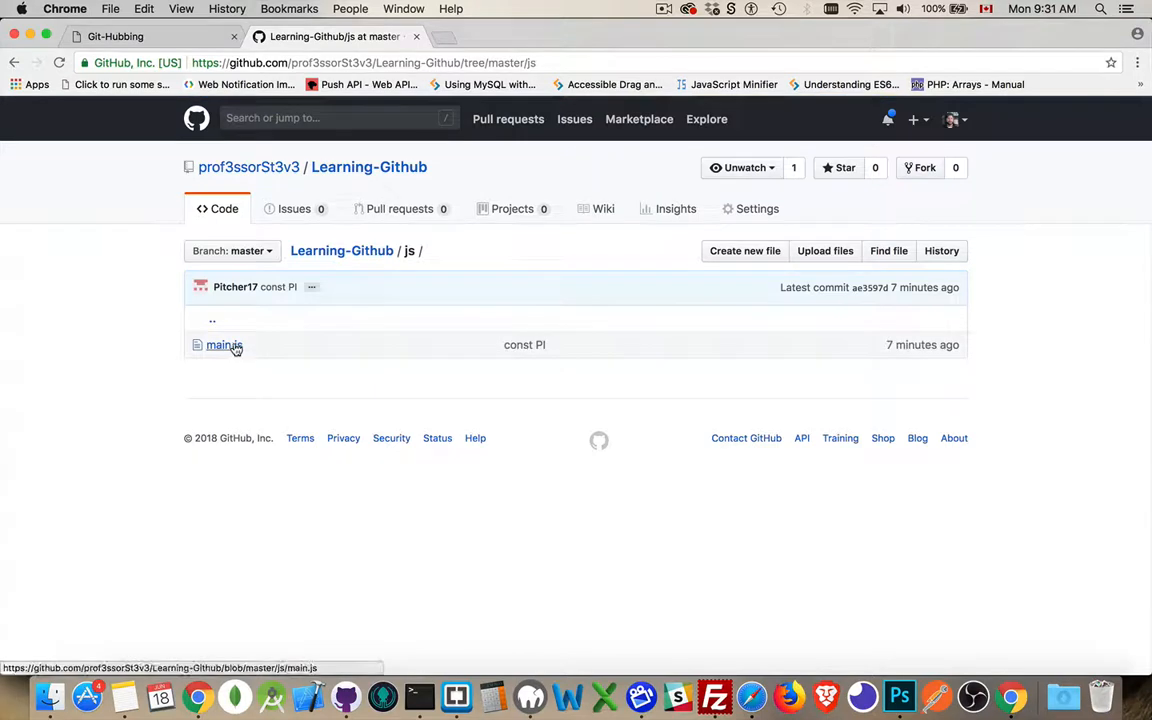
{"action": "left_click", "coordinate": [220, 344]}
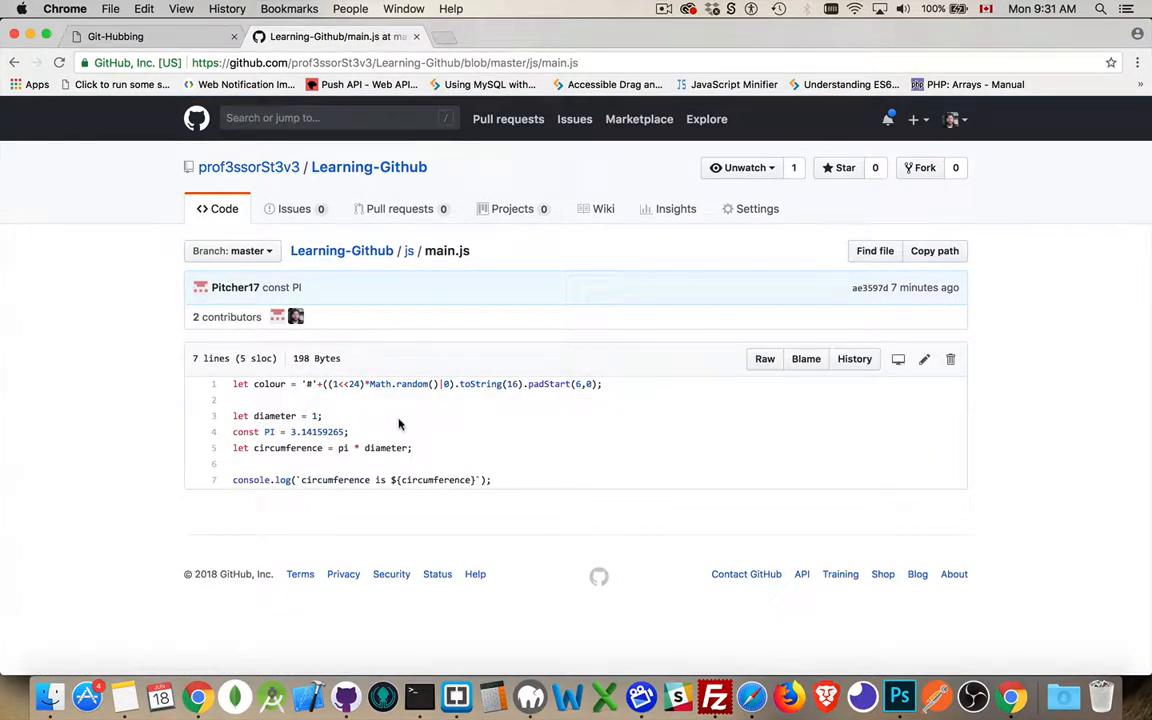
{"action": "mouse_move", "coordinate": [408, 252]}
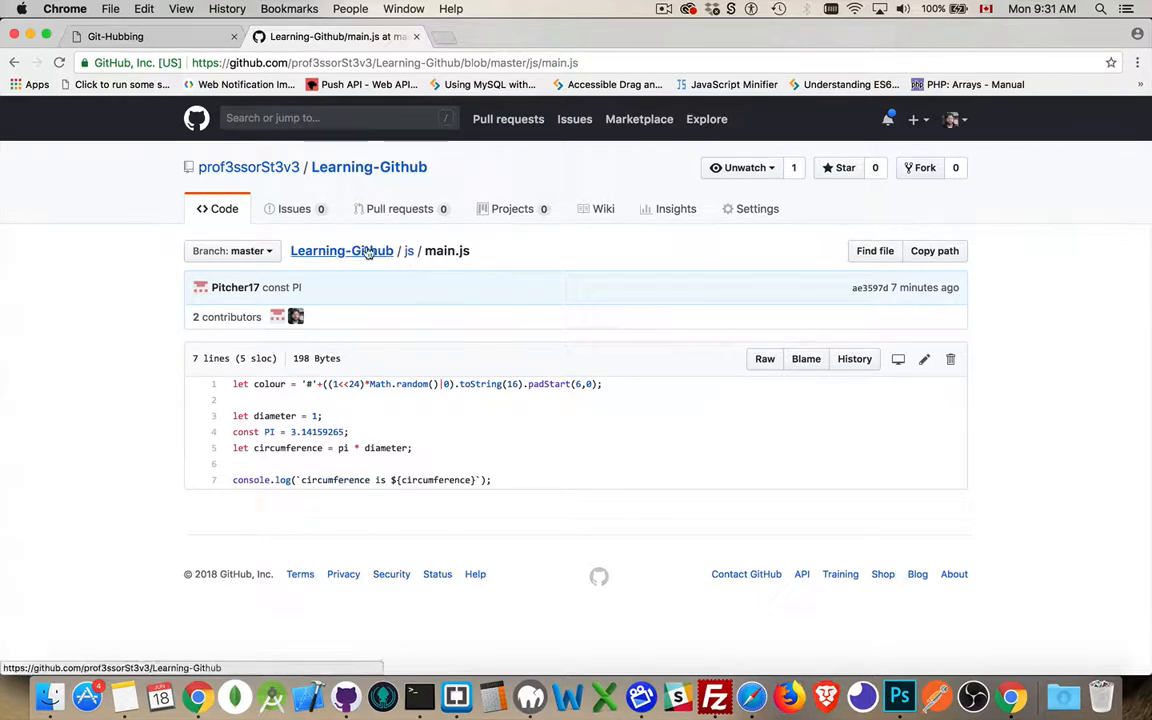
{"action": "left_click", "coordinate": [340, 250]}
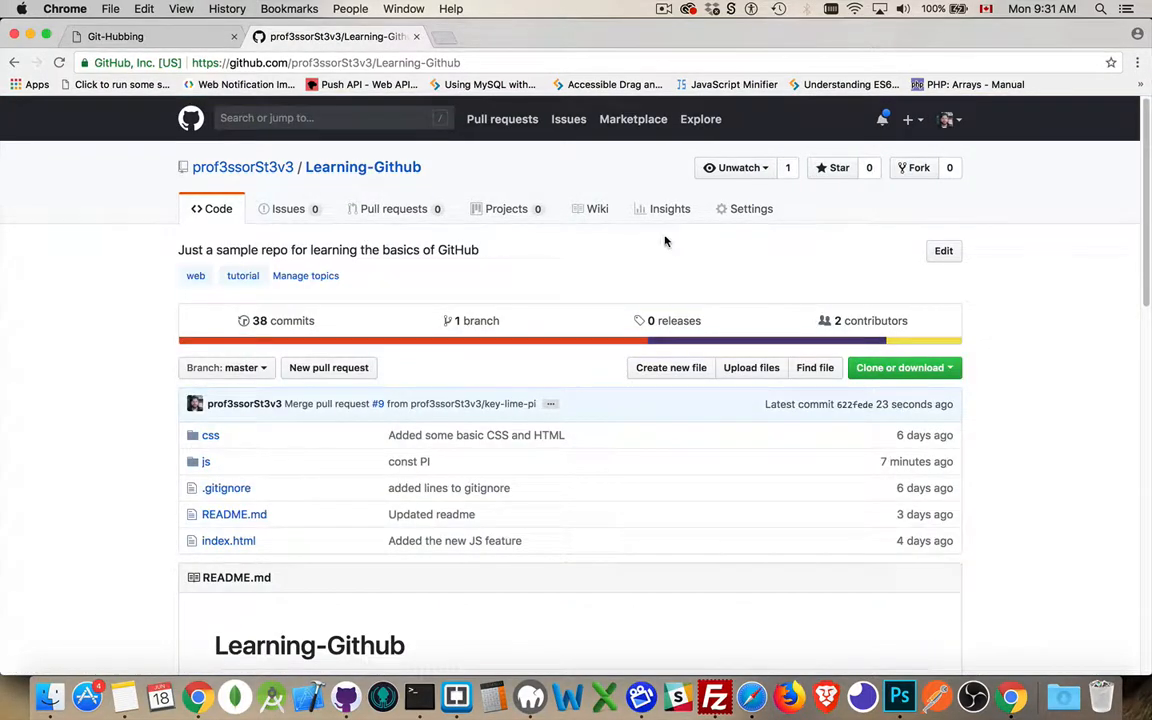
{"action": "mouse_move", "coordinate": [600, 364]}
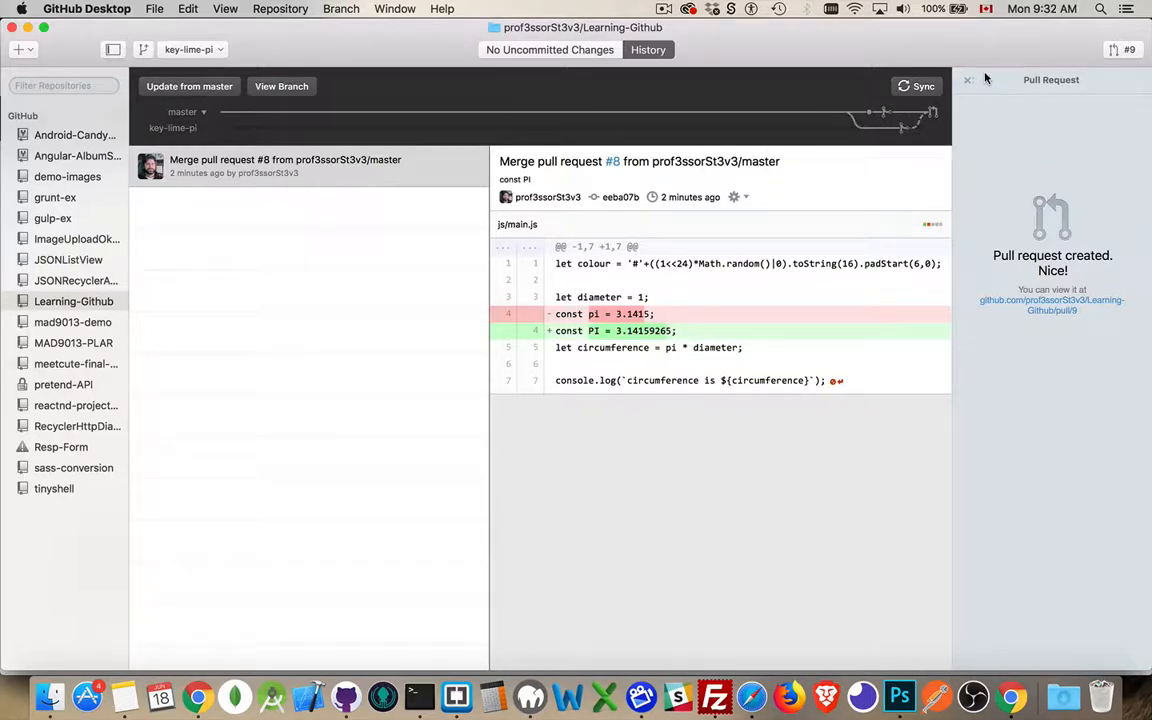
Step: Dismiss the pull request notice and sync local key-lime-pi, now unpublished on GitHub
{"action": "left_click", "coordinate": [968, 80]}
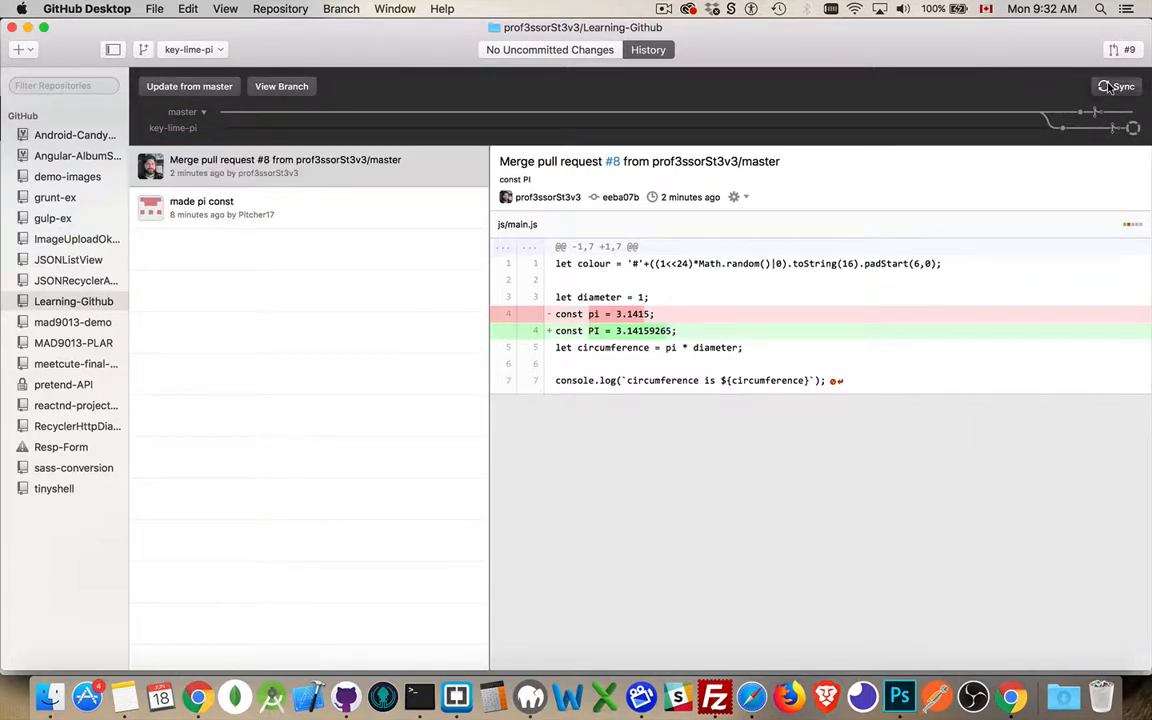
{"action": "left_click", "coordinate": [1118, 86]}
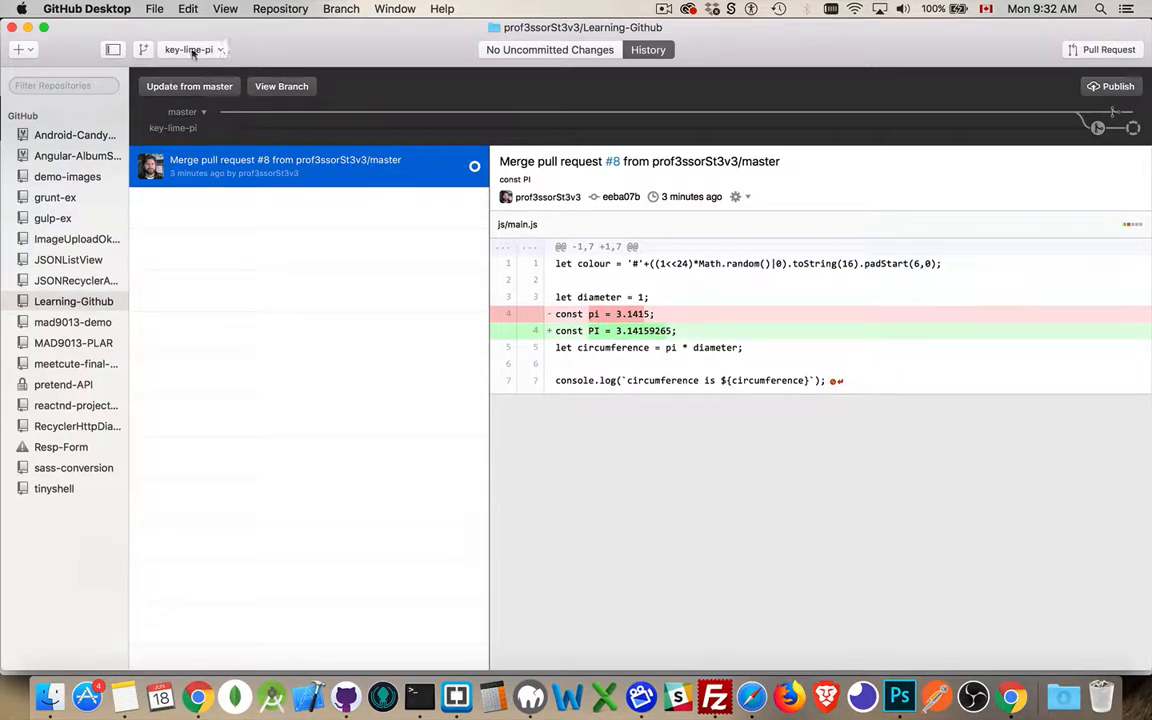
{"action": "mouse_move", "coordinate": [188, 48]}
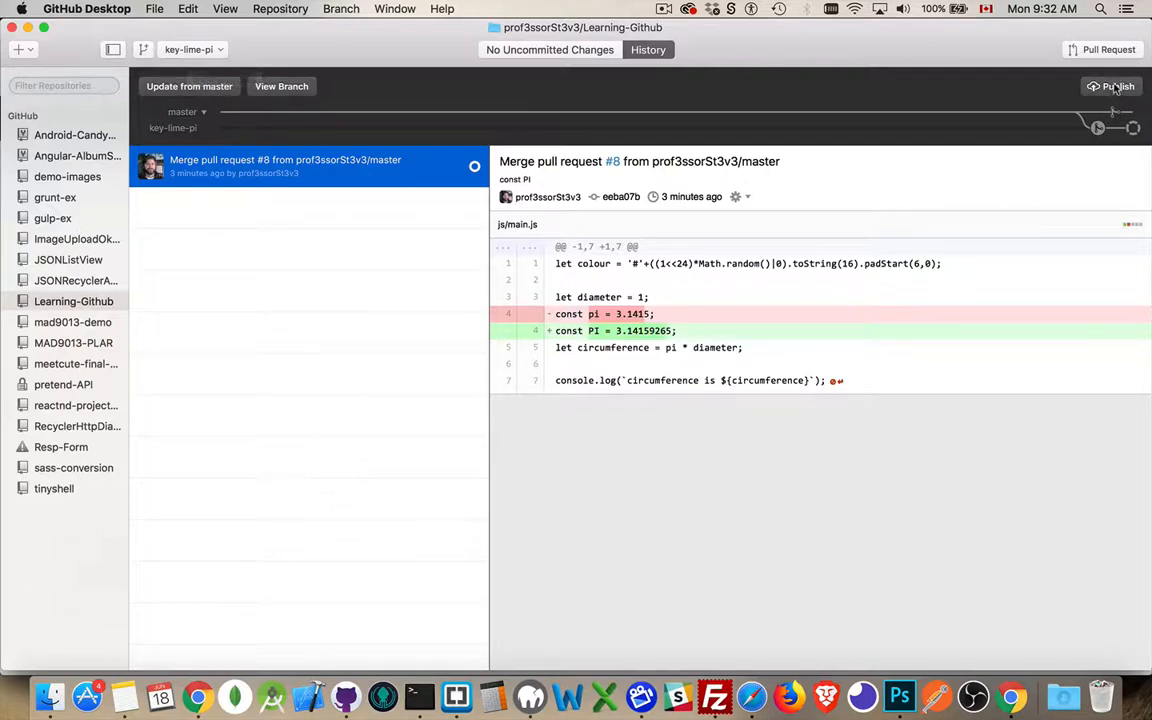
{"action": "mouse_move", "coordinate": [1110, 86]}
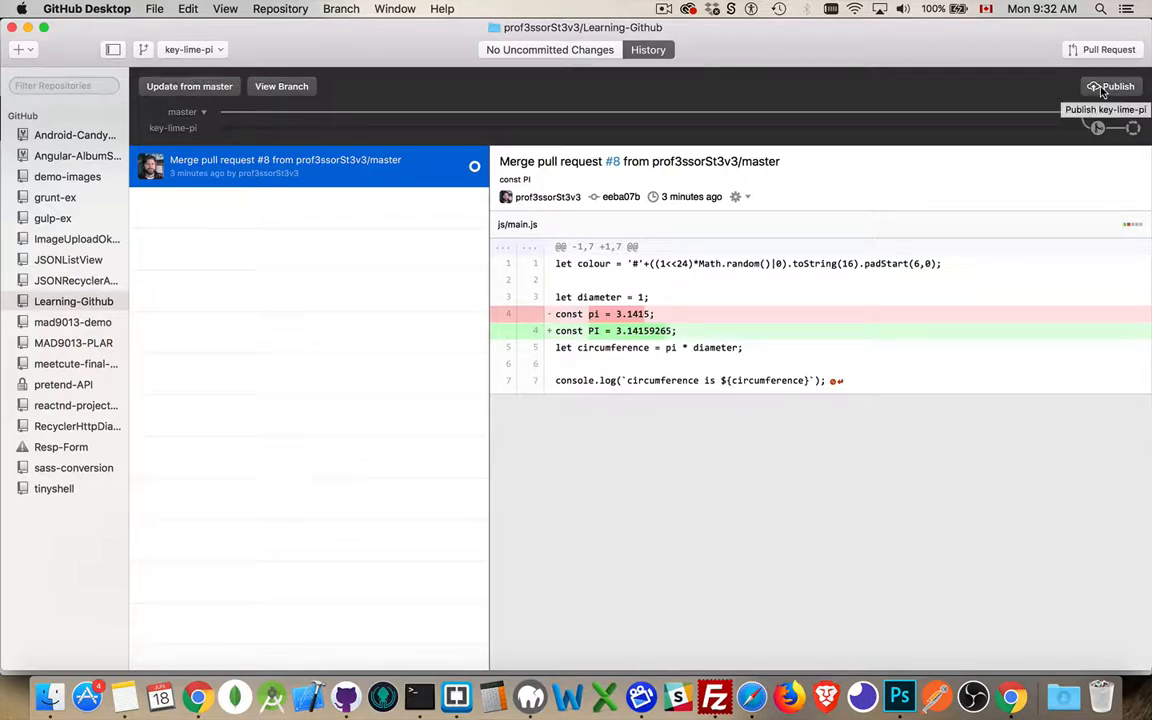
{"action": "mouse_move", "coordinate": [340, 8]}
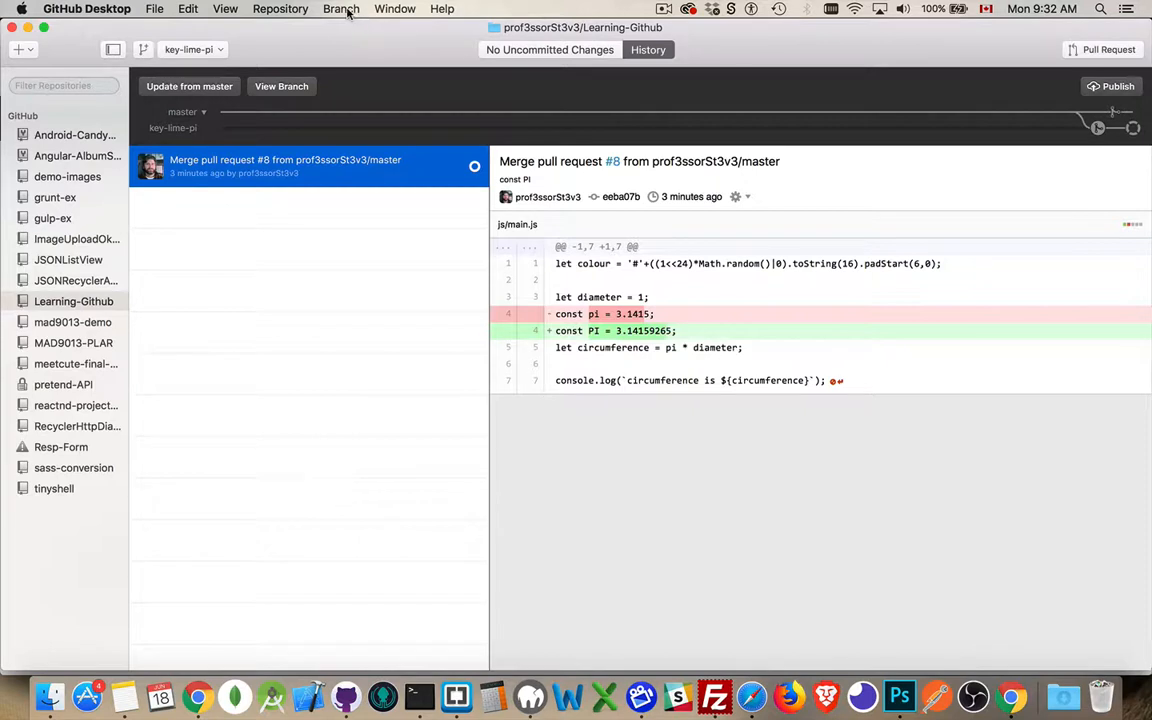
Step: Delete the local key-lime-pi branch and confirm master has no uncommitted changes
{"action": "left_click", "coordinate": [340, 8]}
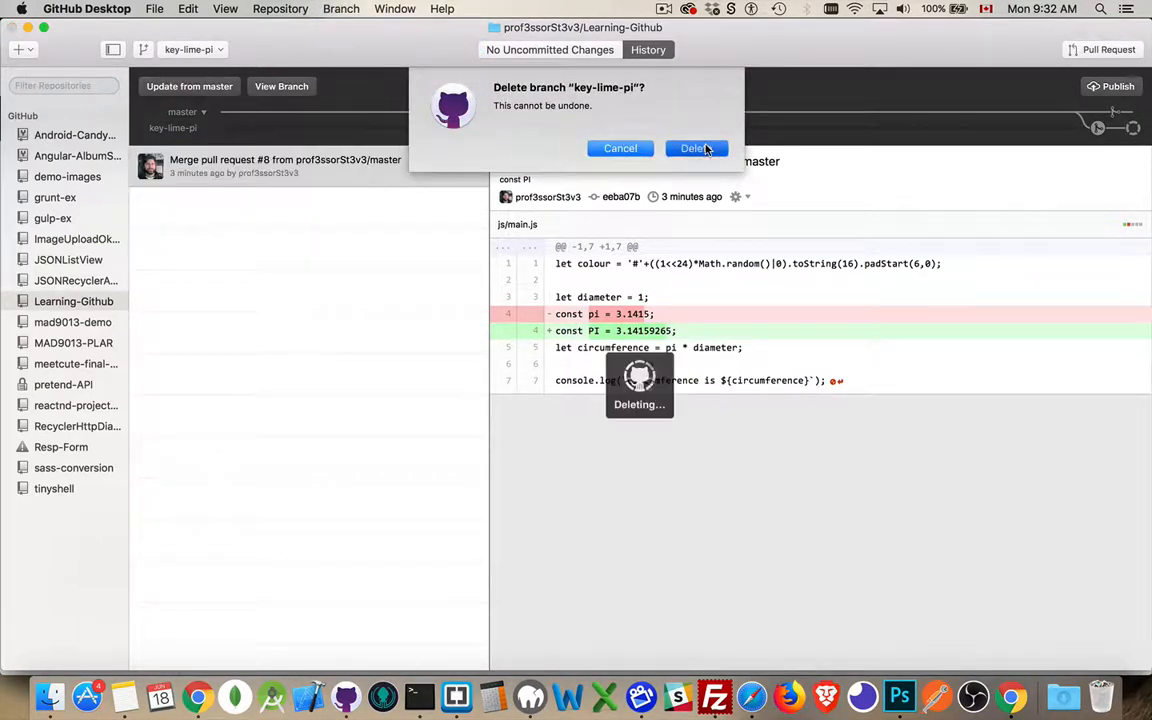
{"action": "left_click", "coordinate": [696, 148]}
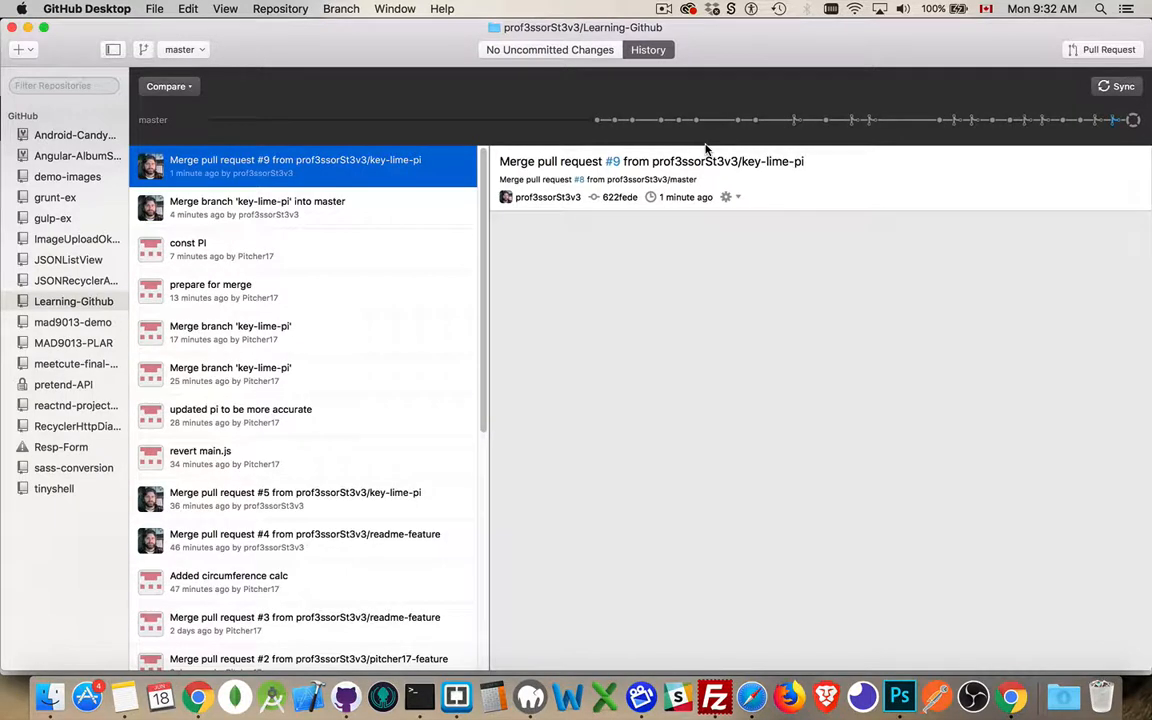
{"action": "left_click", "coordinate": [548, 48]}
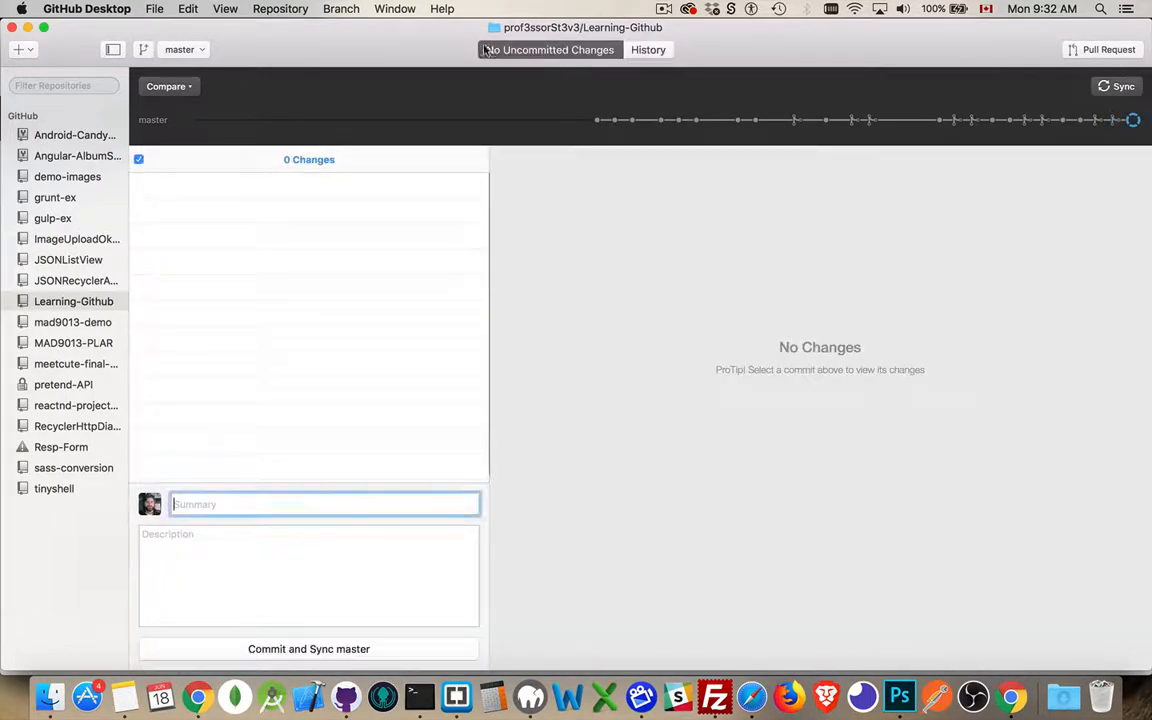
{"action": "left_click", "coordinate": [184, 48]}
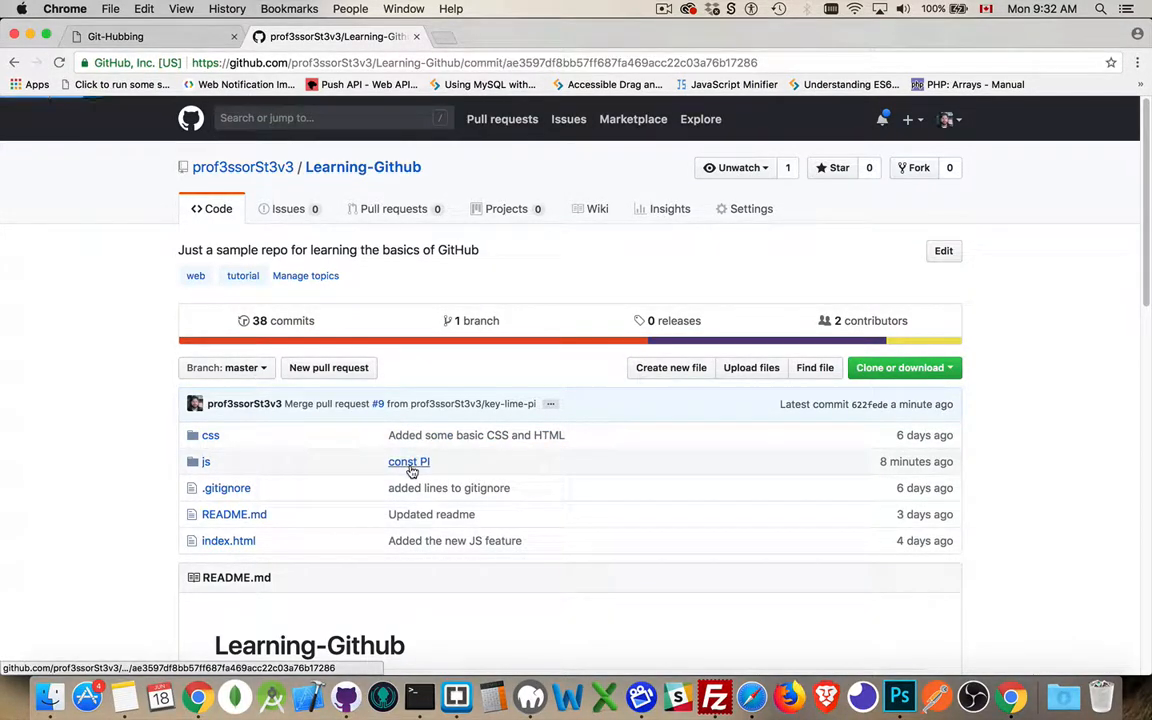
Step: Review the const PI commit, then list the pull requests showing 0 open and 9 closed
{"action": "left_click", "coordinate": [408, 460]}
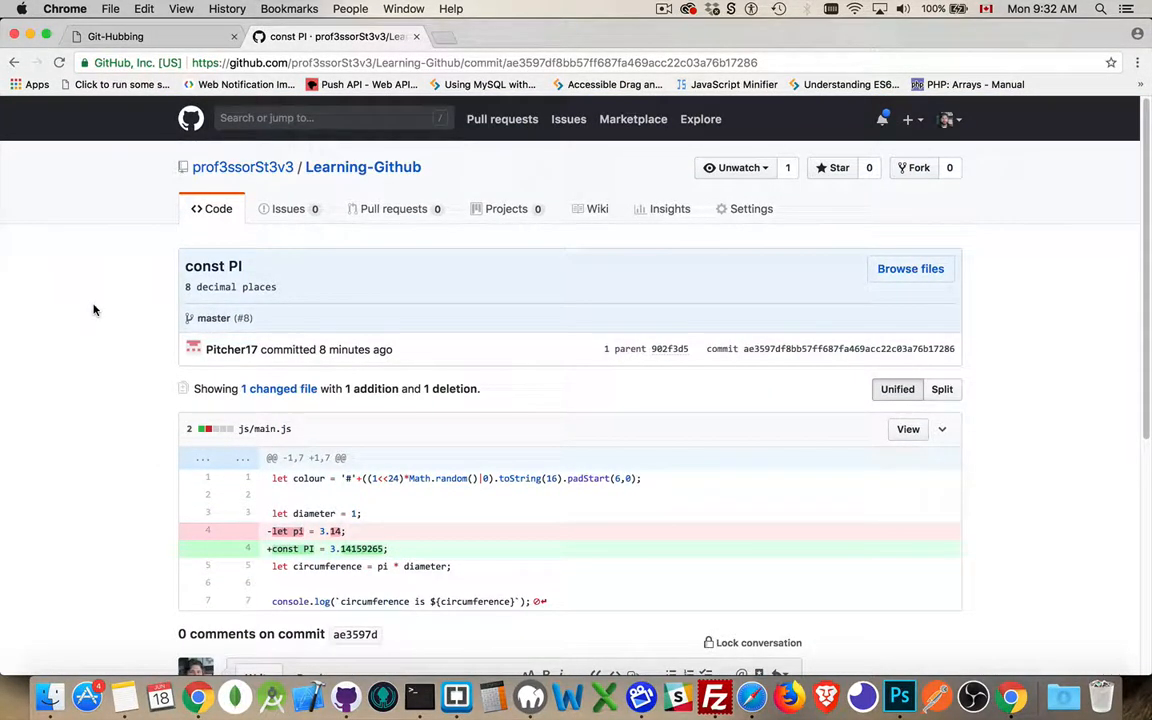
{"action": "left_click", "coordinate": [392, 208]}
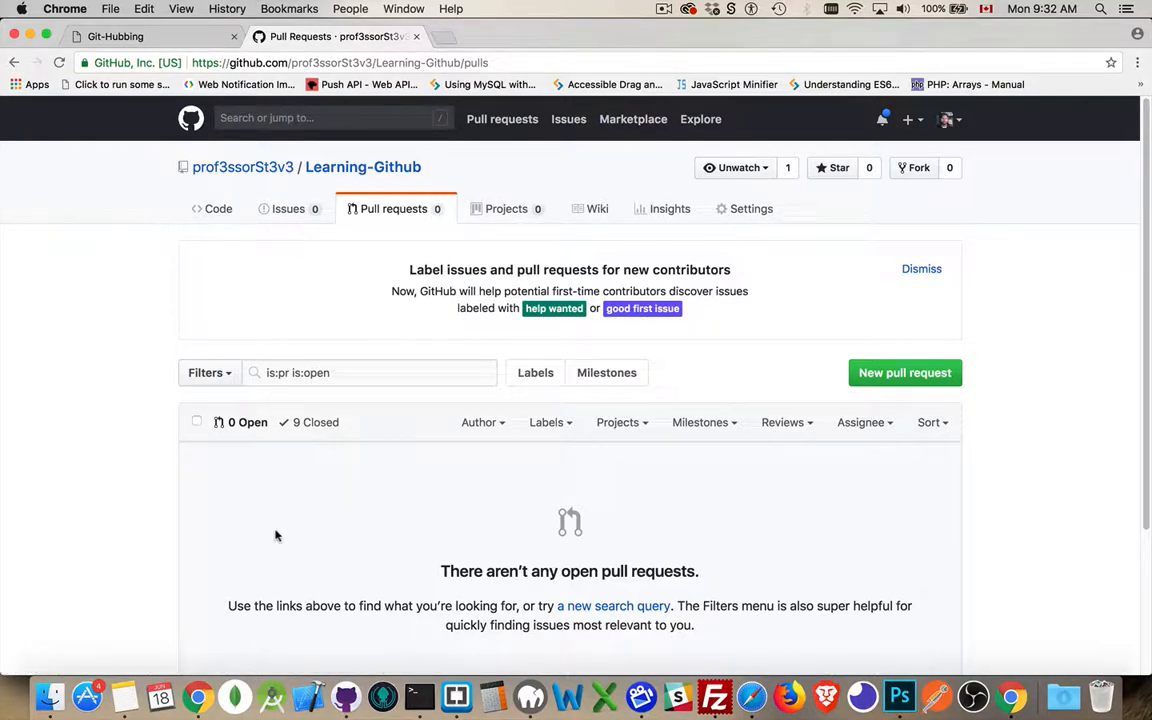
{"action": "mouse_move", "coordinate": [904, 372]}
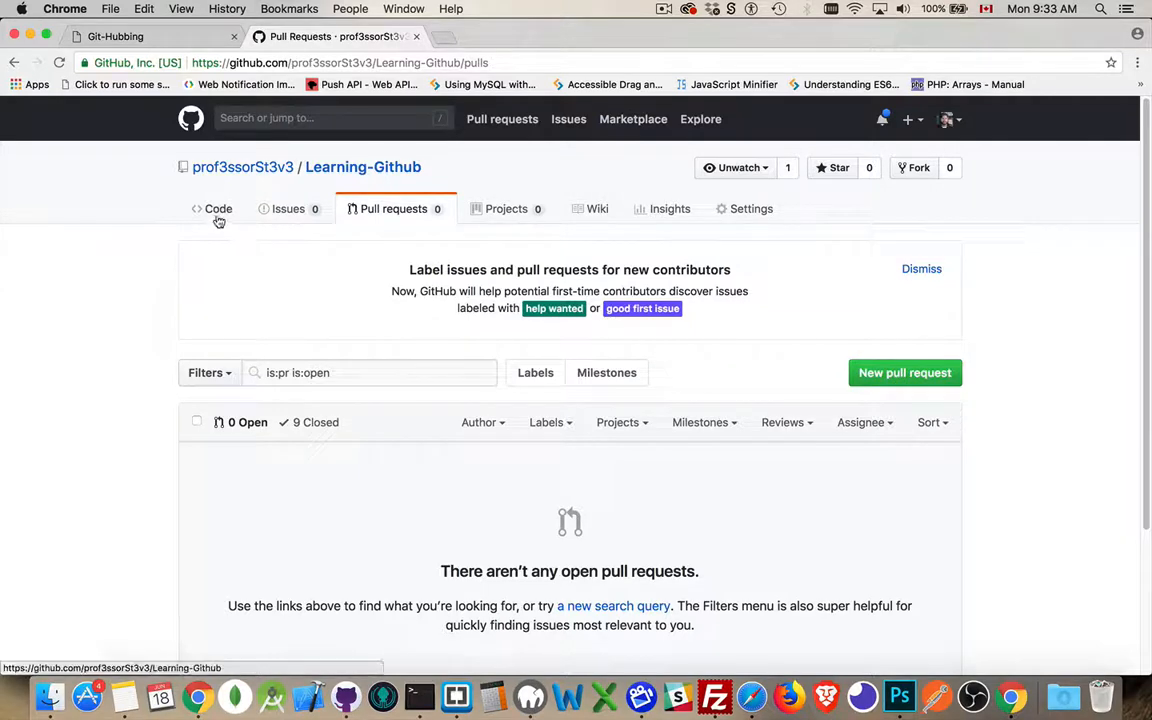
Step: Return to the Learning-Github repository's Code overview, where pull request #9's merge is the latest commit
{"action": "left_click", "coordinate": [216, 208]}
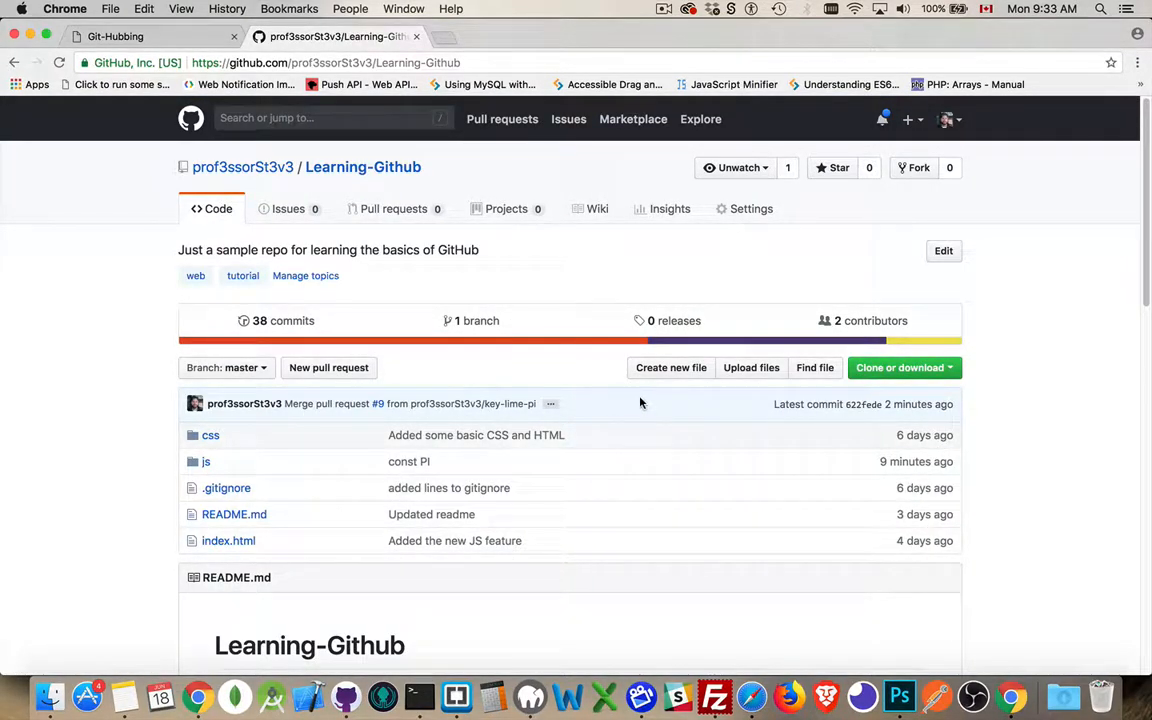
{"action": "mouse_move", "coordinate": [328, 368]}
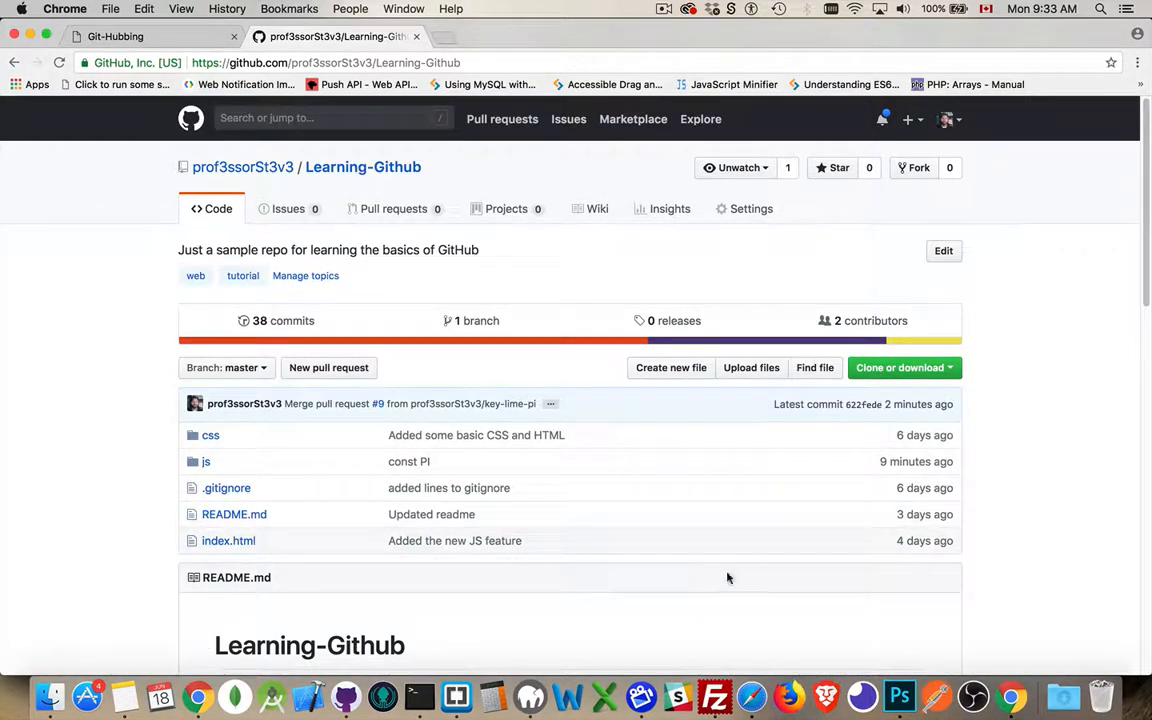
{"action": "mouse_move", "coordinate": [1020, 480]}
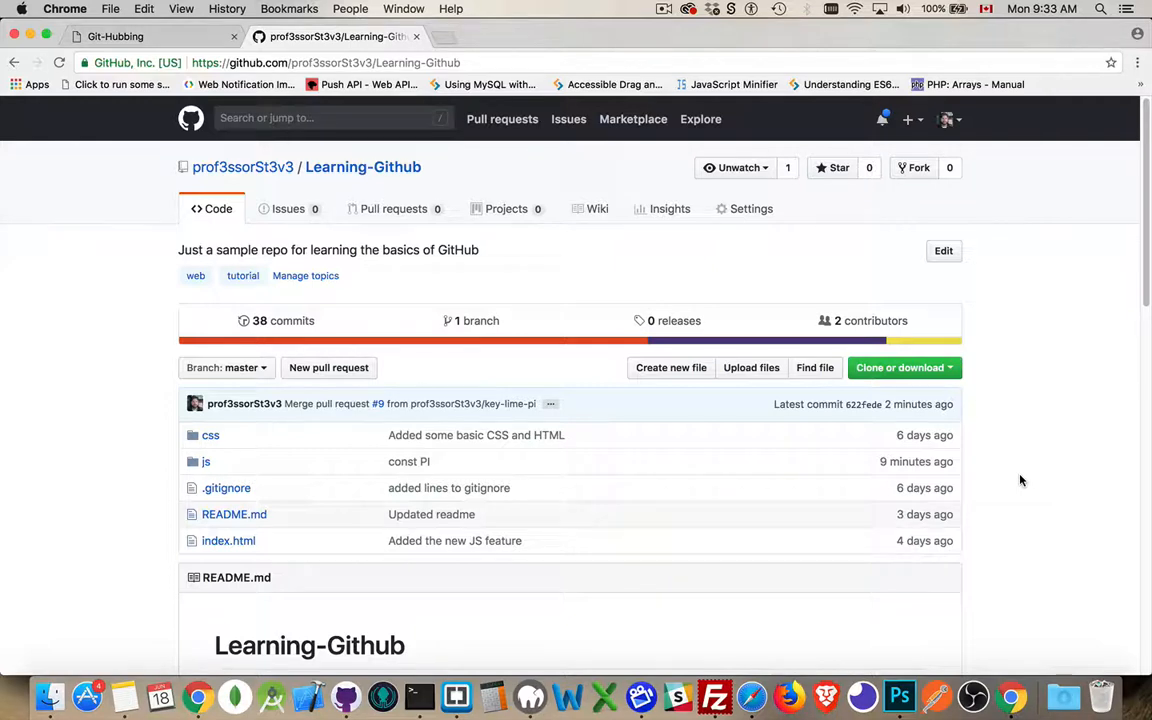
{"action": "mouse_move", "coordinate": [1030, 458]}
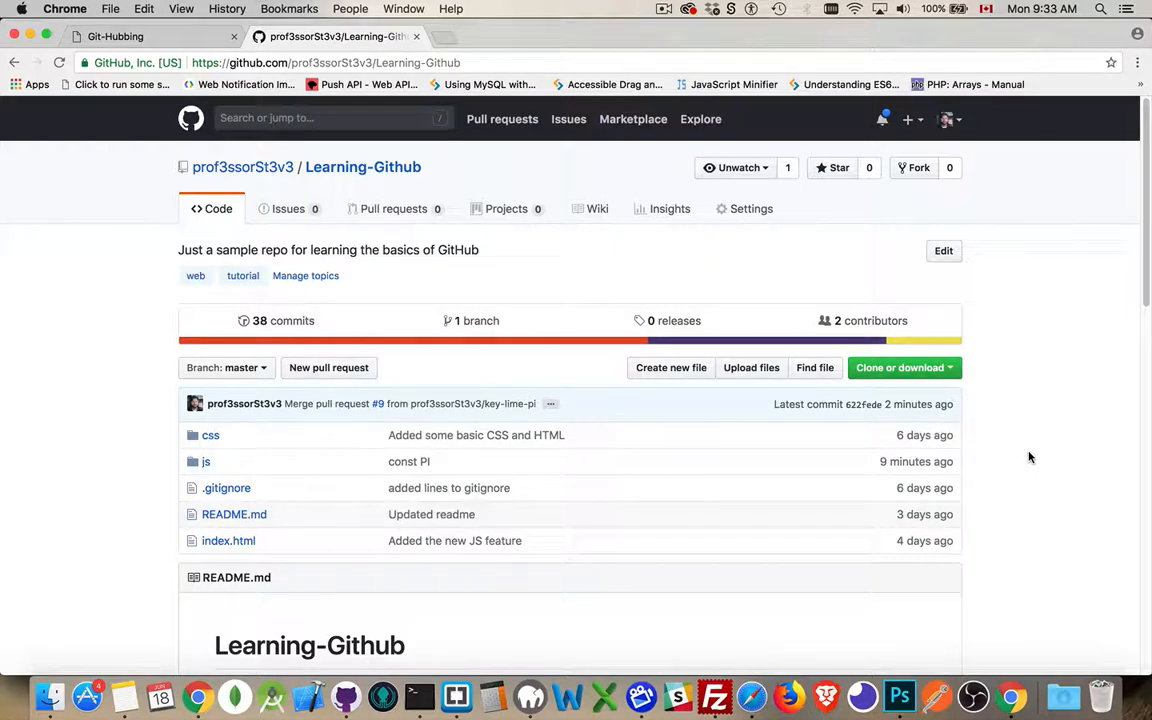
{"action": "mouse_move", "coordinate": [1048, 442]}
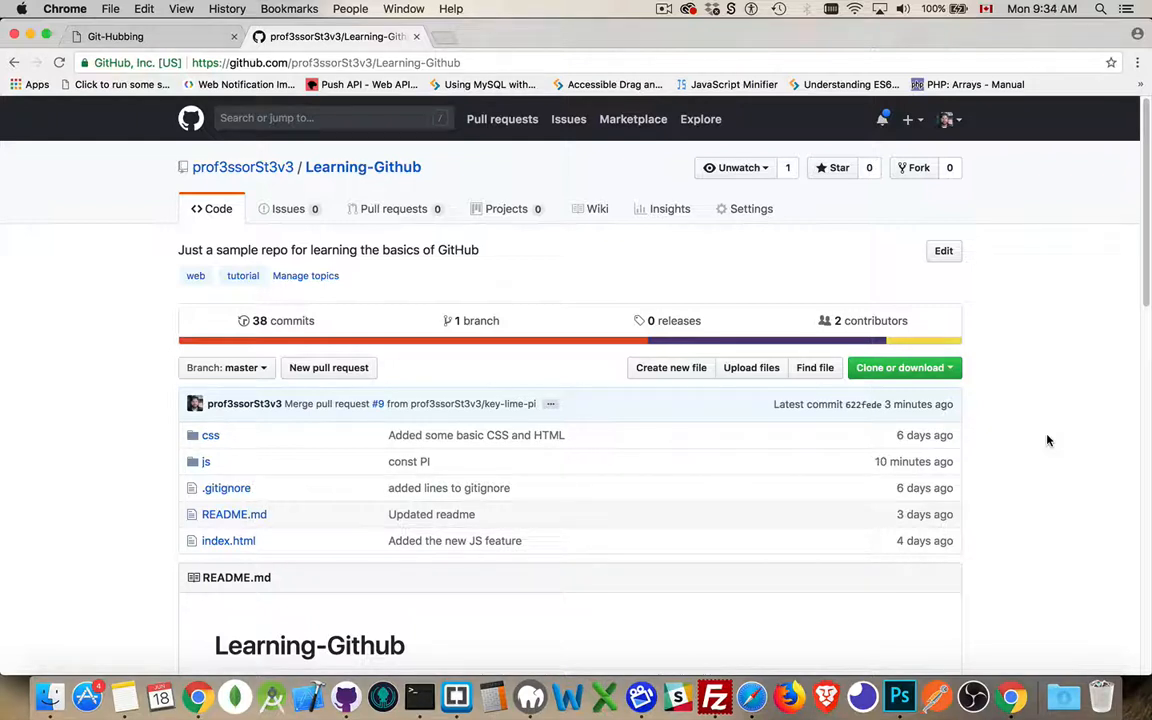
{"action": "mouse_move", "coordinate": [1044, 420]}
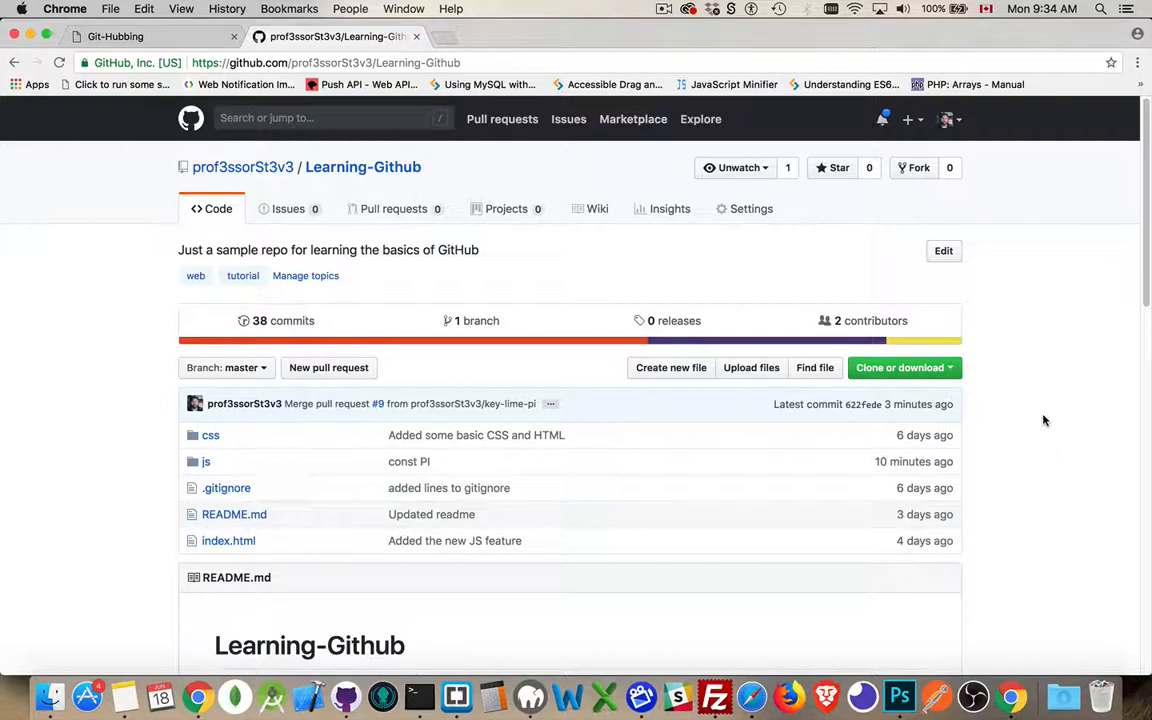
{"action": "mouse_move", "coordinate": [1044, 410]}
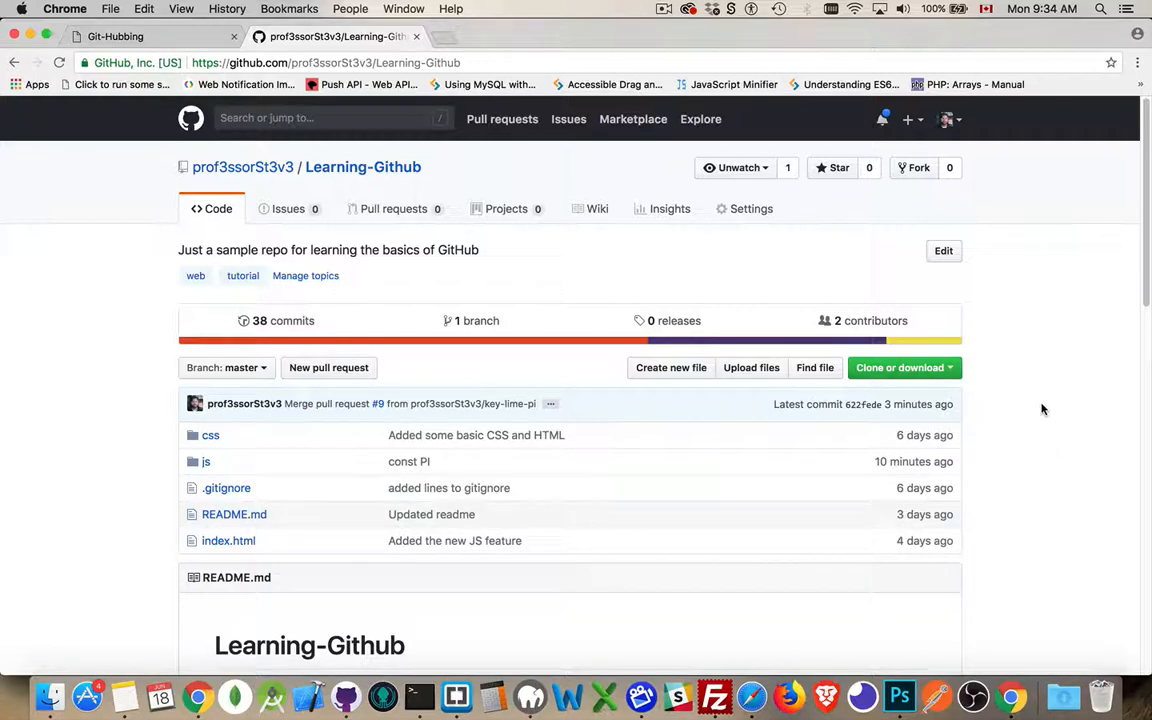